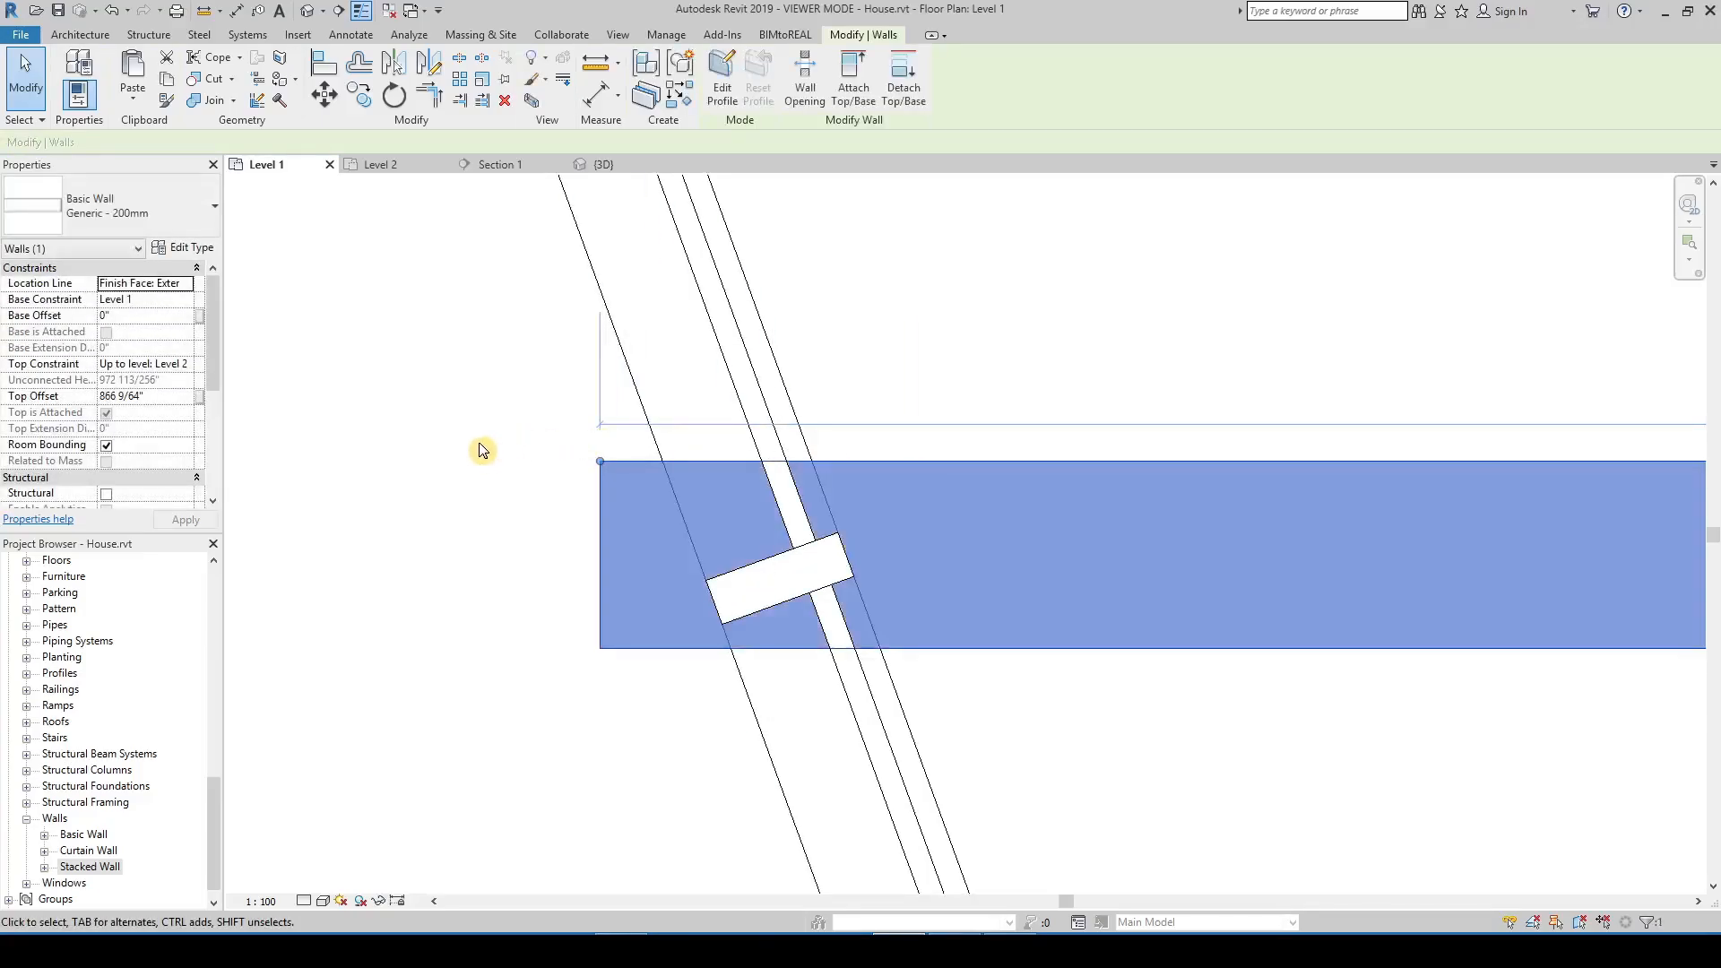
Begin a Model In-Place in the Walls category and name it Wall-Void-CW
left_click(82, 35)
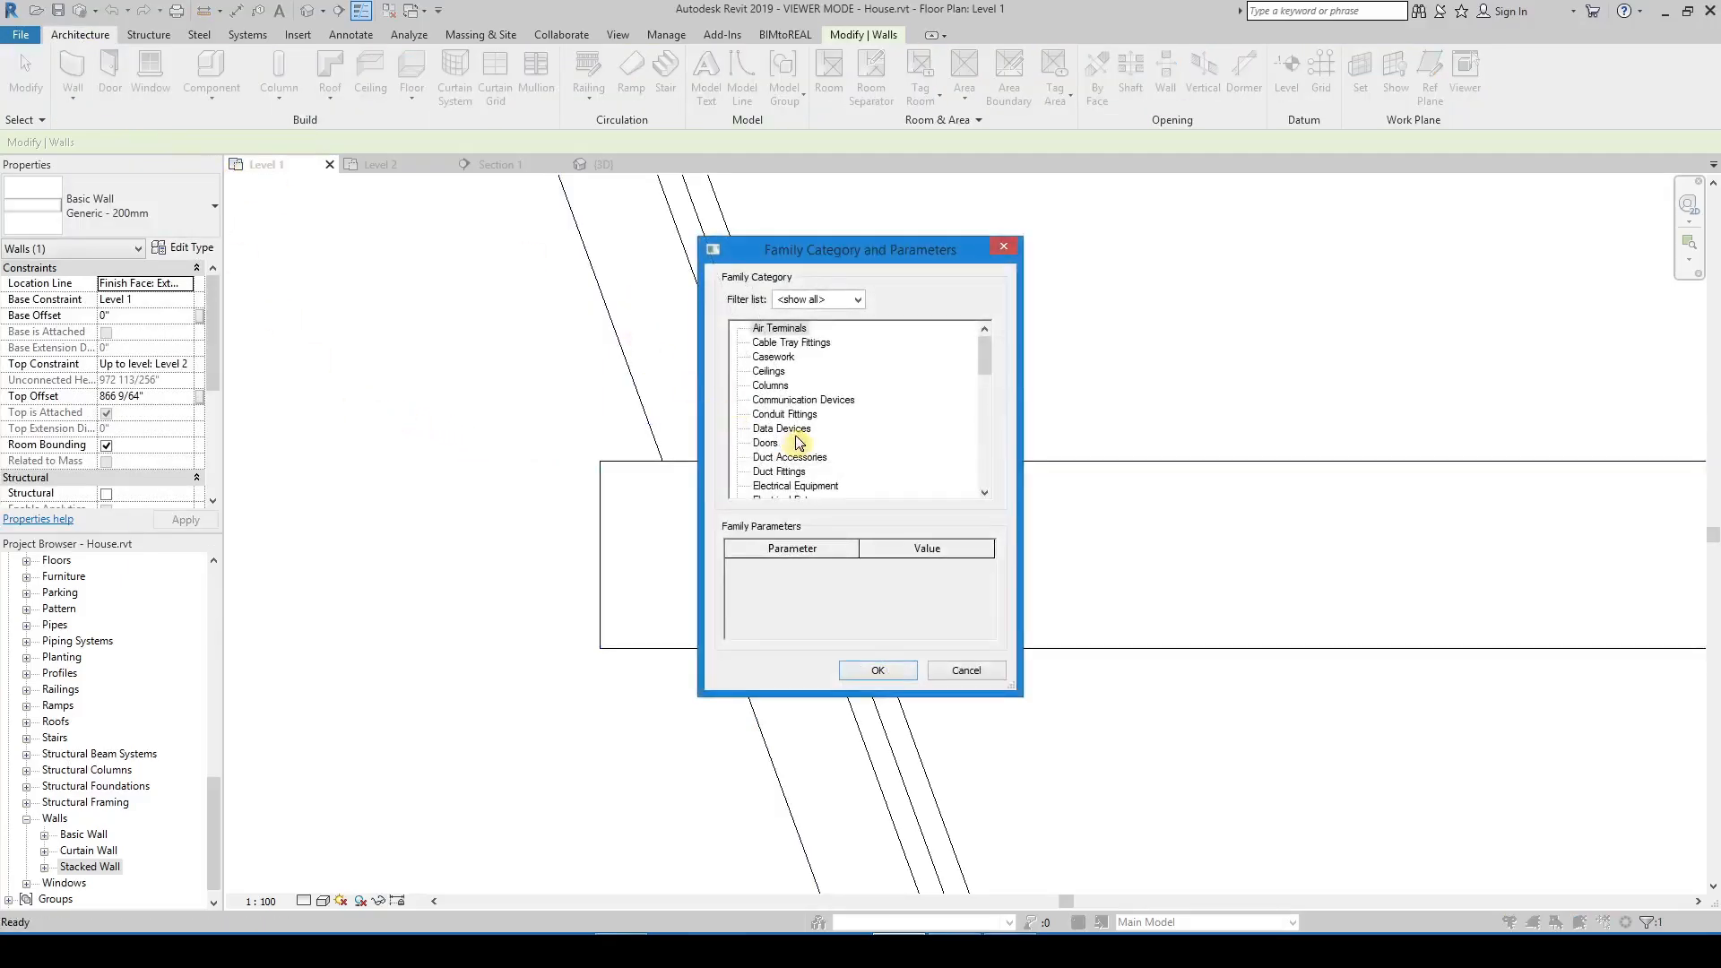
scroll("down", 3)
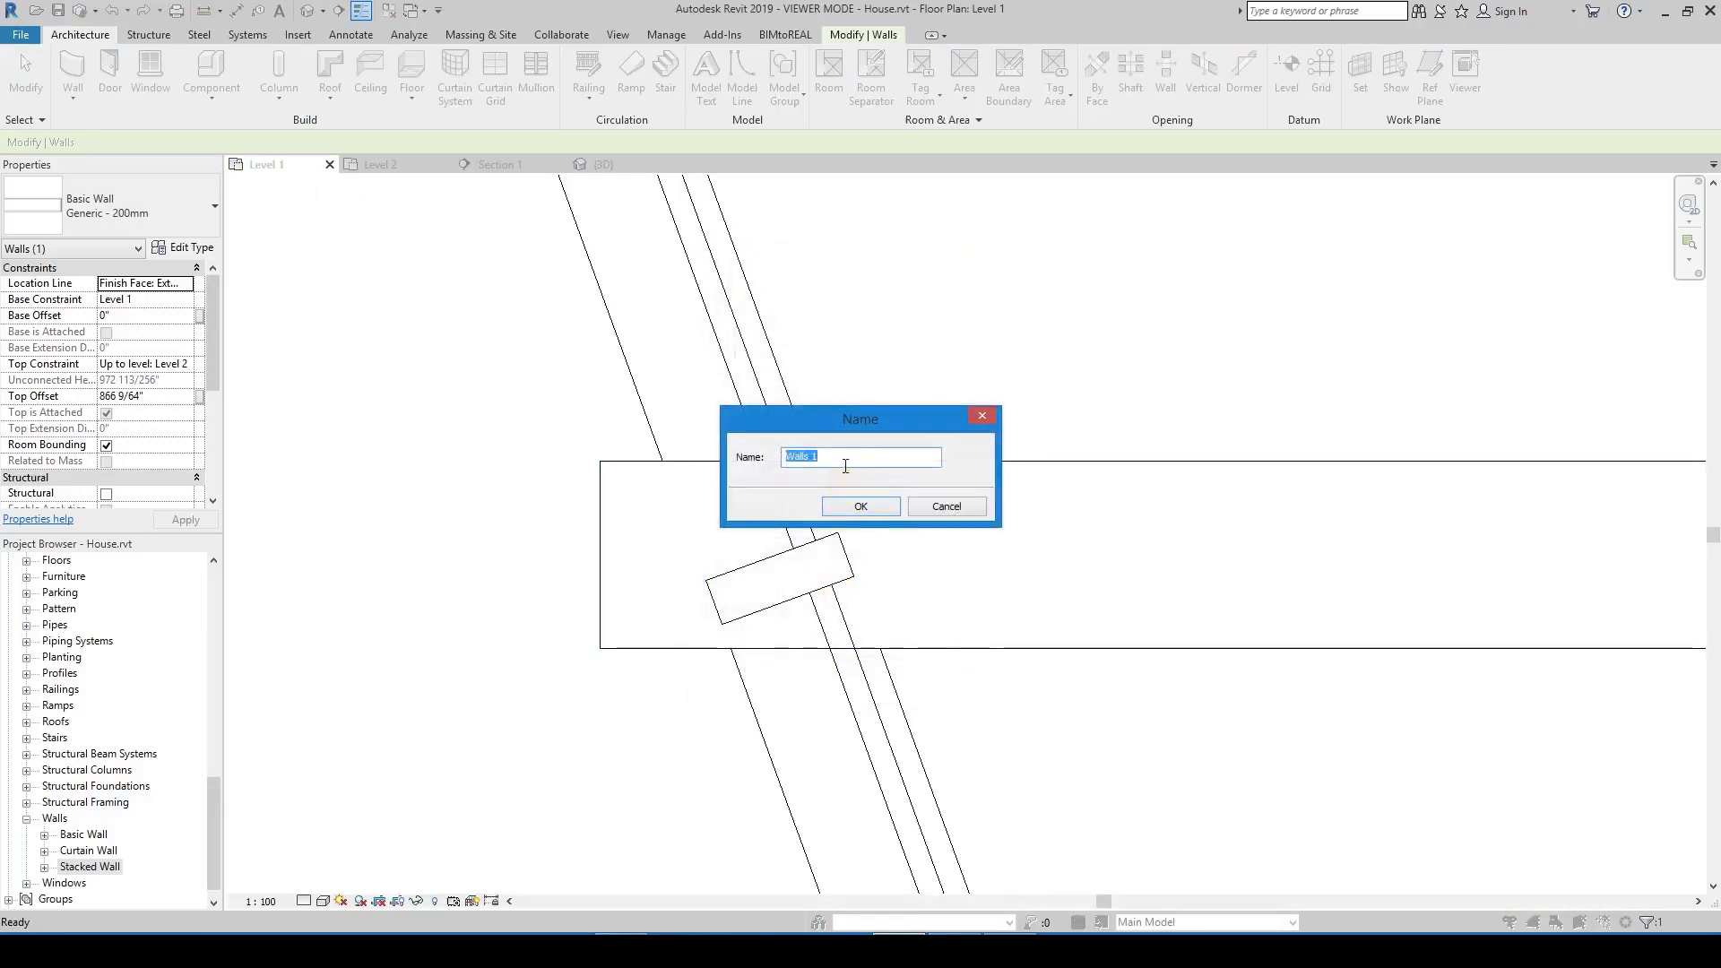
type("Wa")
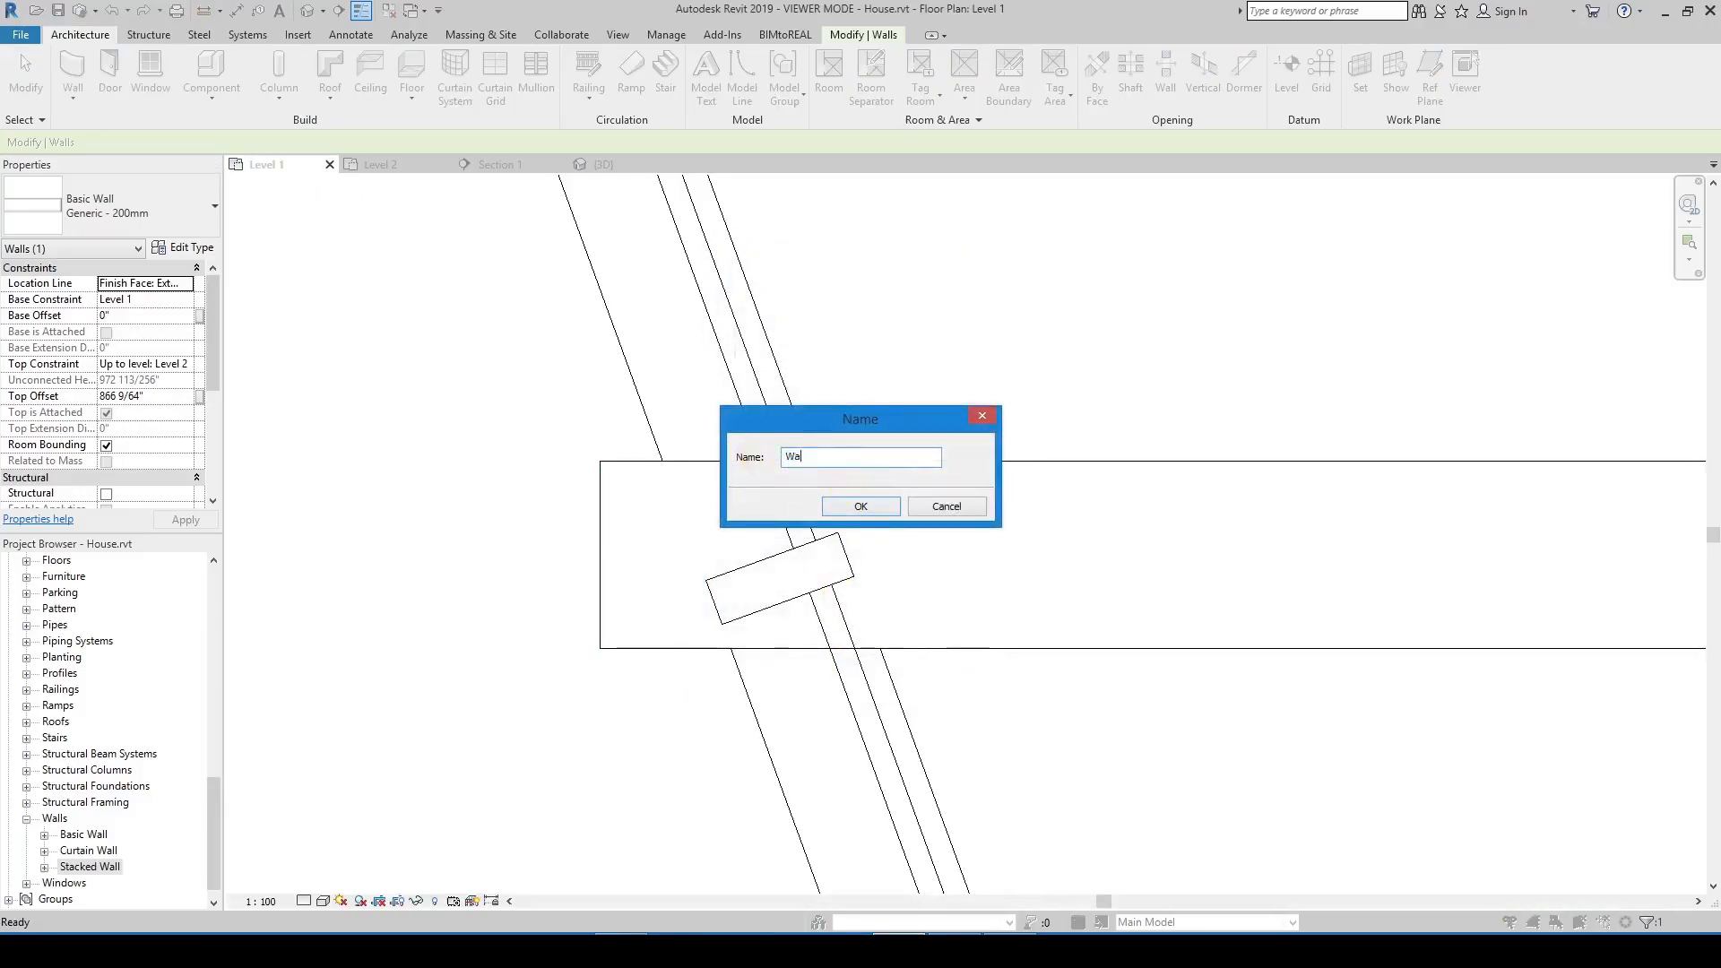
key("Backspace")
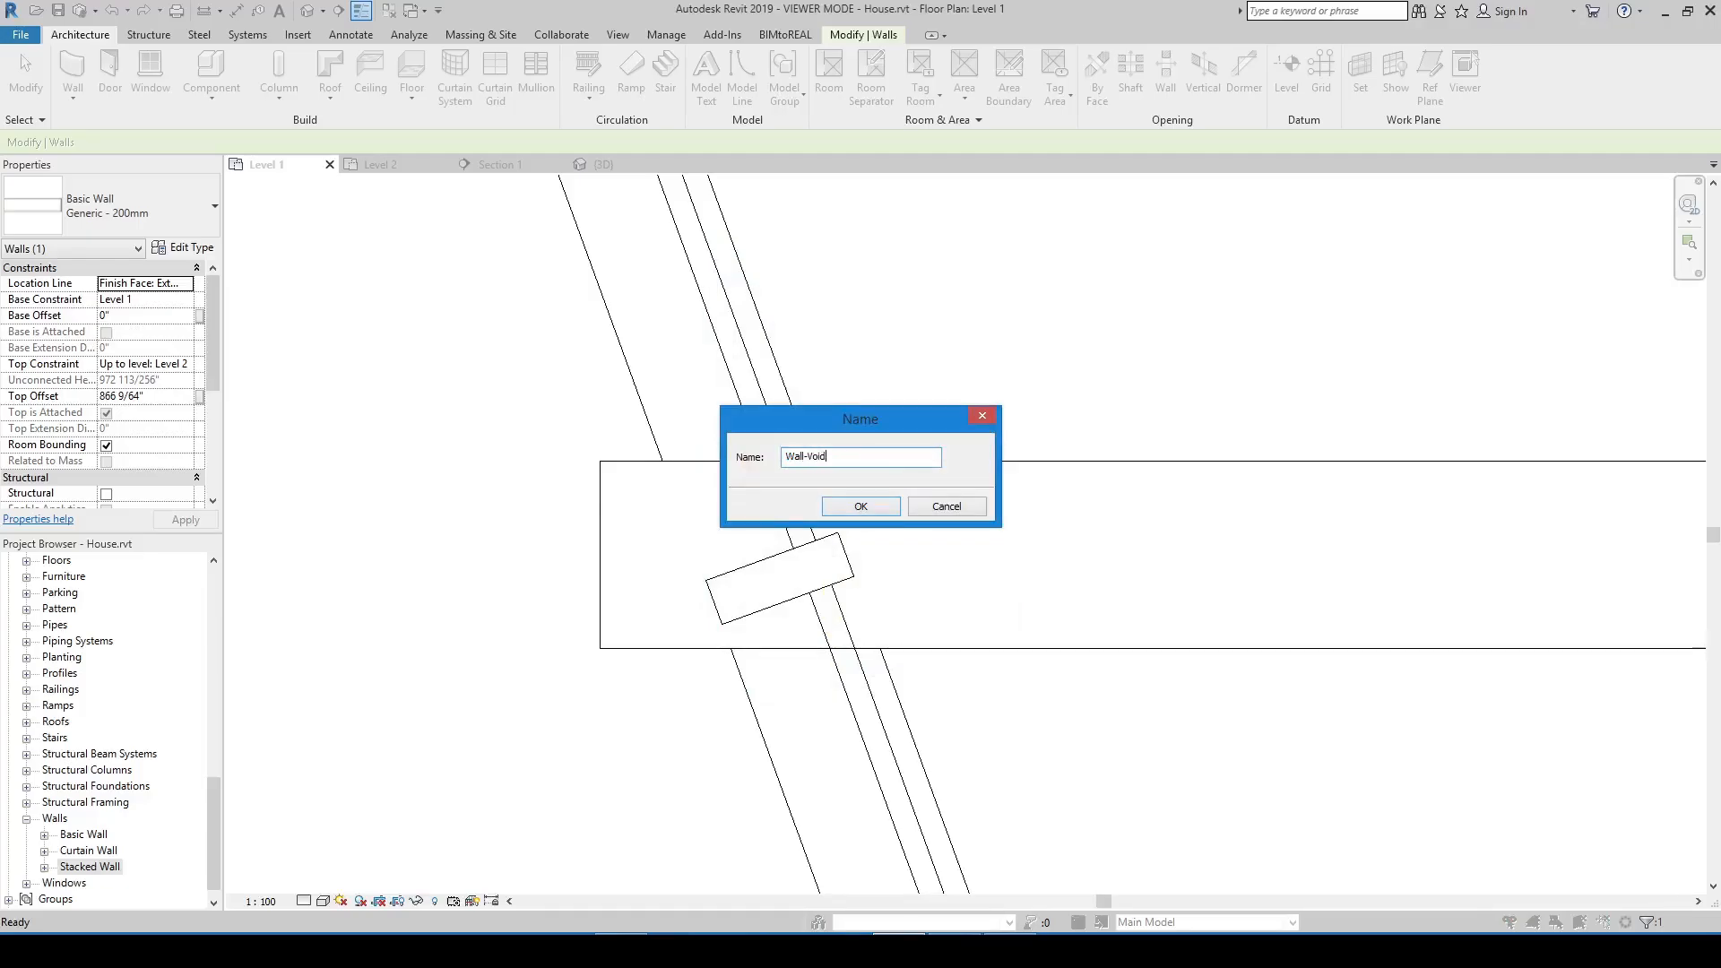
type("-CW")
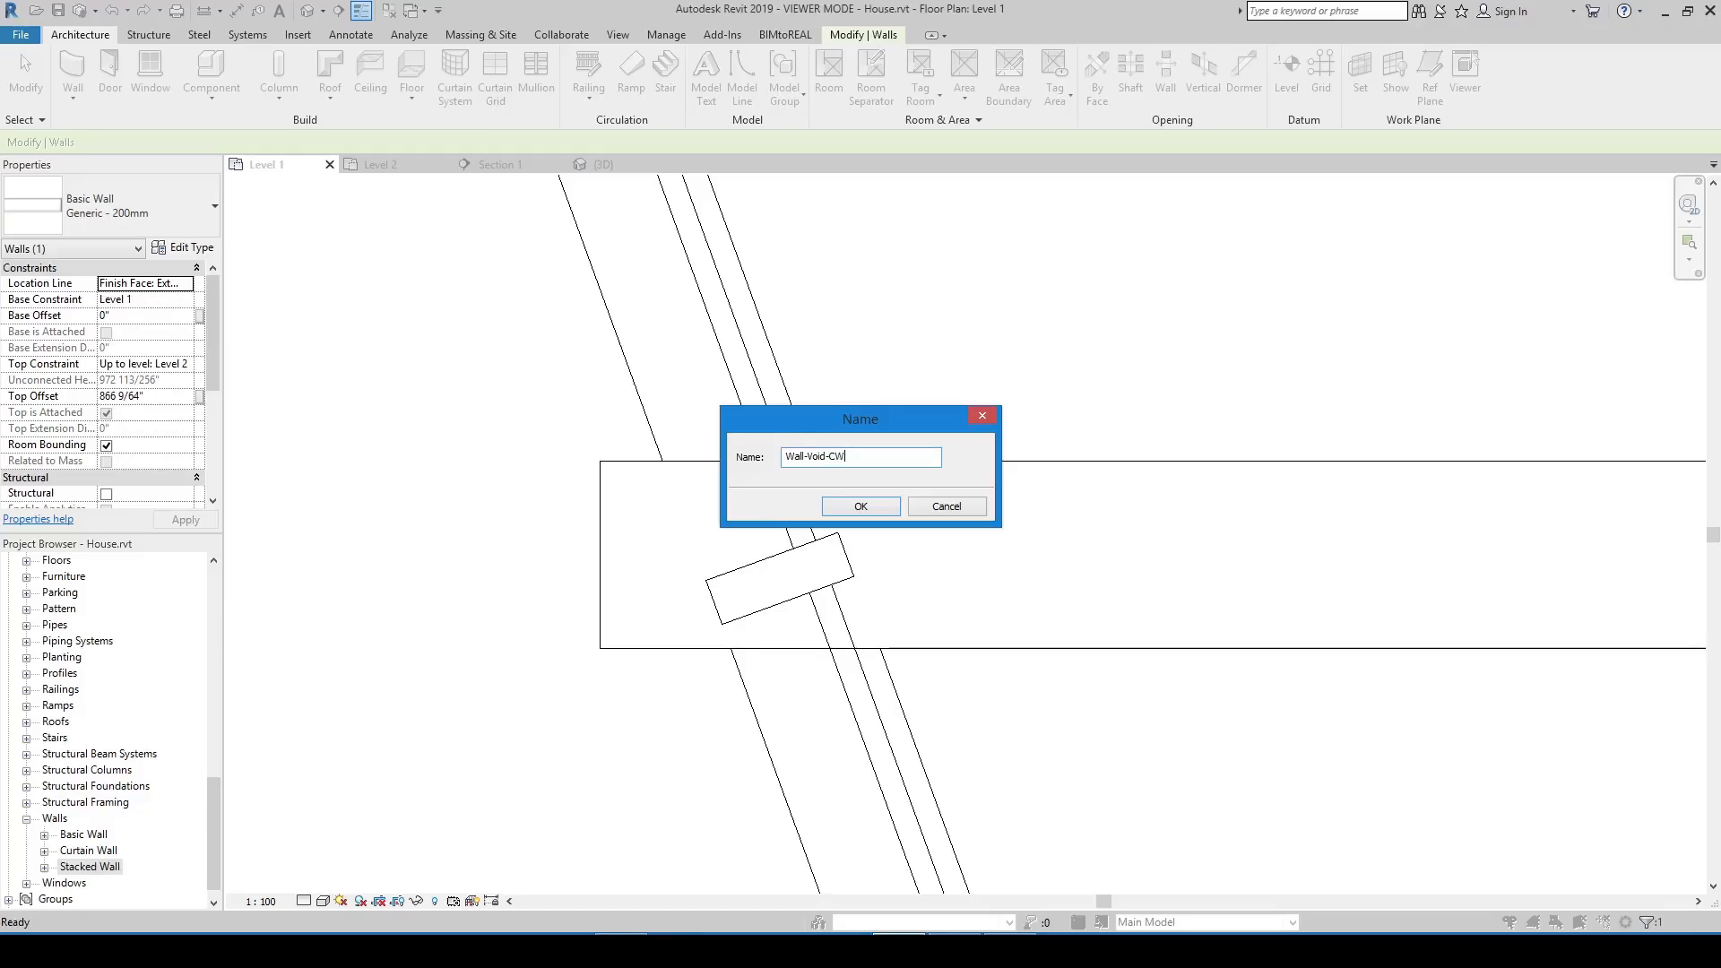
Confirm the Wall-Void-CW name and enter the in-place editor
left_click(861, 505)
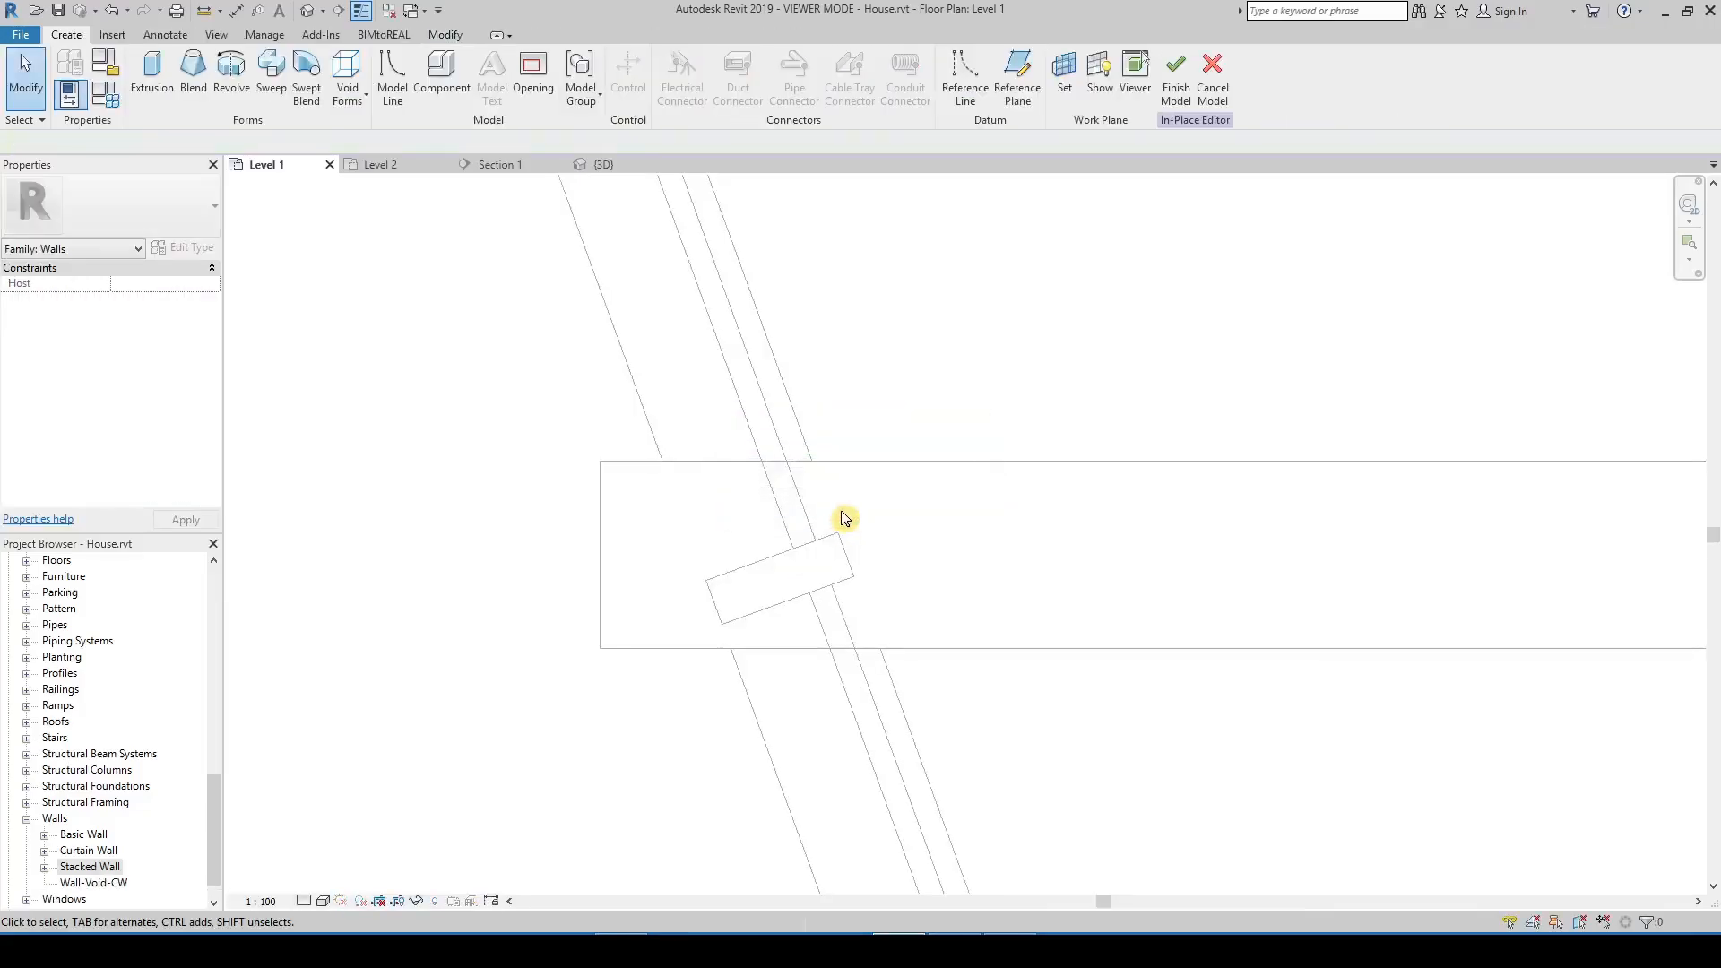
mouse_move(843, 523)
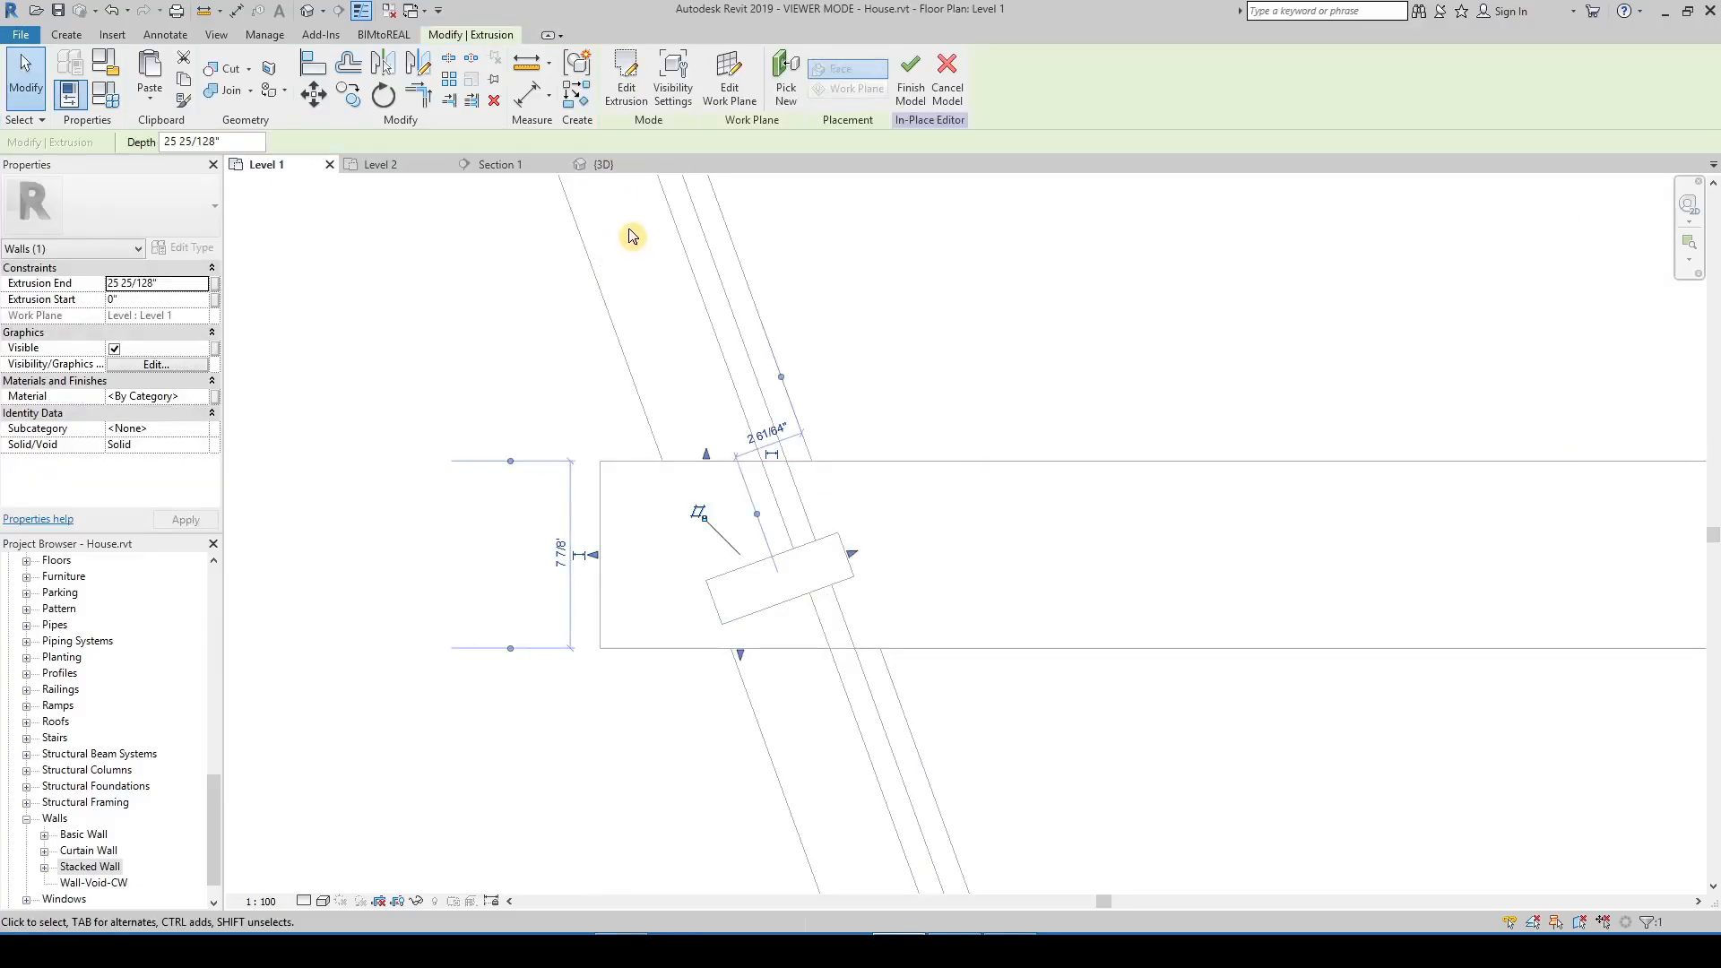
View the building in 3D and finish the Wall-Void-CW in-place model
left_click(604, 164)
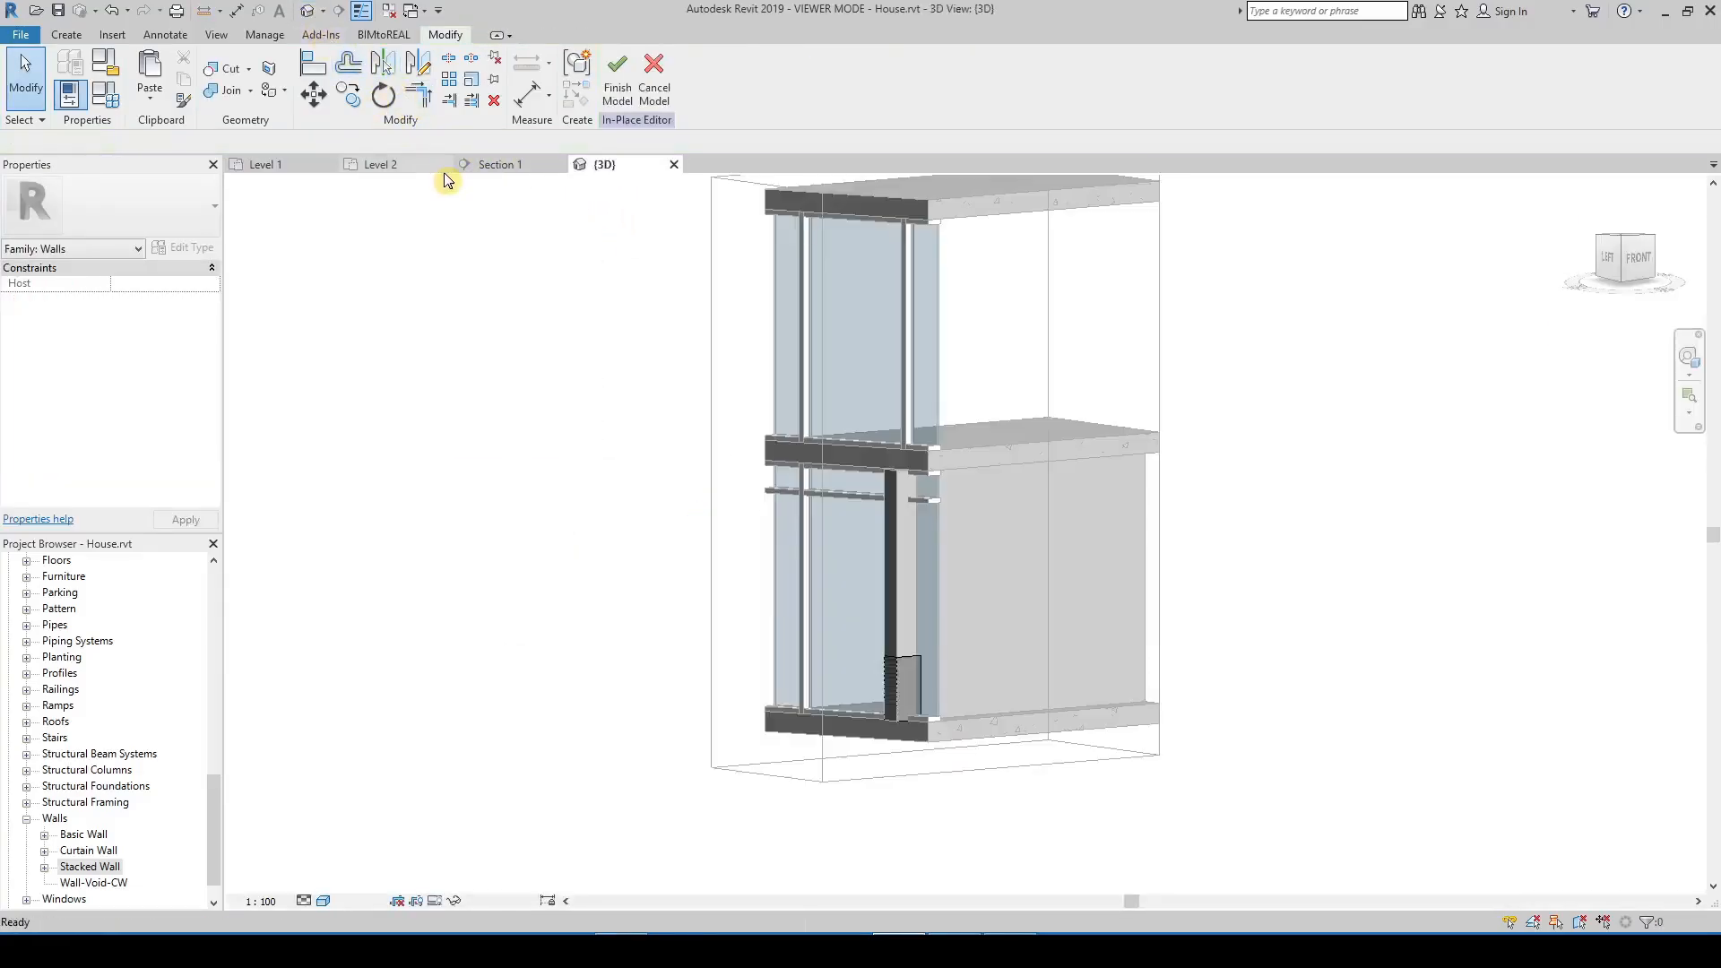
left_click(900, 676)
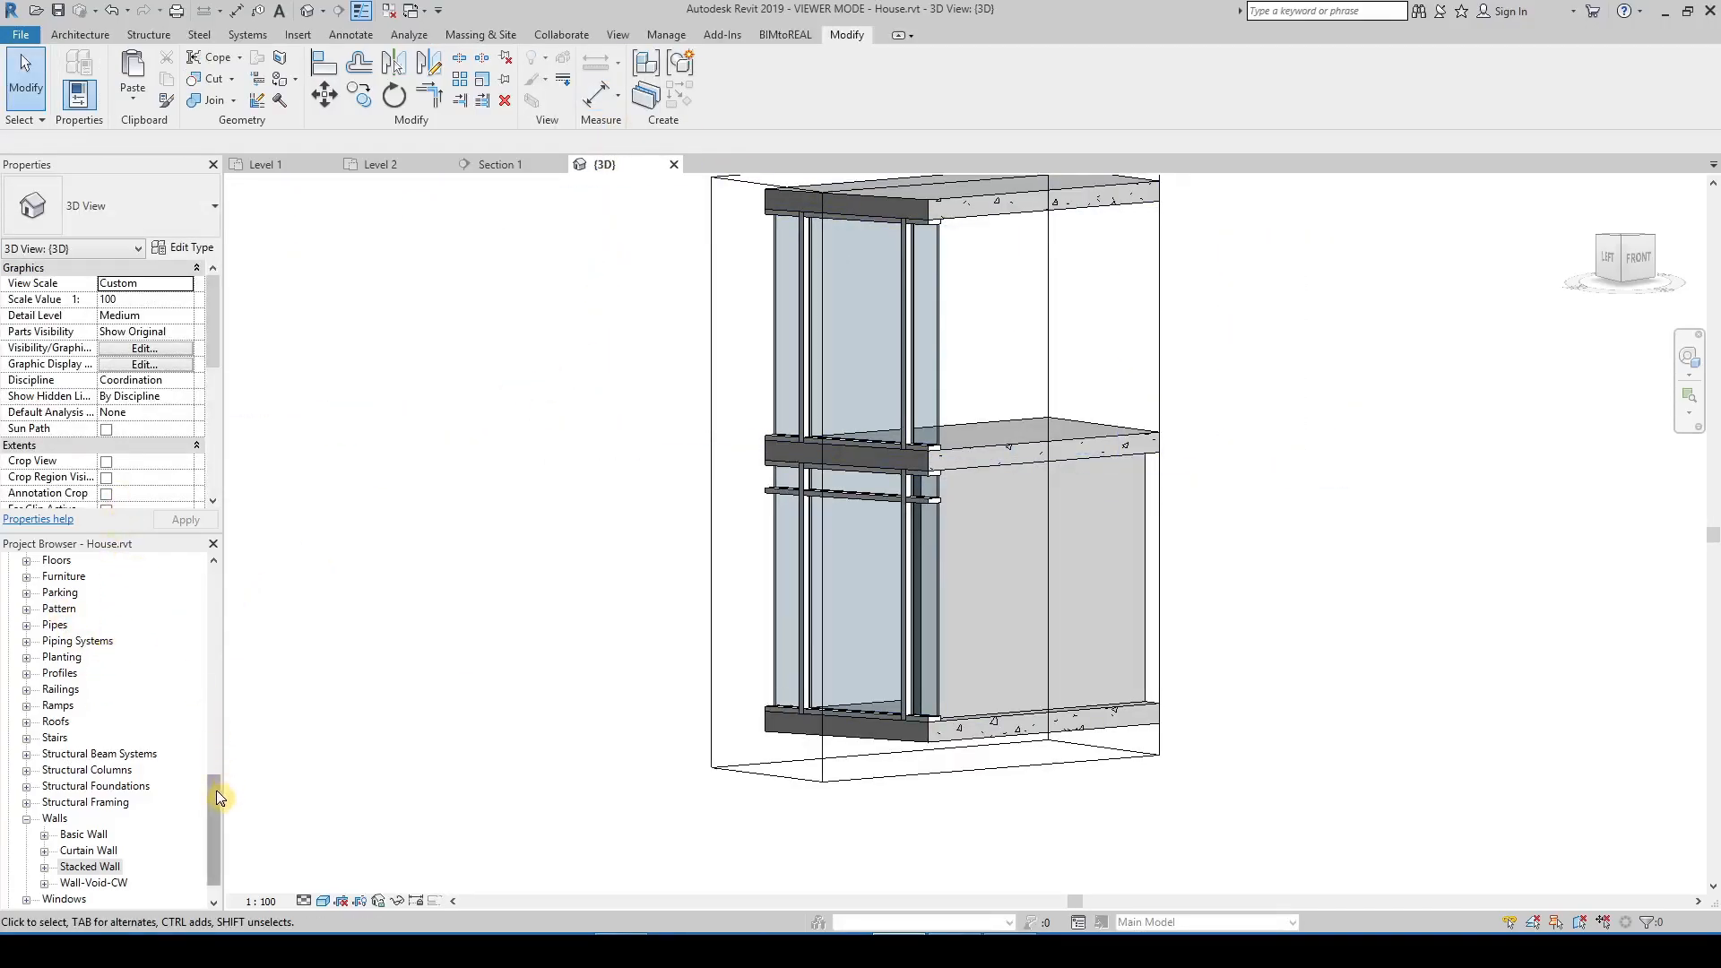
Go to the Level 1 plan and reopen Wall-Void-CW from the Project Browser for in-place editing
double_click(77, 592)
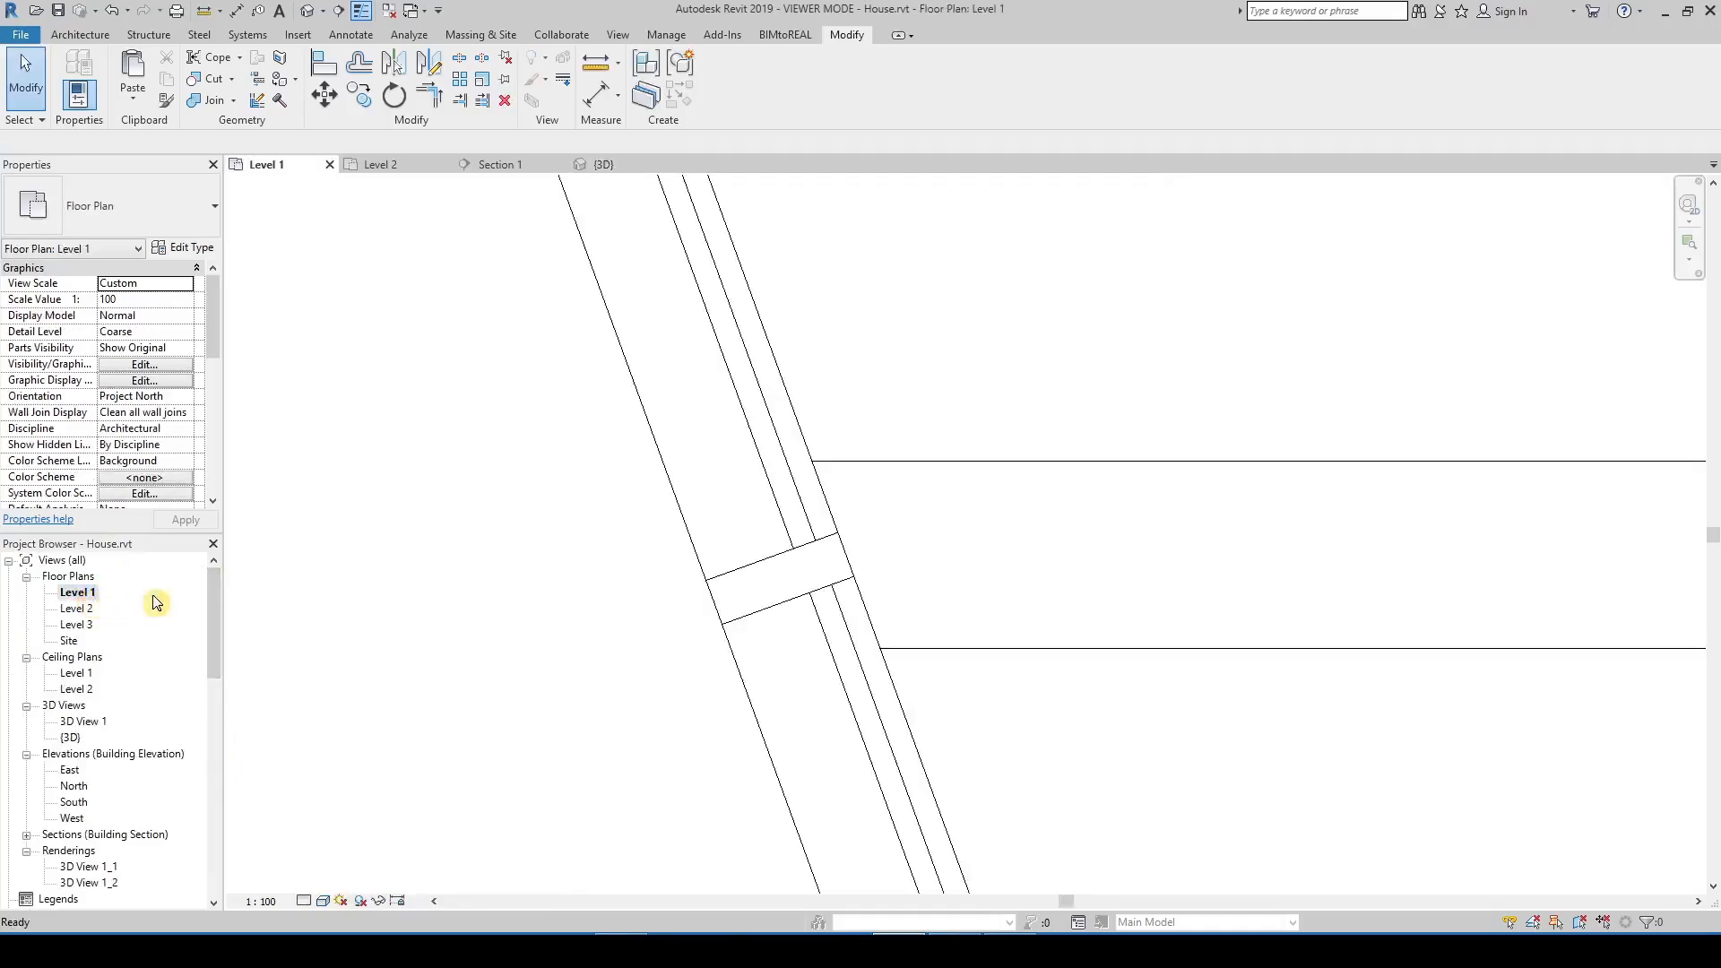
left_click(872, 570)
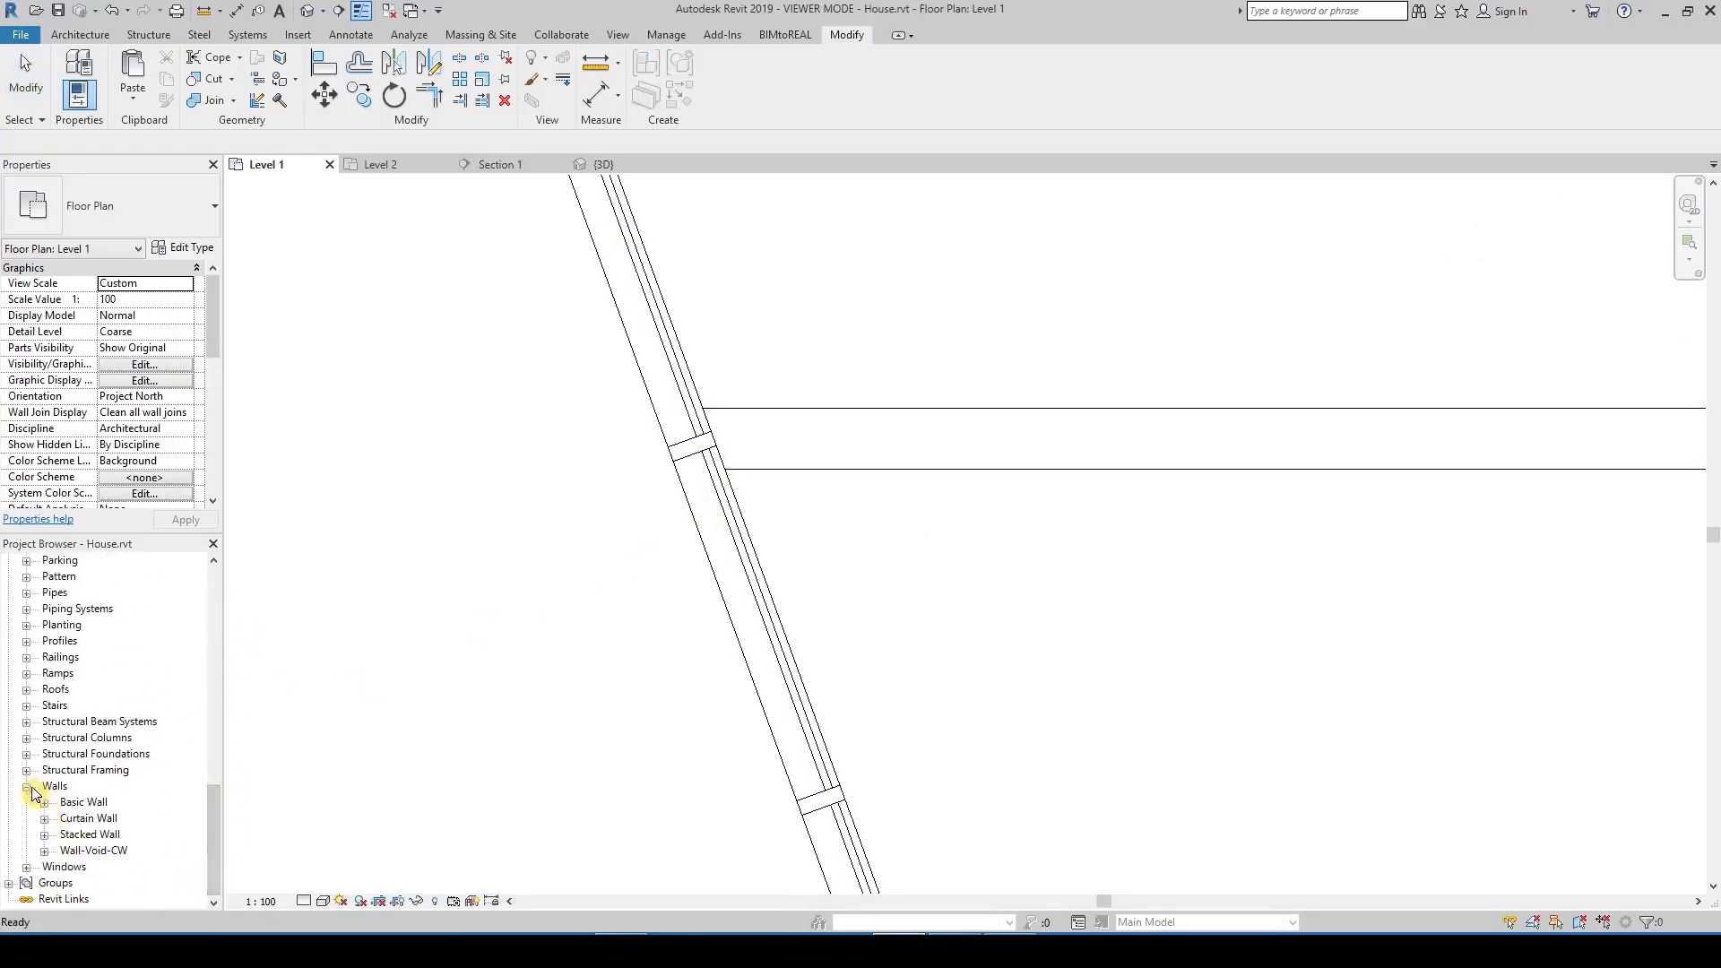
left_click(83, 850)
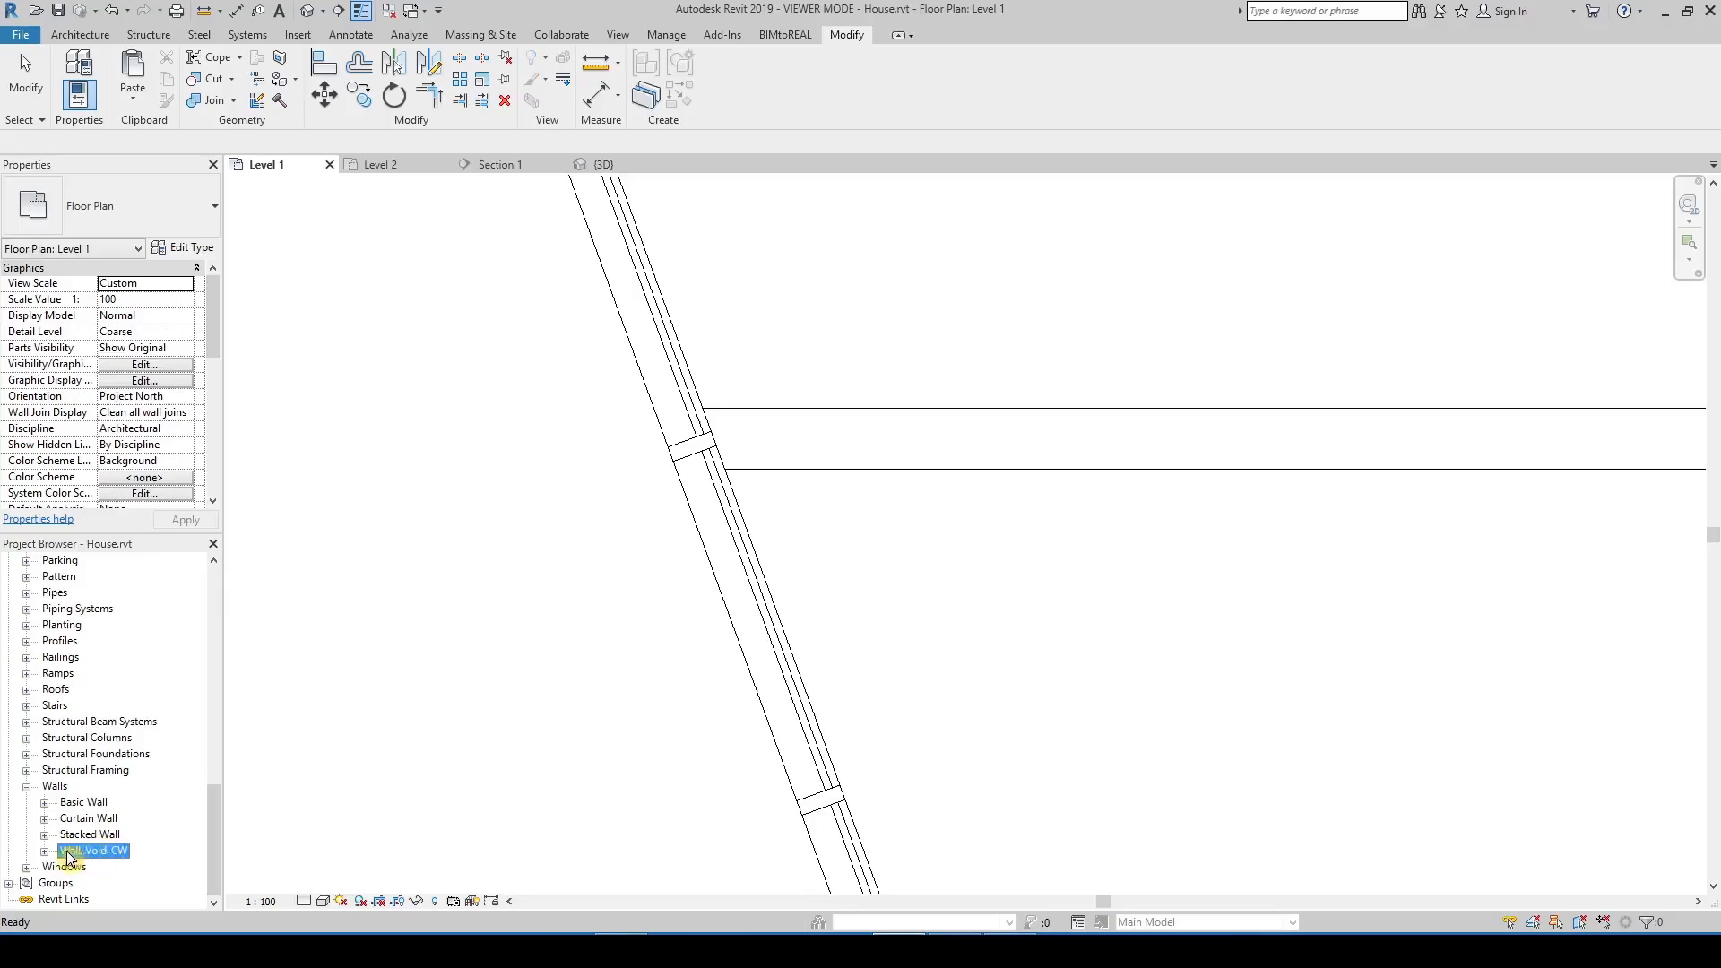
right_click(81, 850)
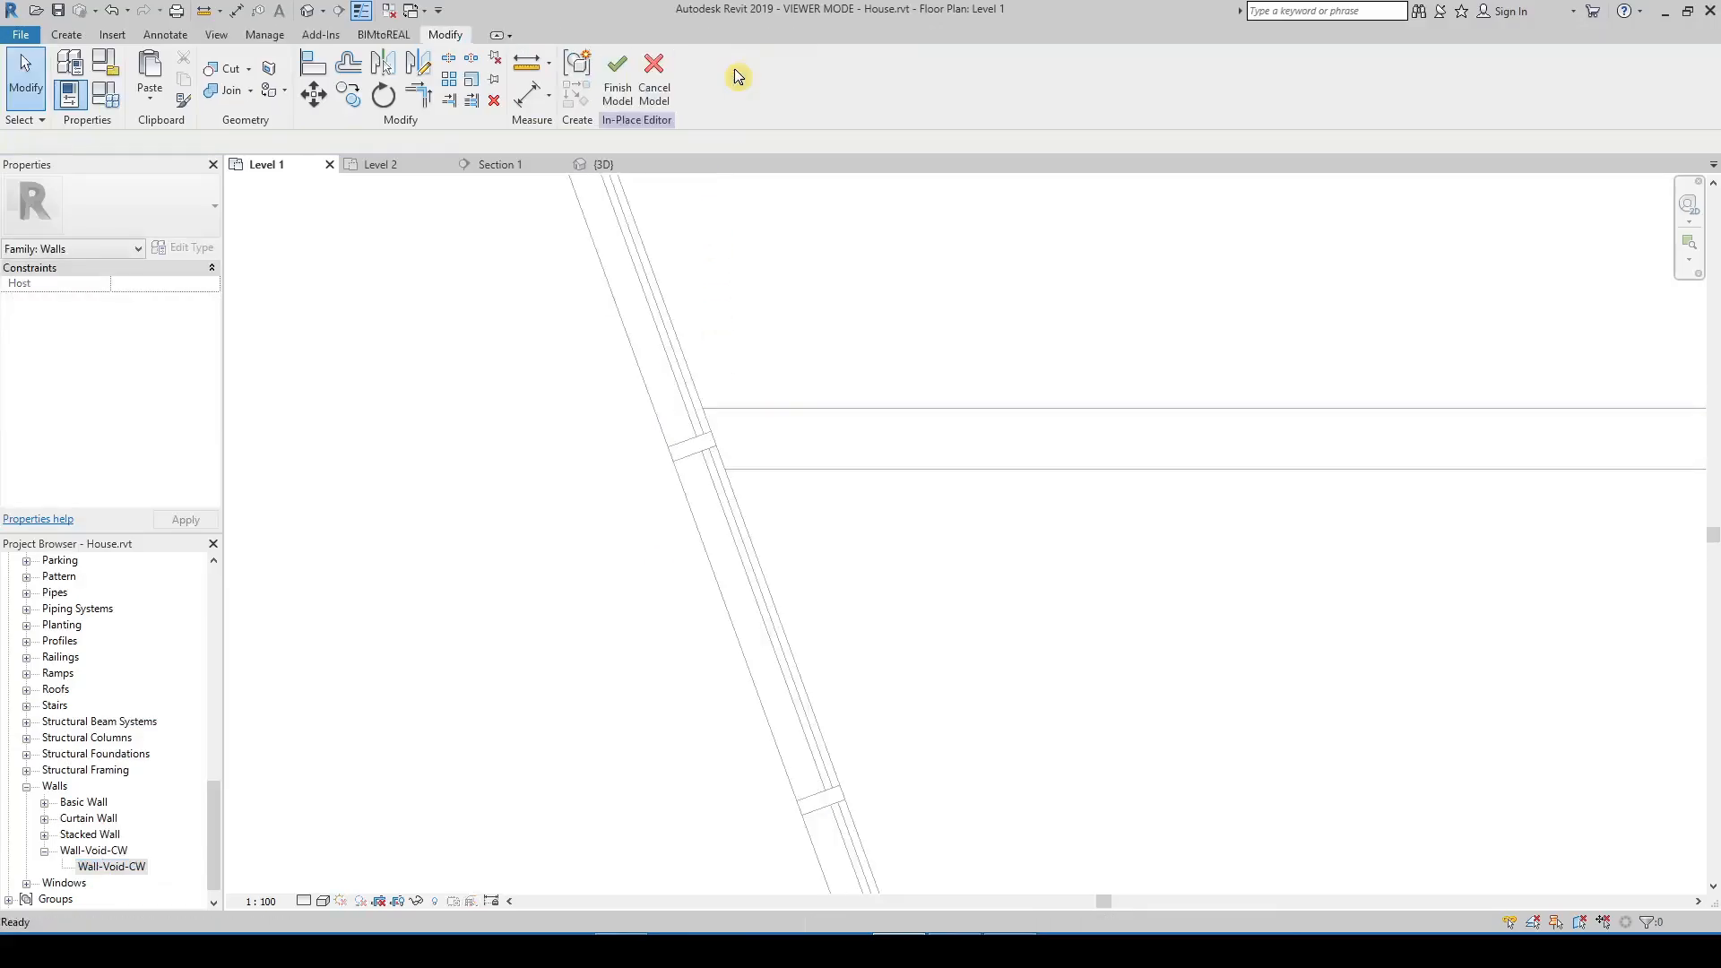
Select the void extrusion at the wall junction and finish the model again
left_click(701, 444)
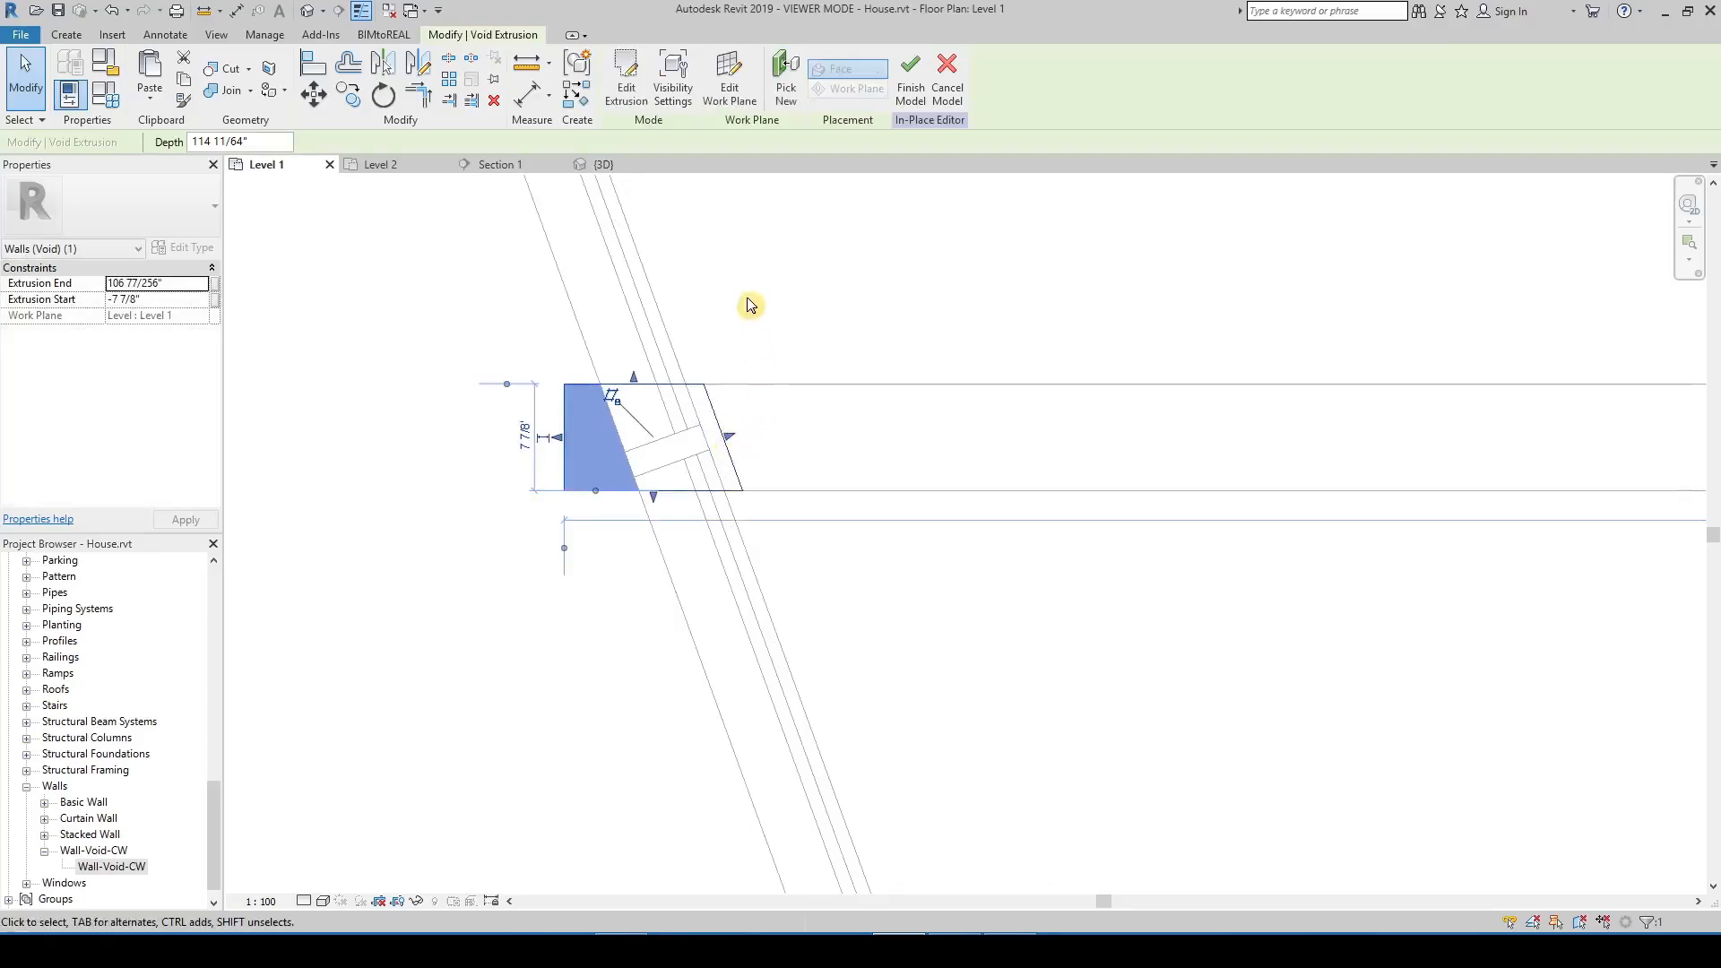
left_click(909, 65)
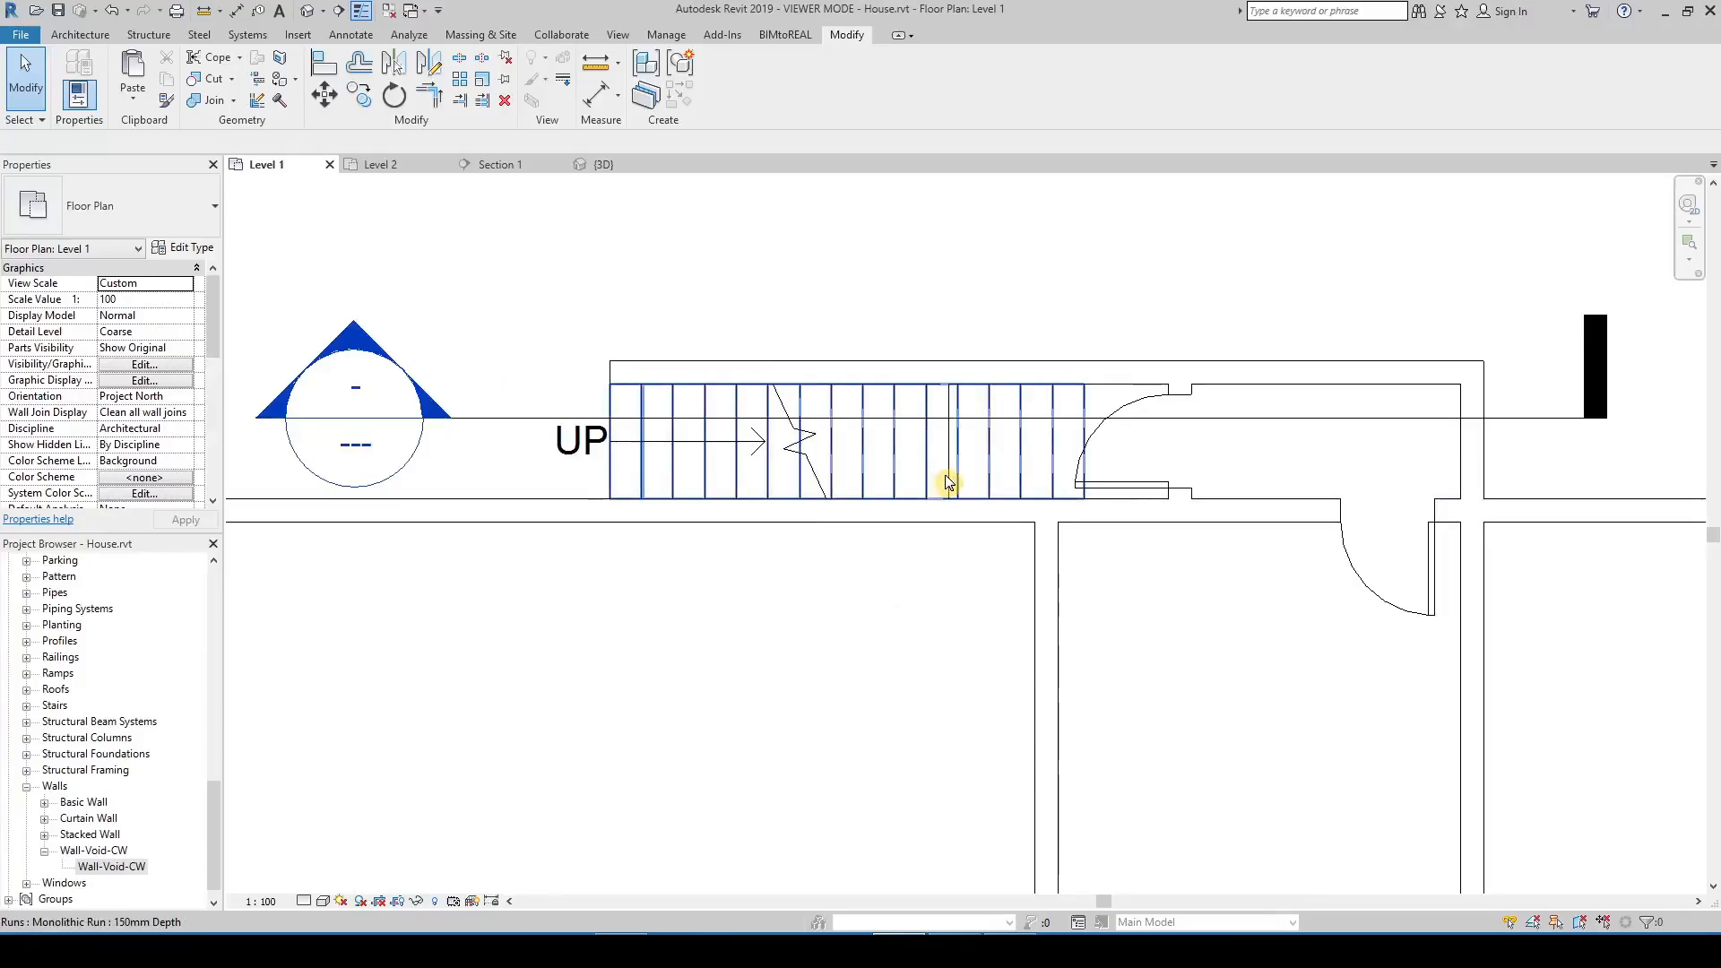
Check the short wall crossing the stair run, then view it in Section 1
left_click(939, 445)
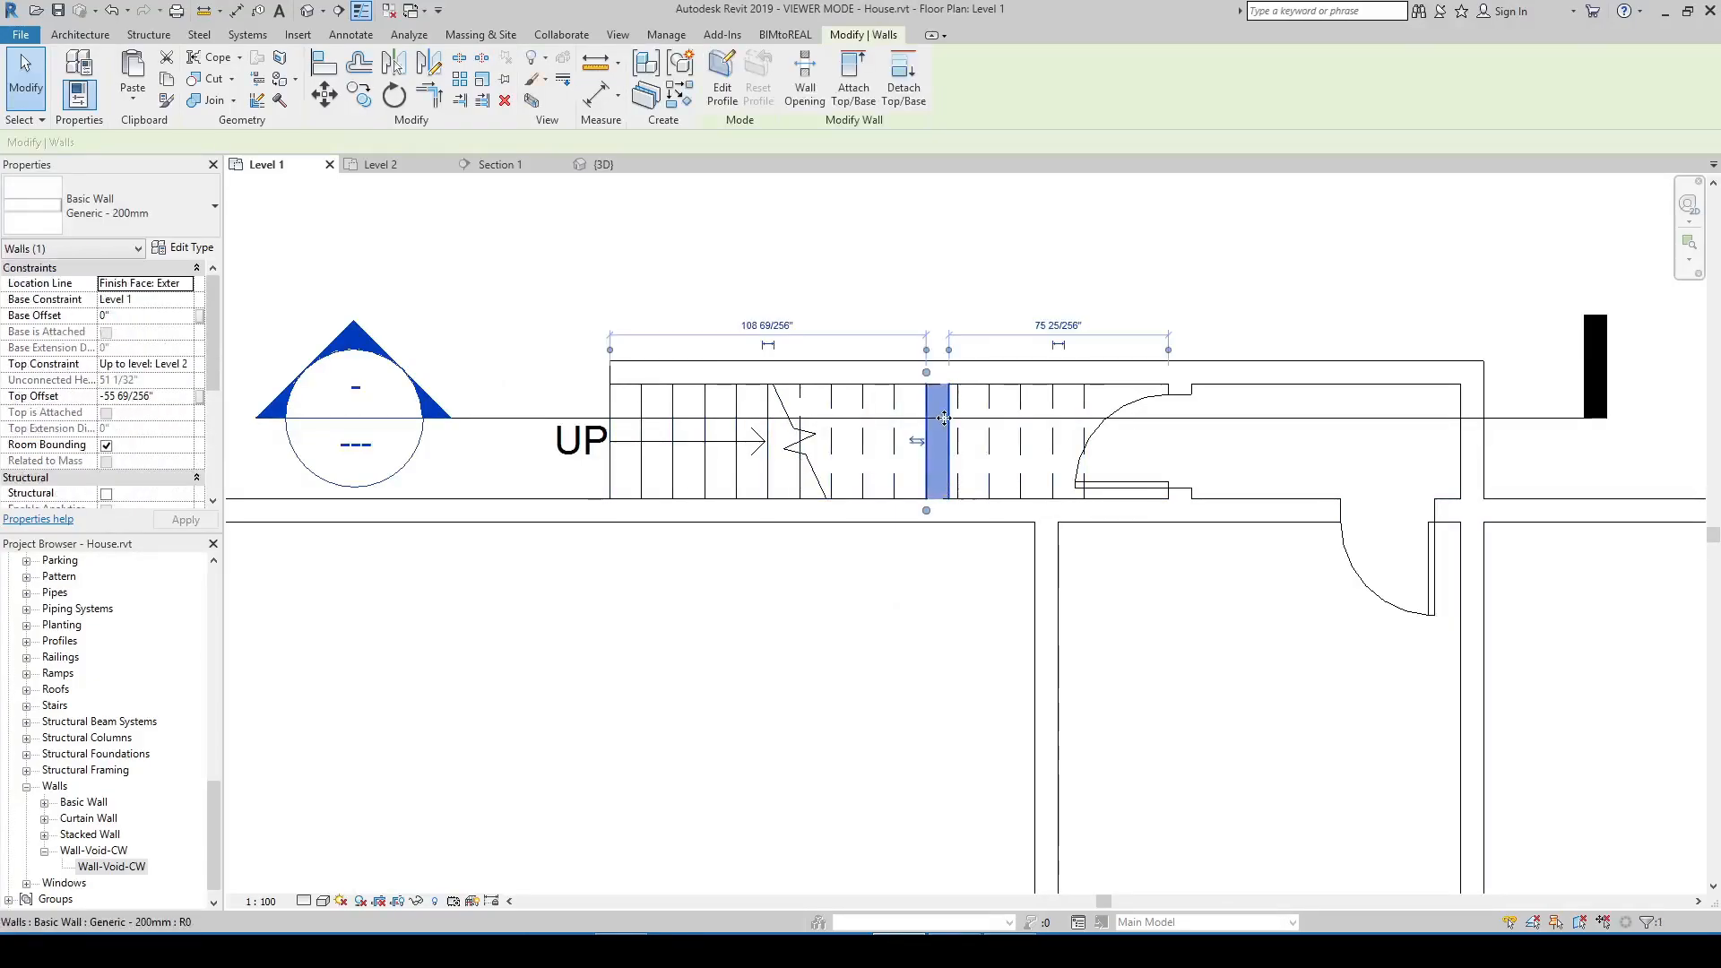
left_click(391, 346)
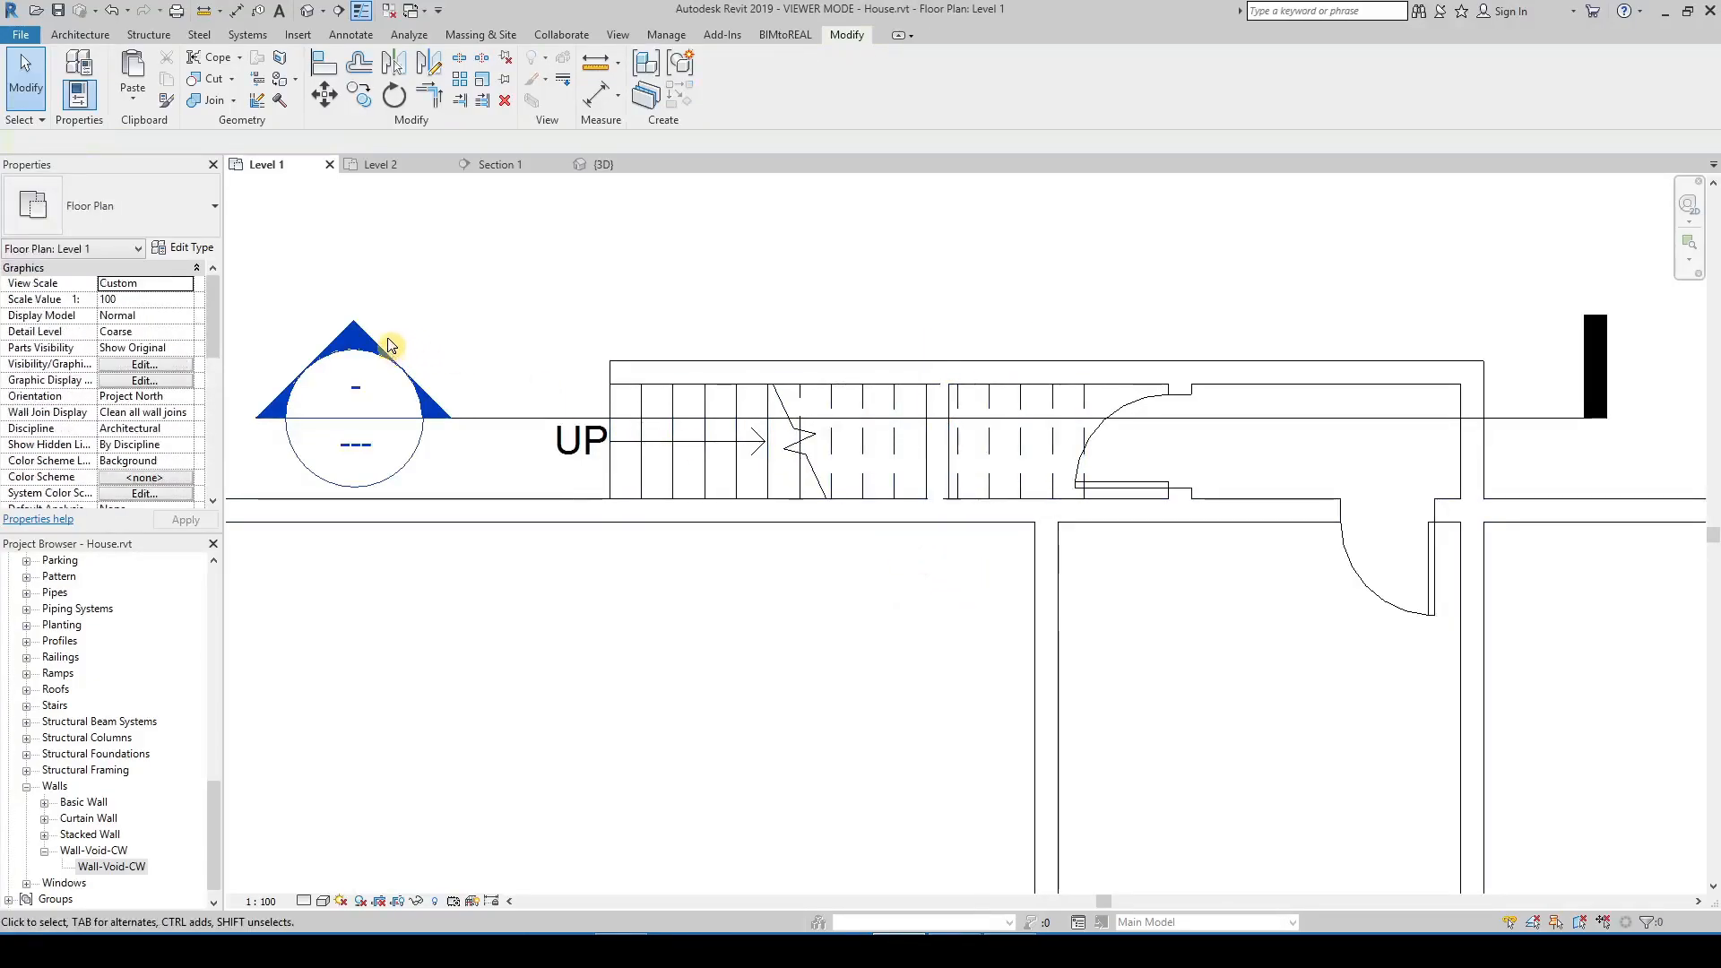
left_click(498, 164)
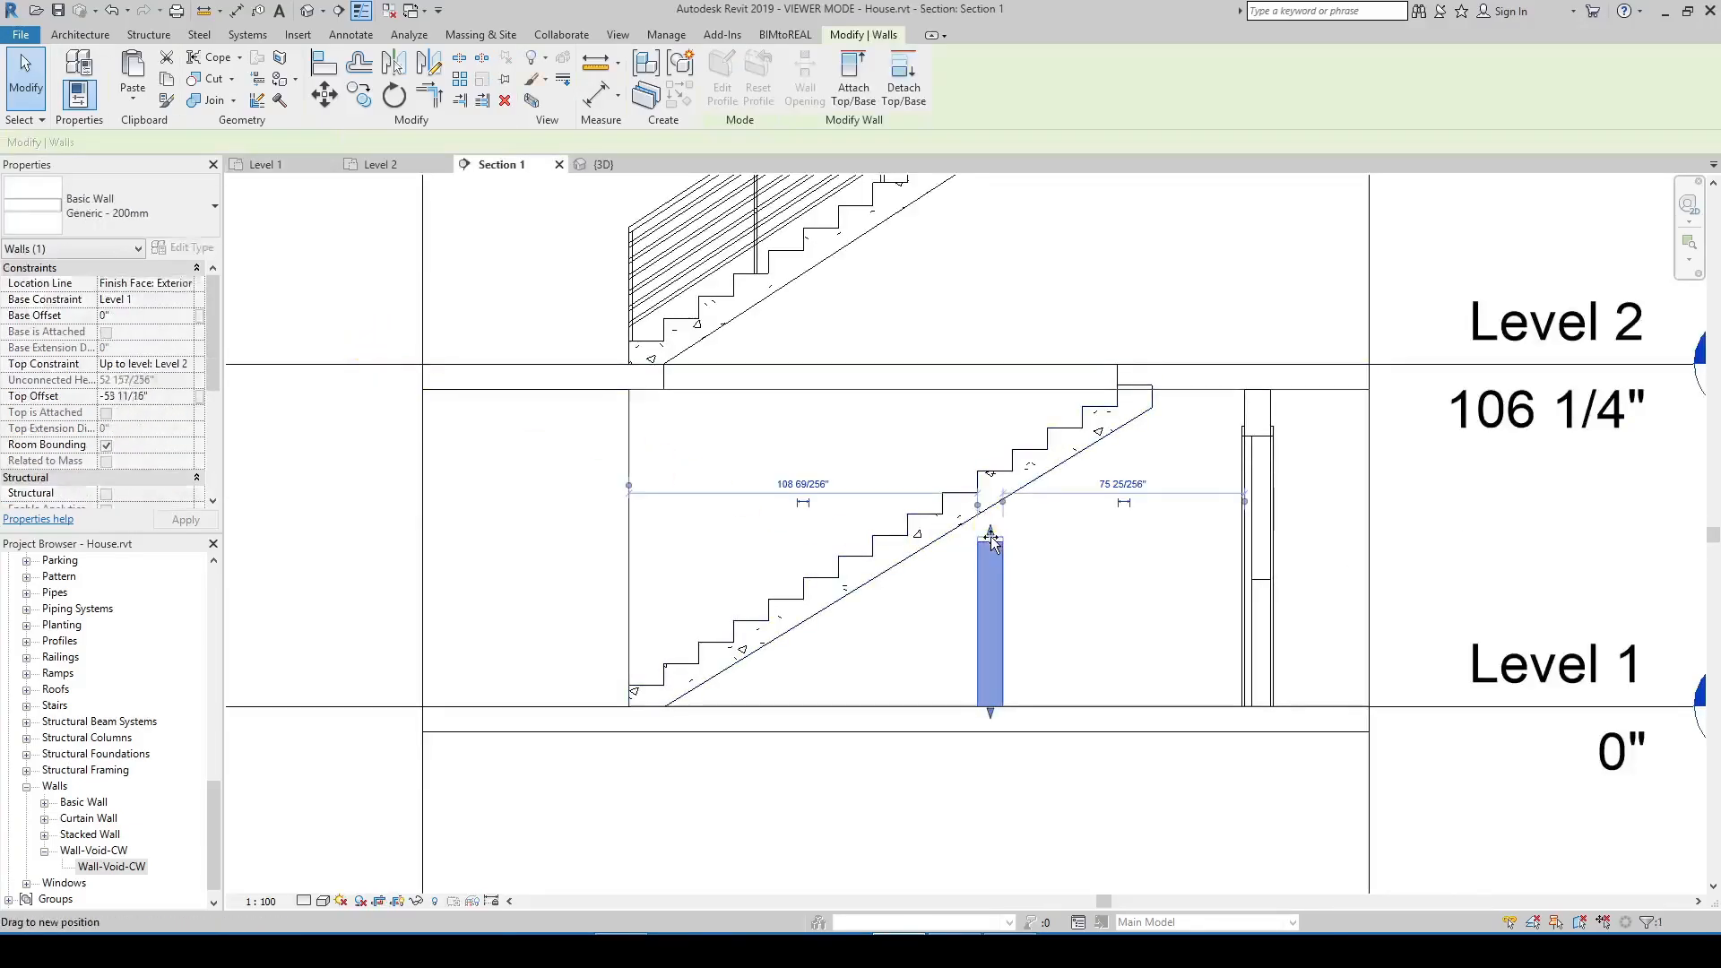
left_click(1072, 541)
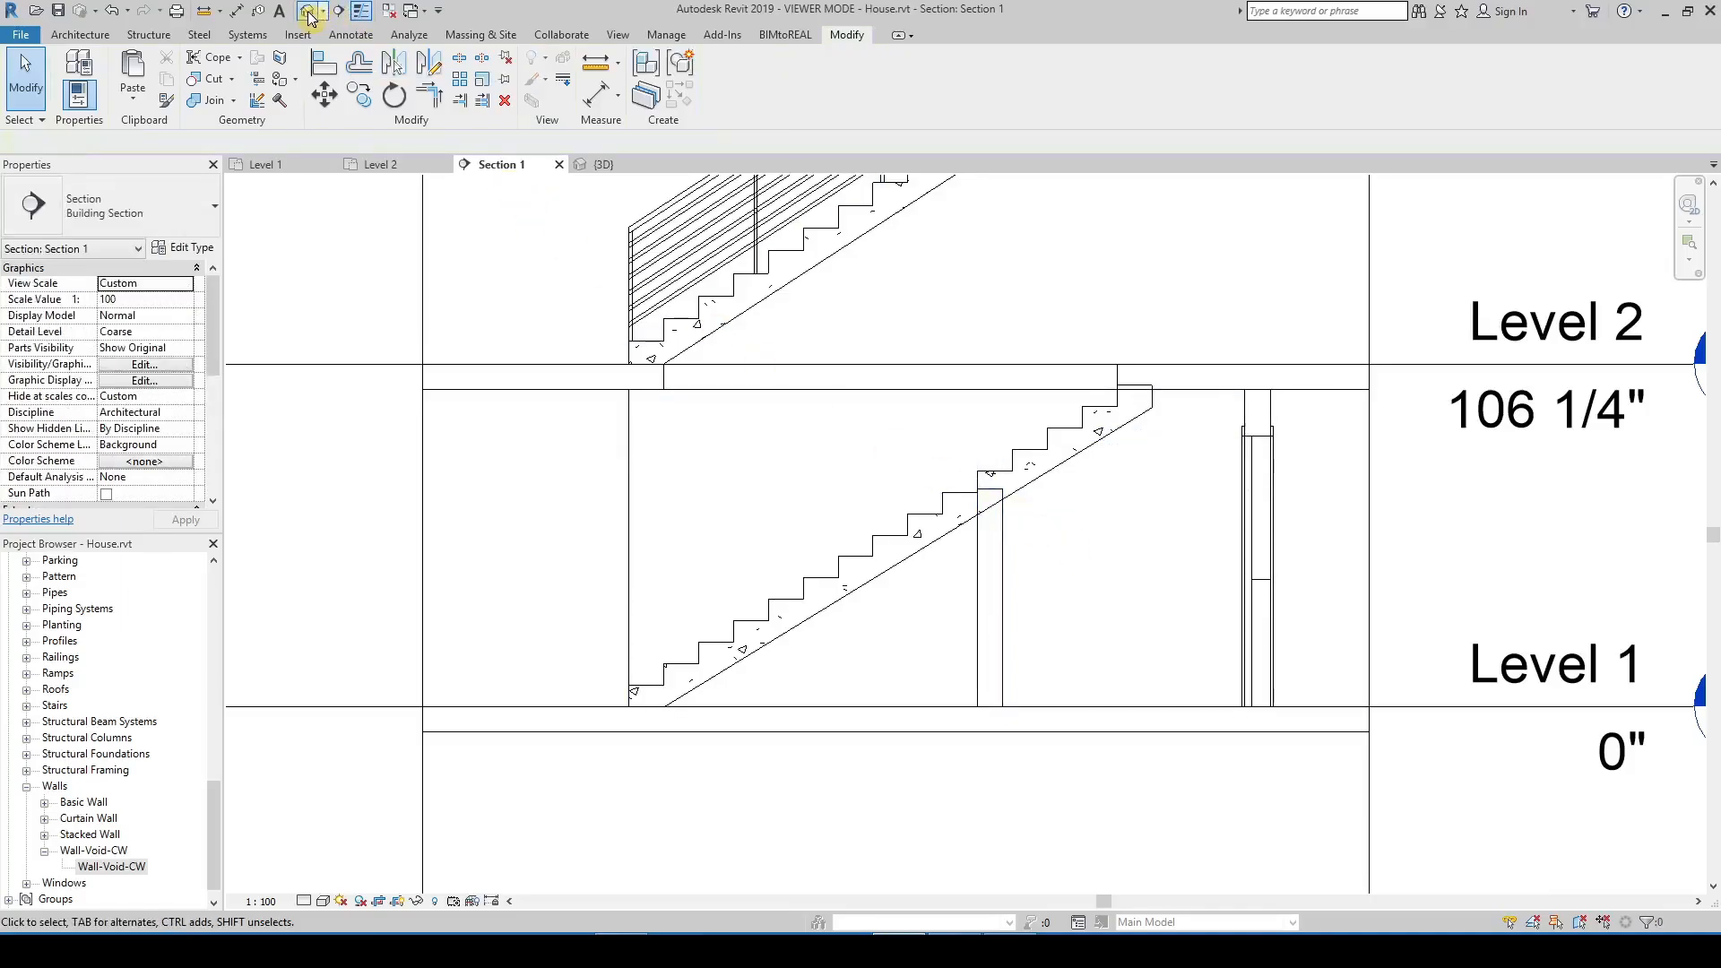
In the default 3D view, temporarily isolate the section box and the wall beneath the stair
left_click(603, 163)
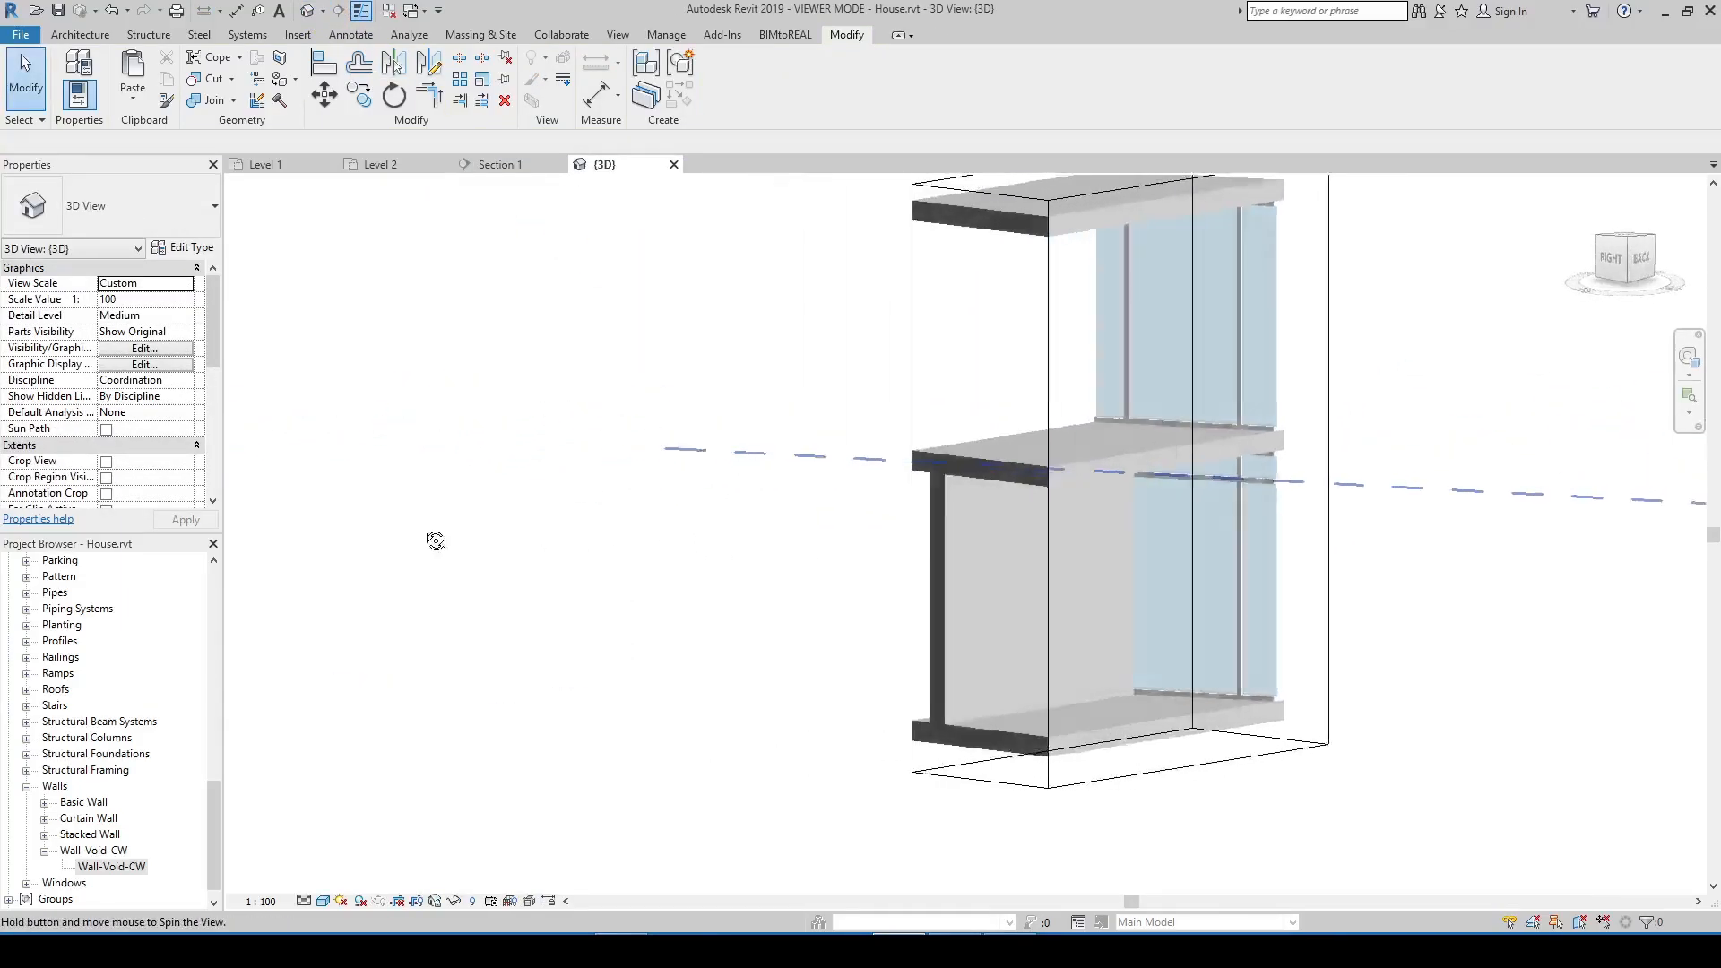
left_click(959, 488)
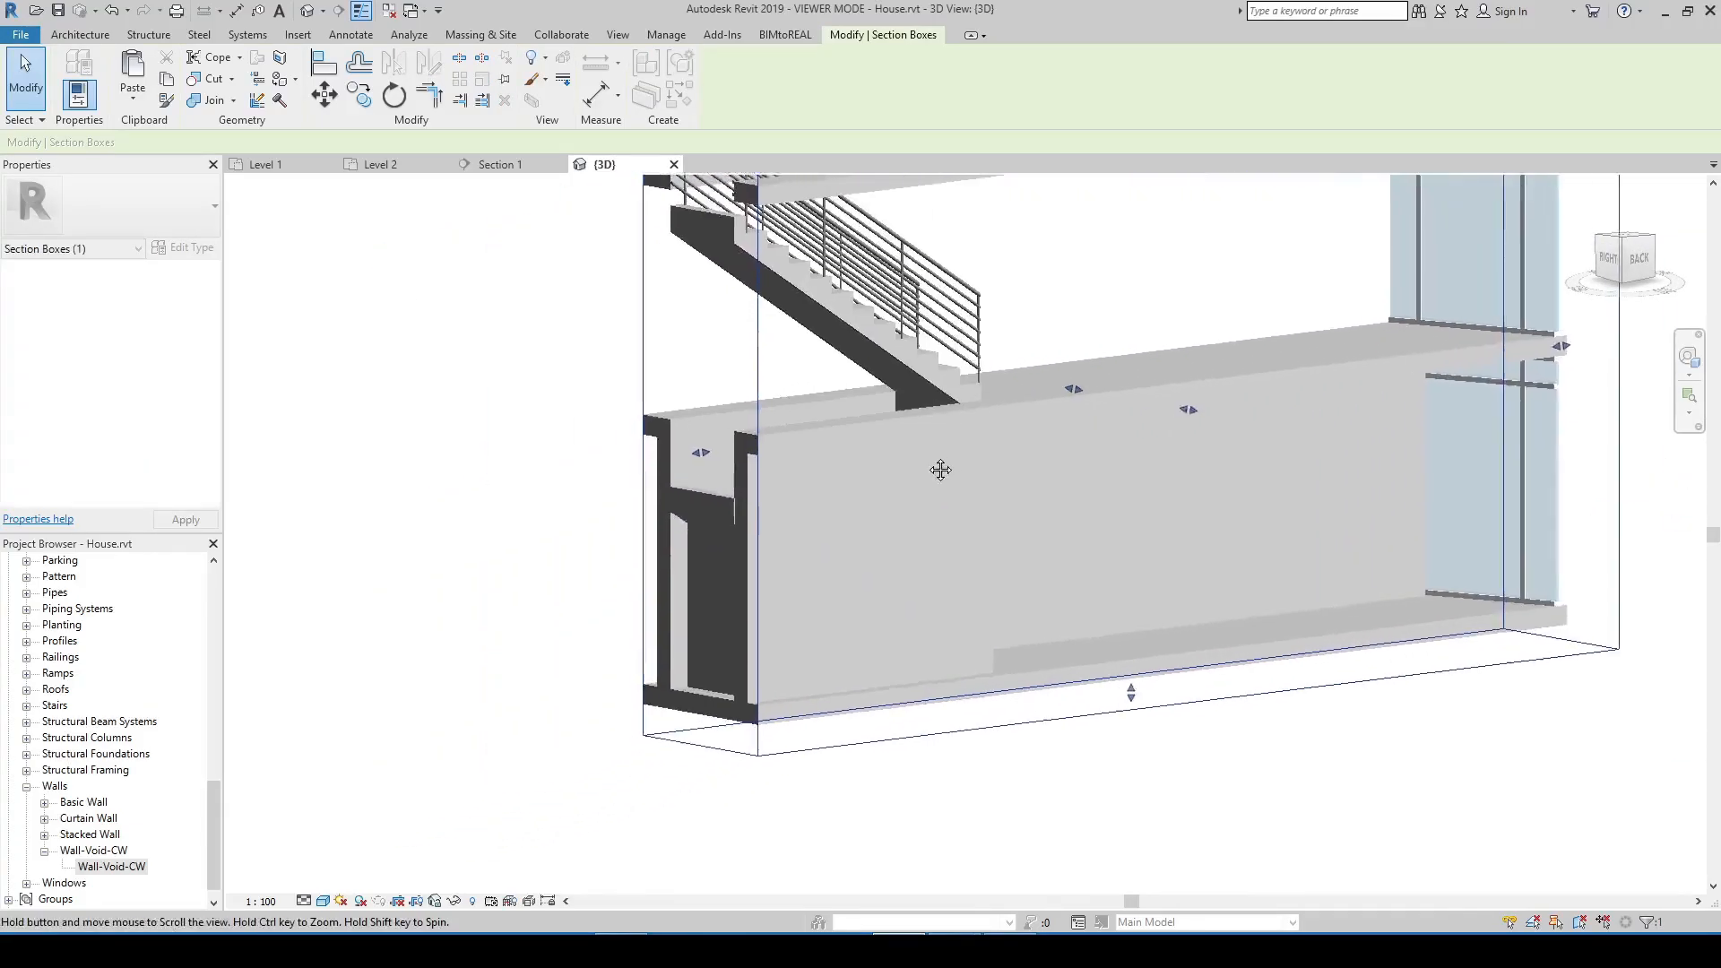
left_click(940, 470)
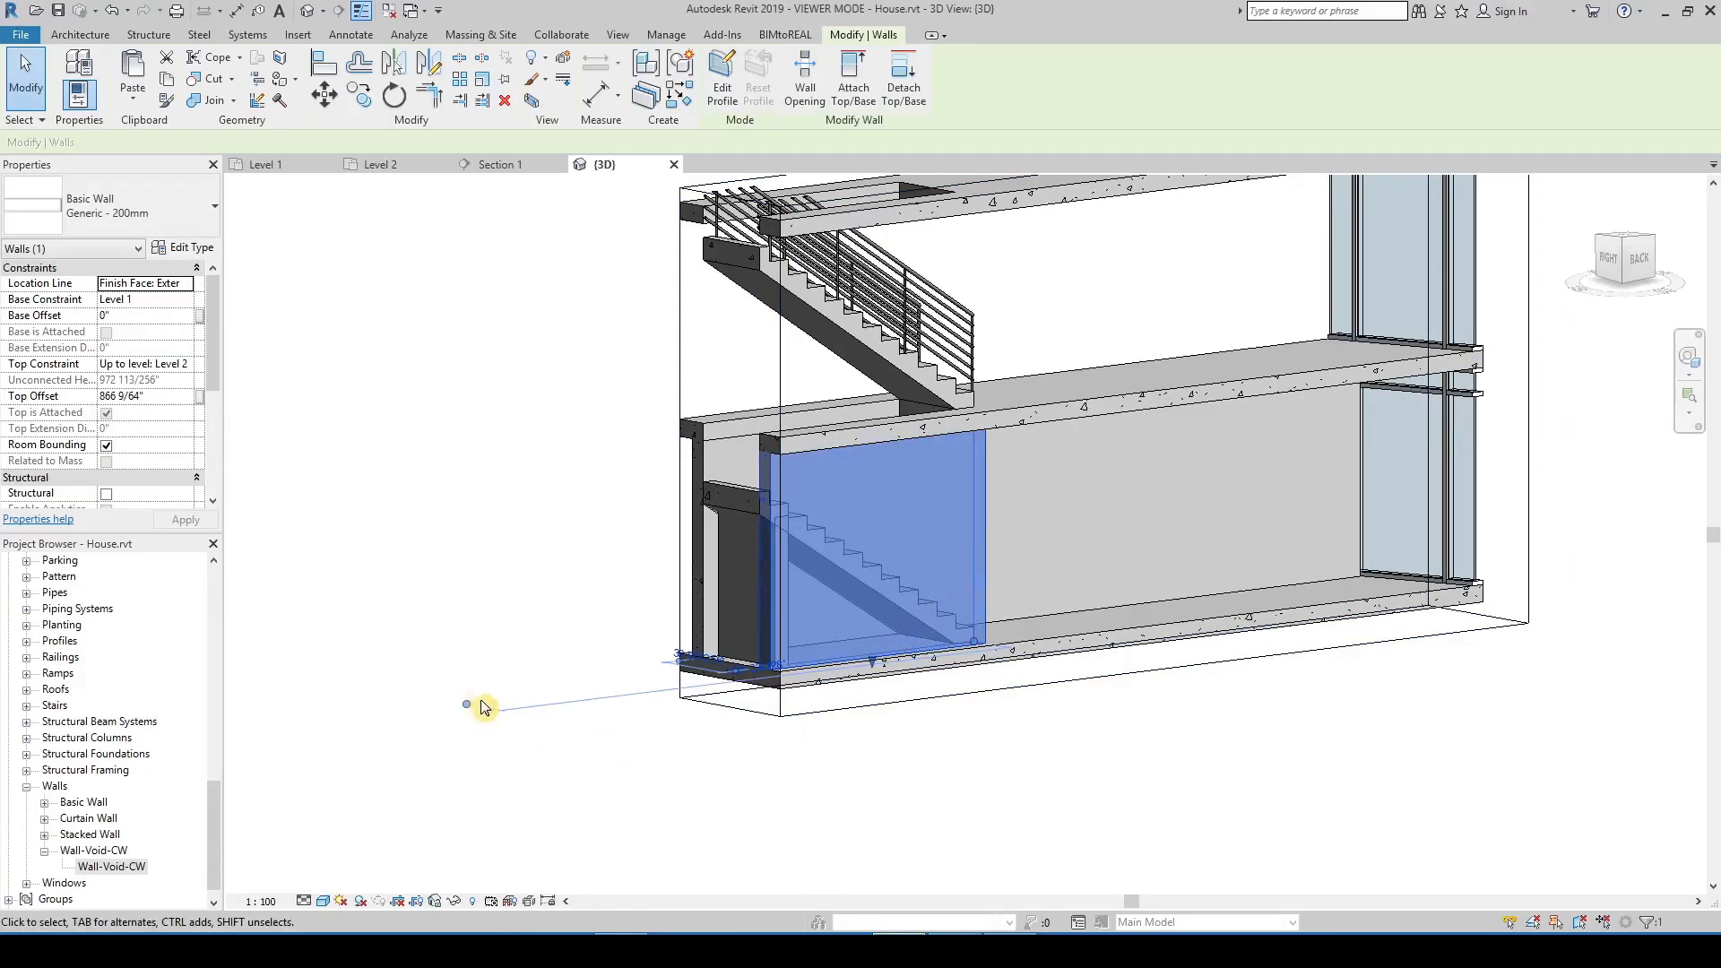
left_click(455, 900)
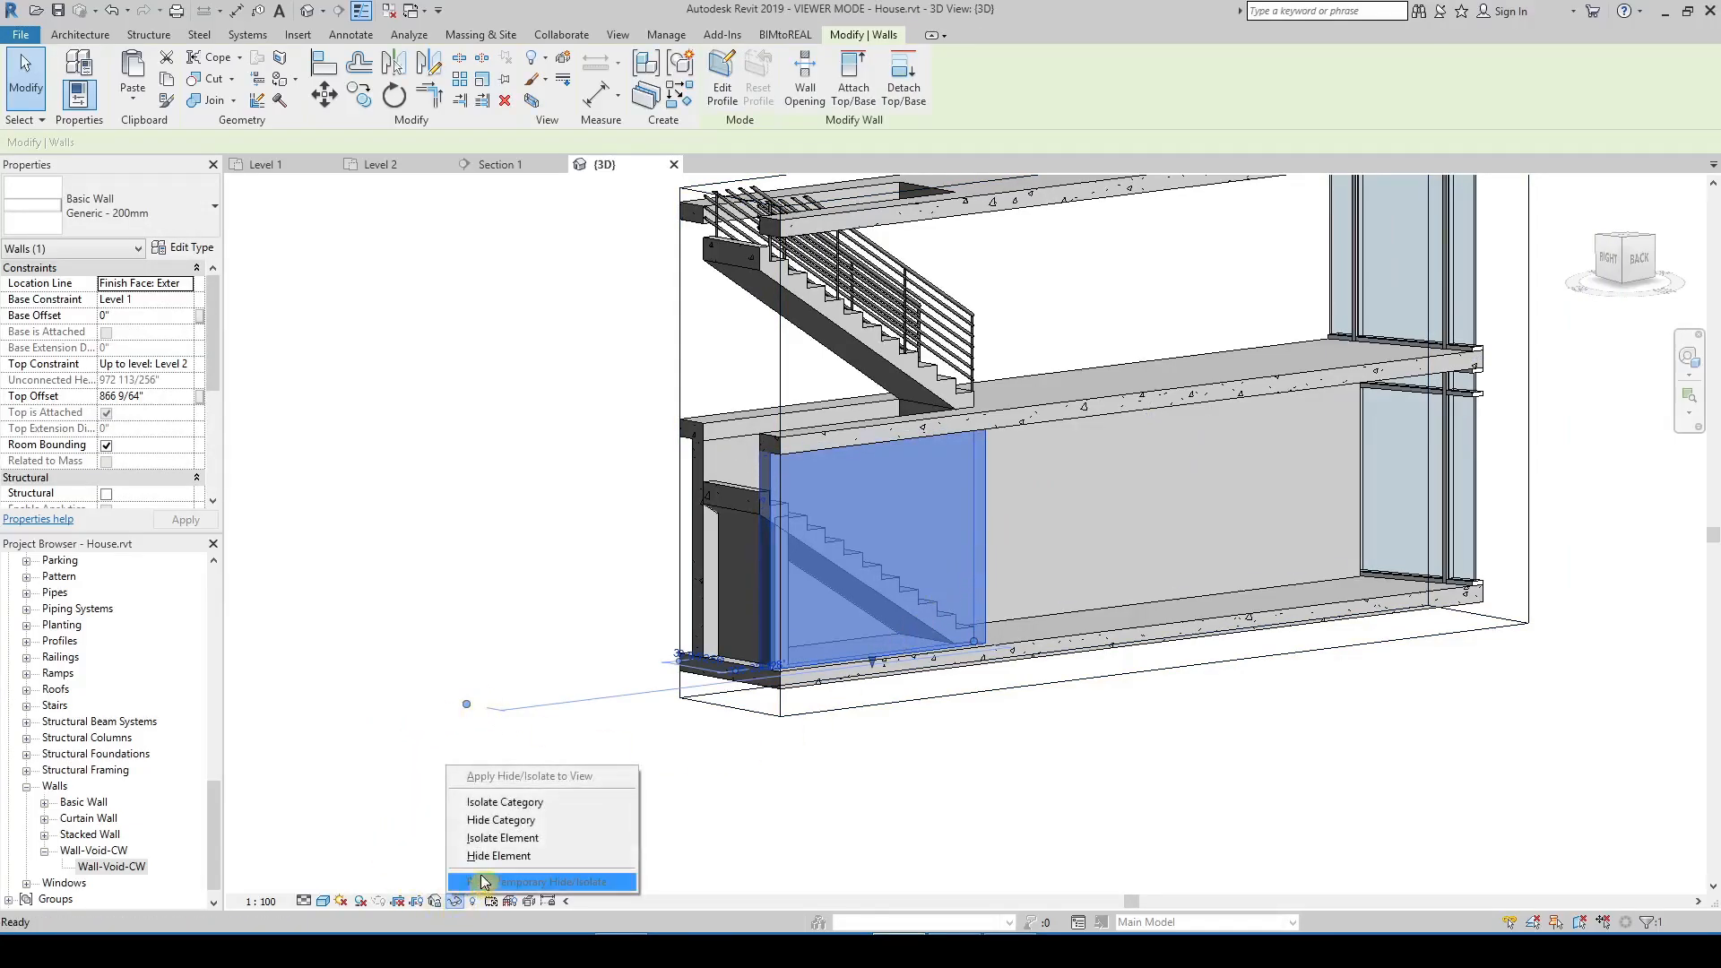
left_click(499, 855)
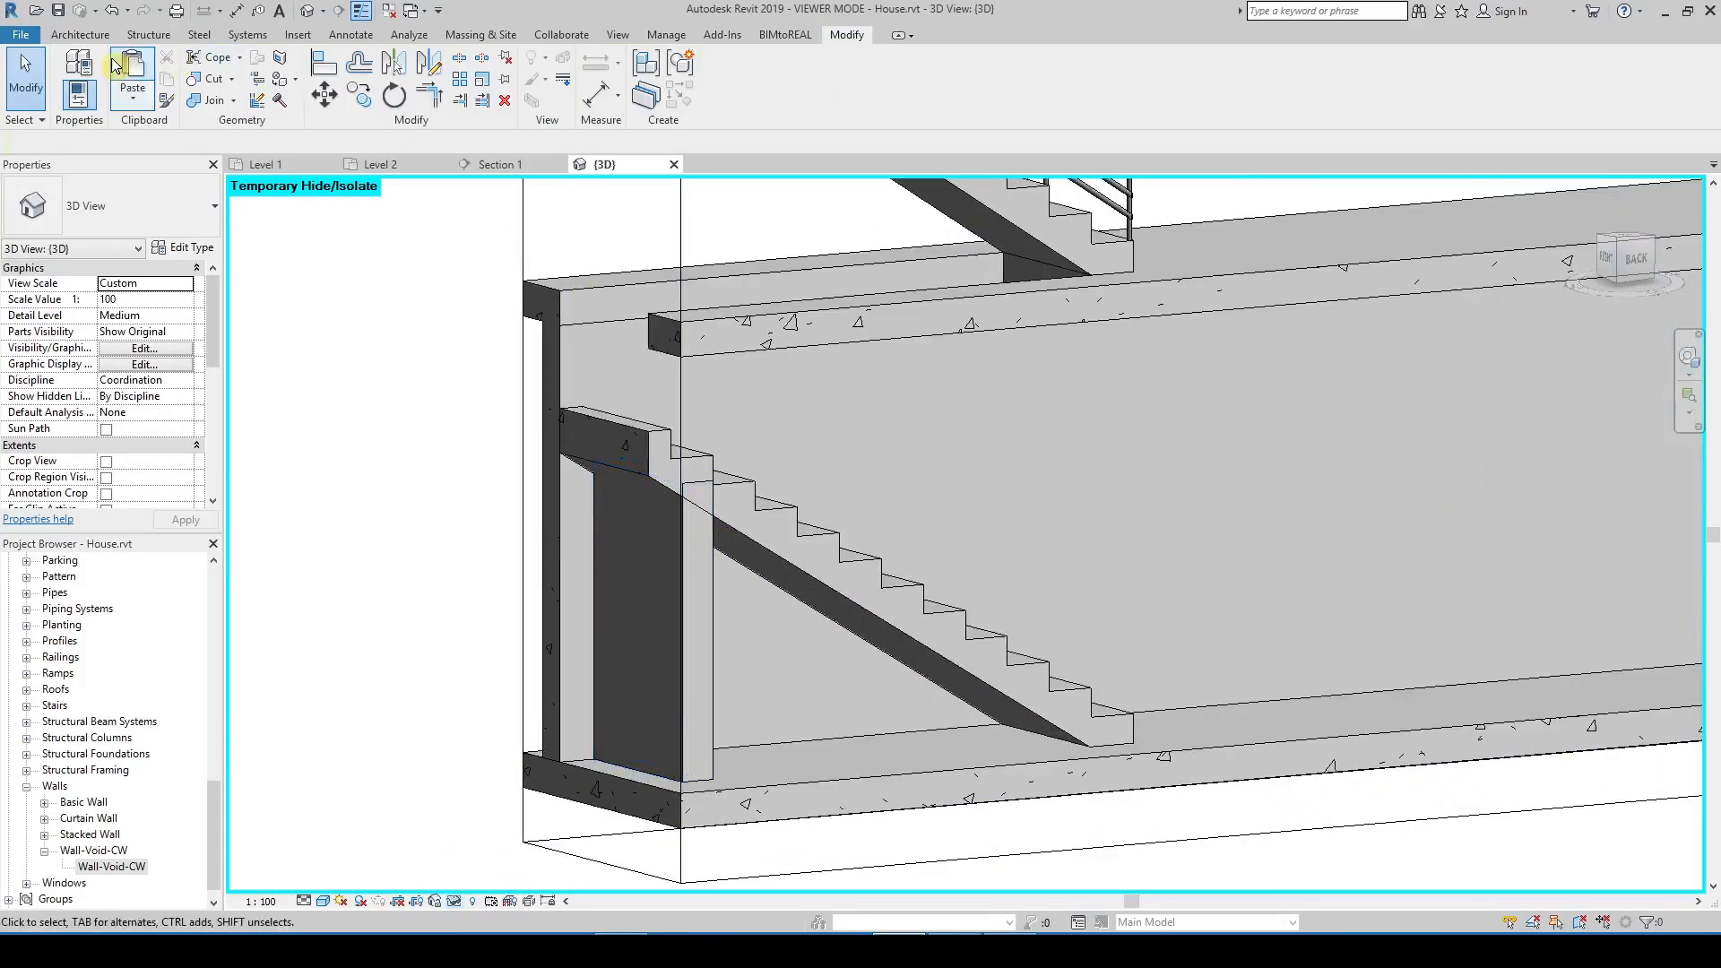
left_click(86, 33)
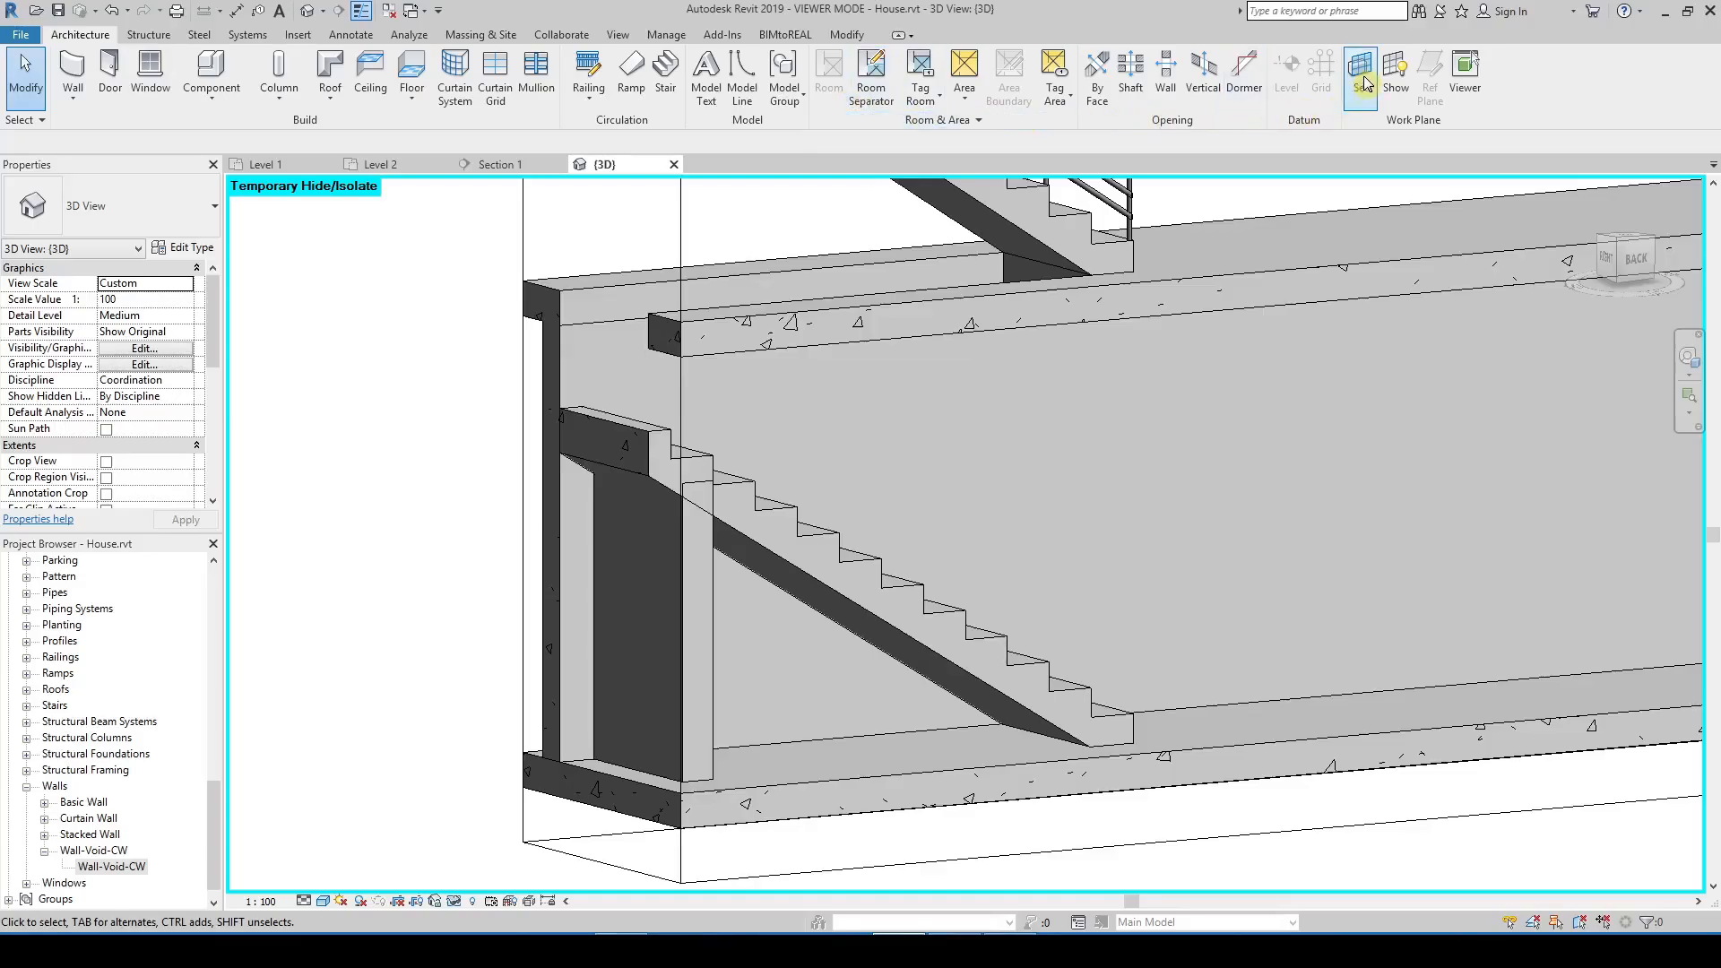
Set a new work plane by picking the wall face in the 3D view
left_click(1360, 70)
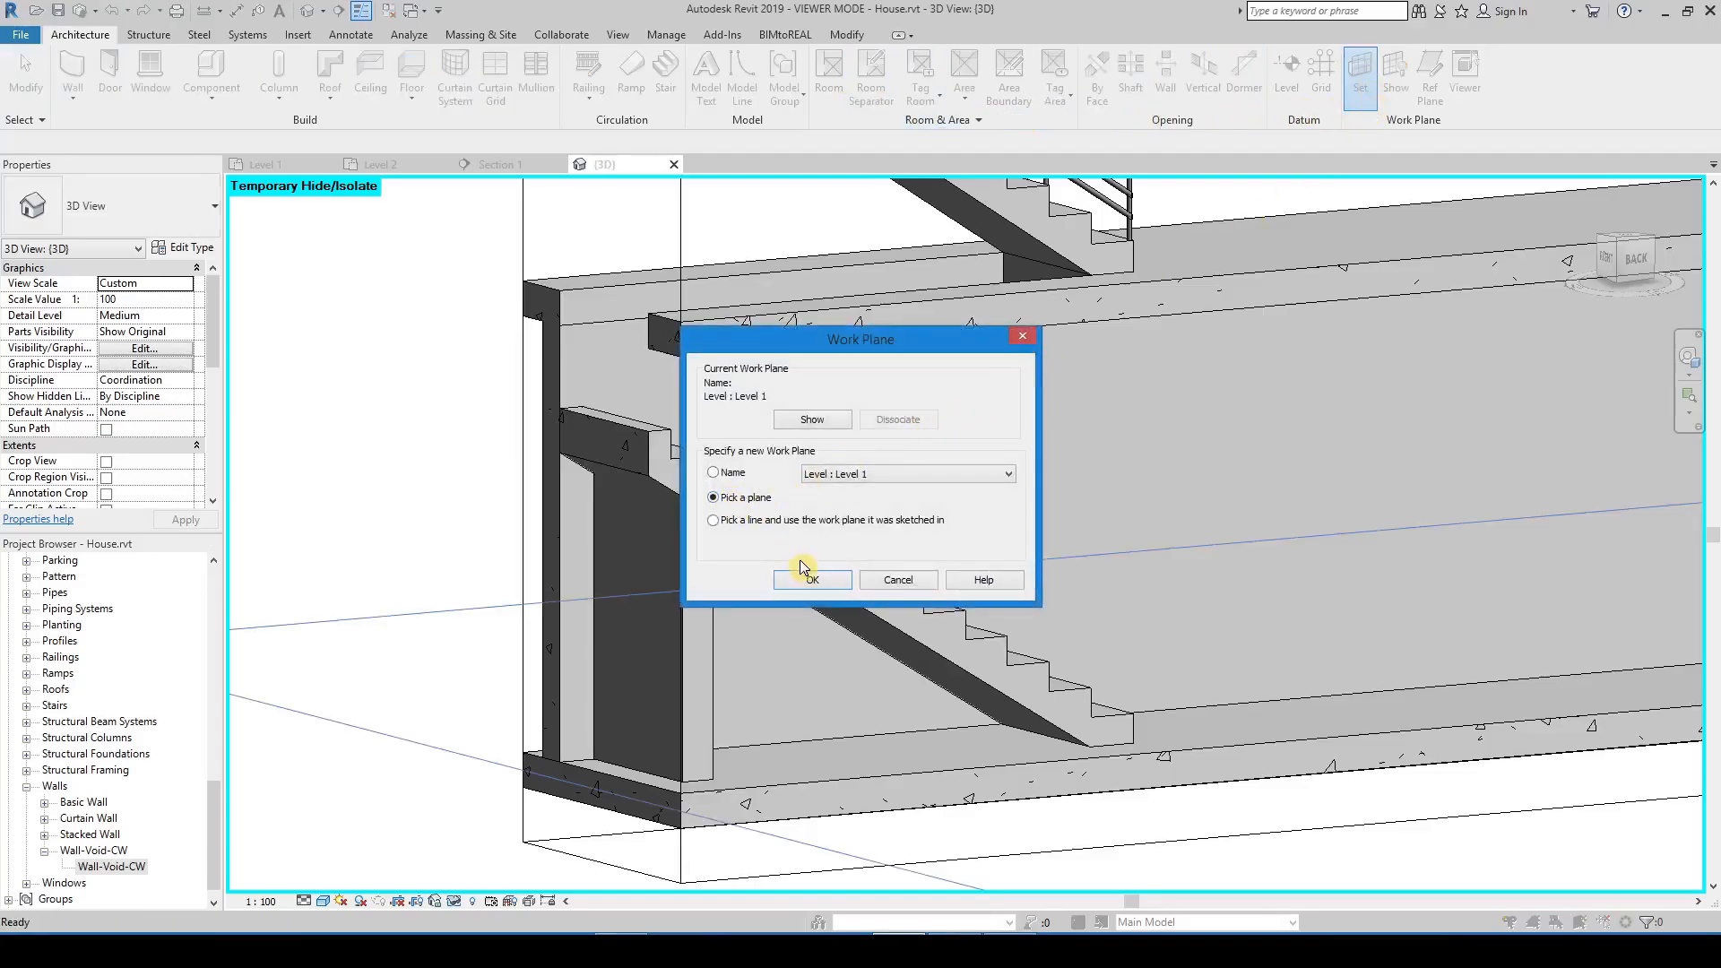
left_click(812, 581)
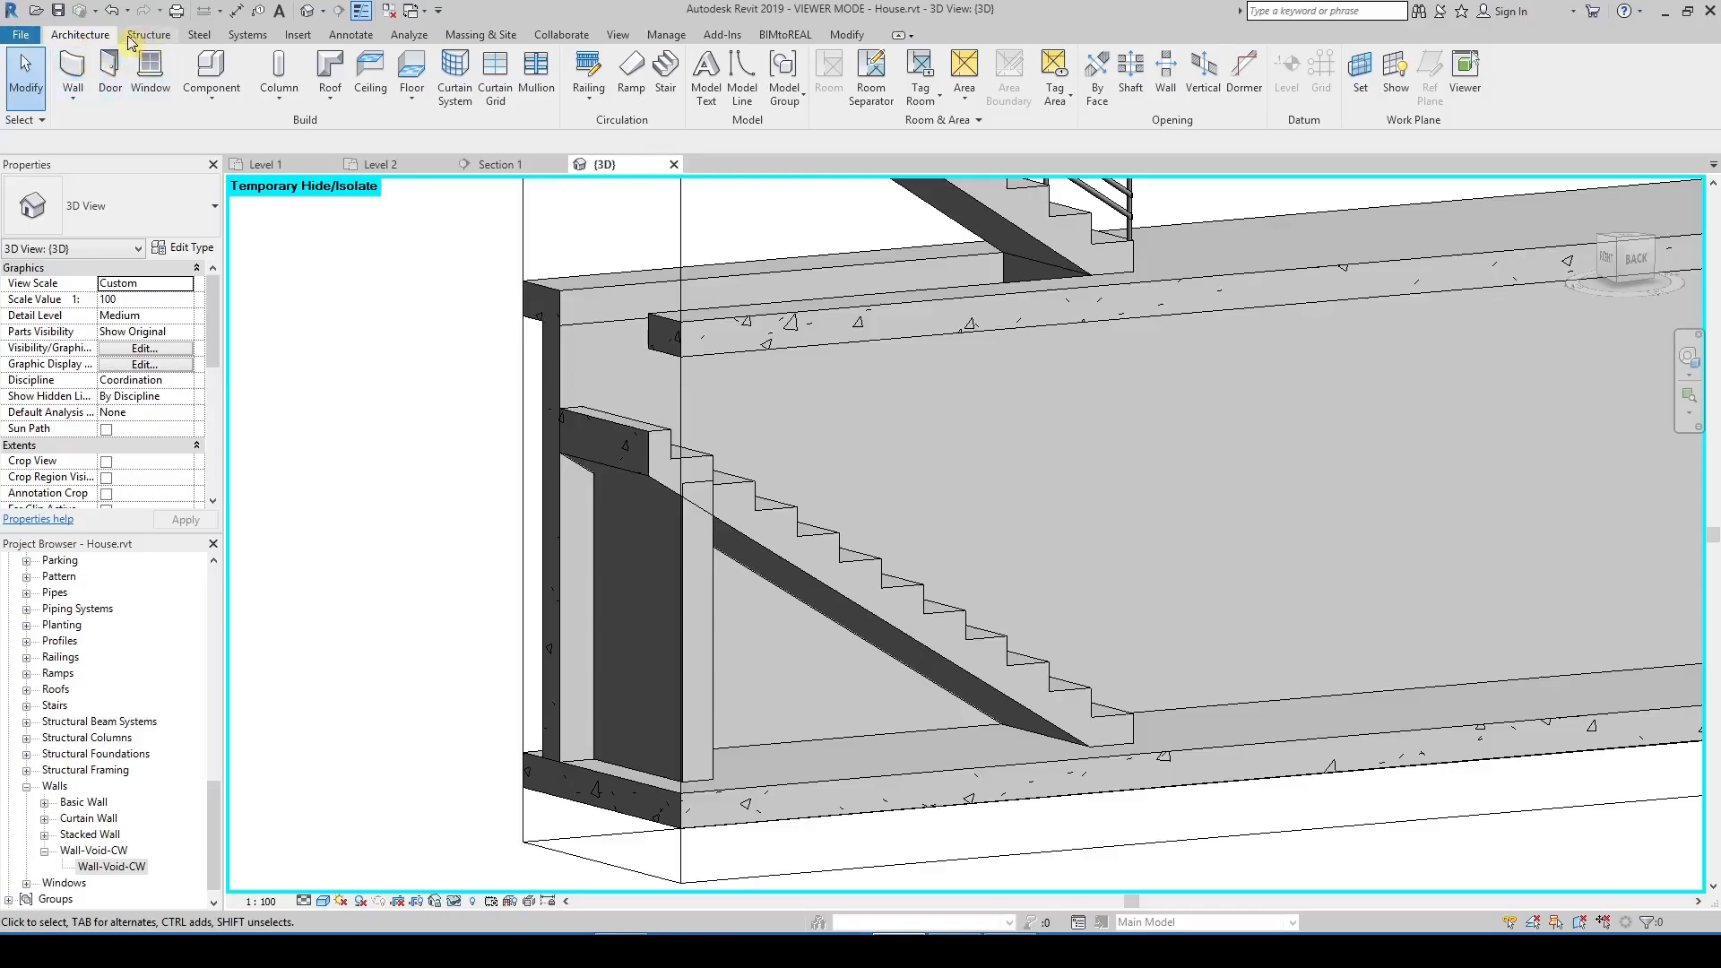
Start a new in-place model in the Walls category named Wall-Stair
left_click(212, 72)
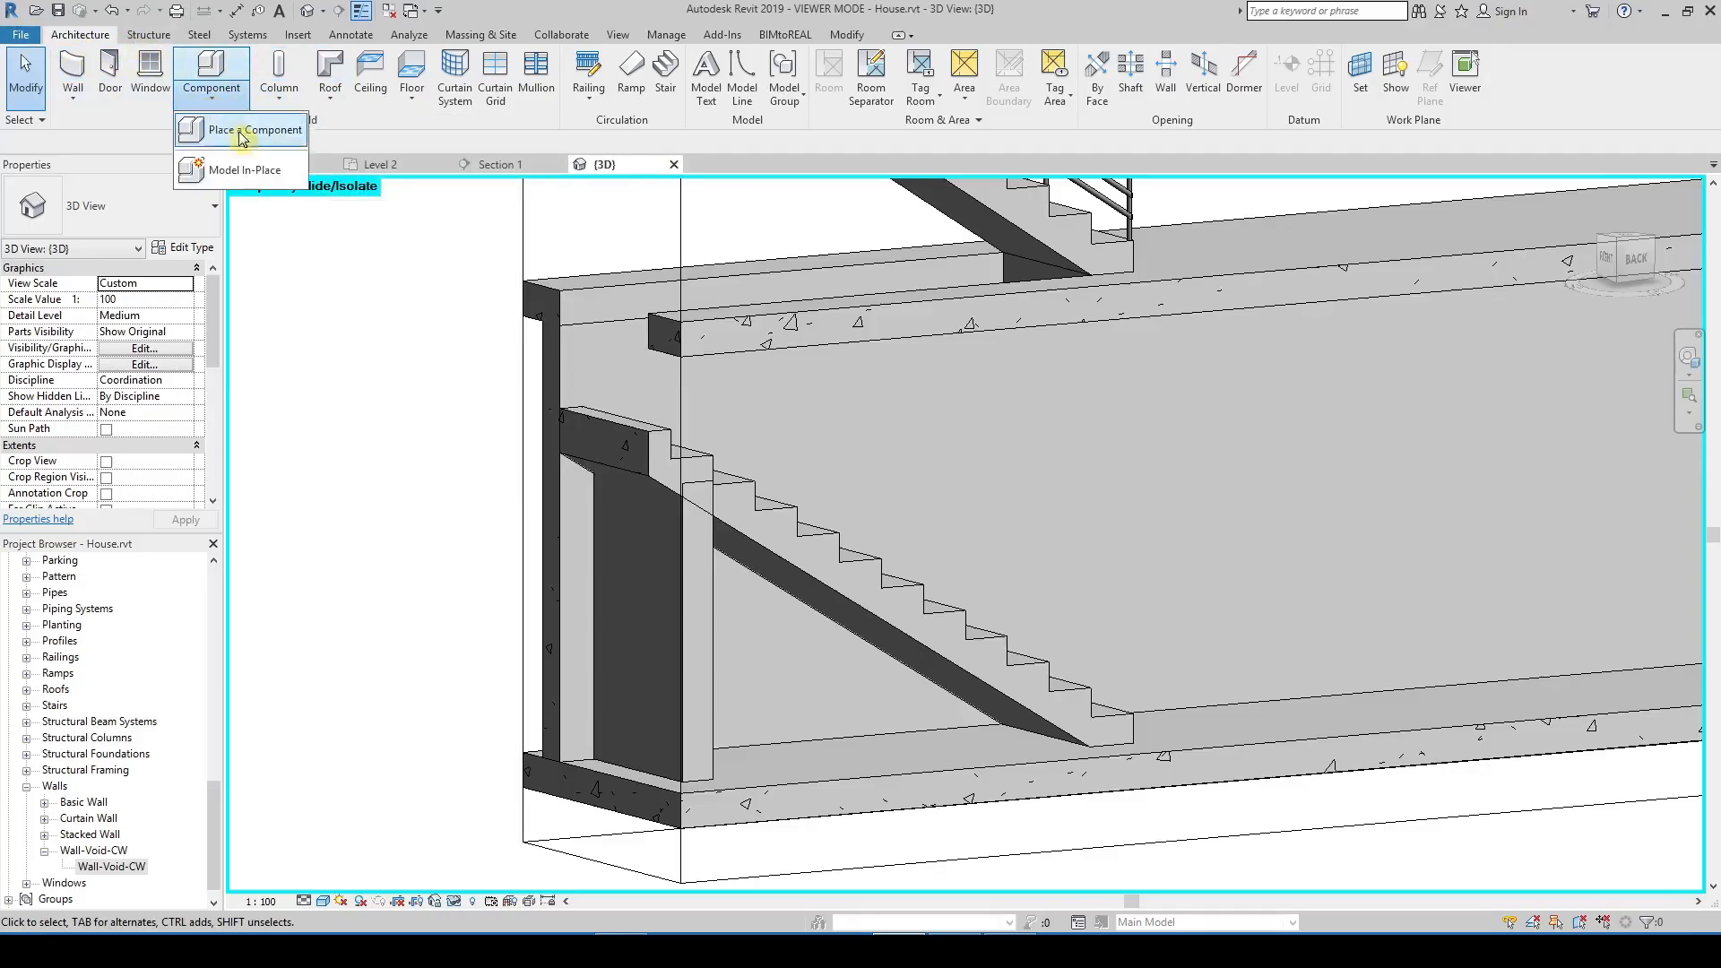
left_click(248, 168)
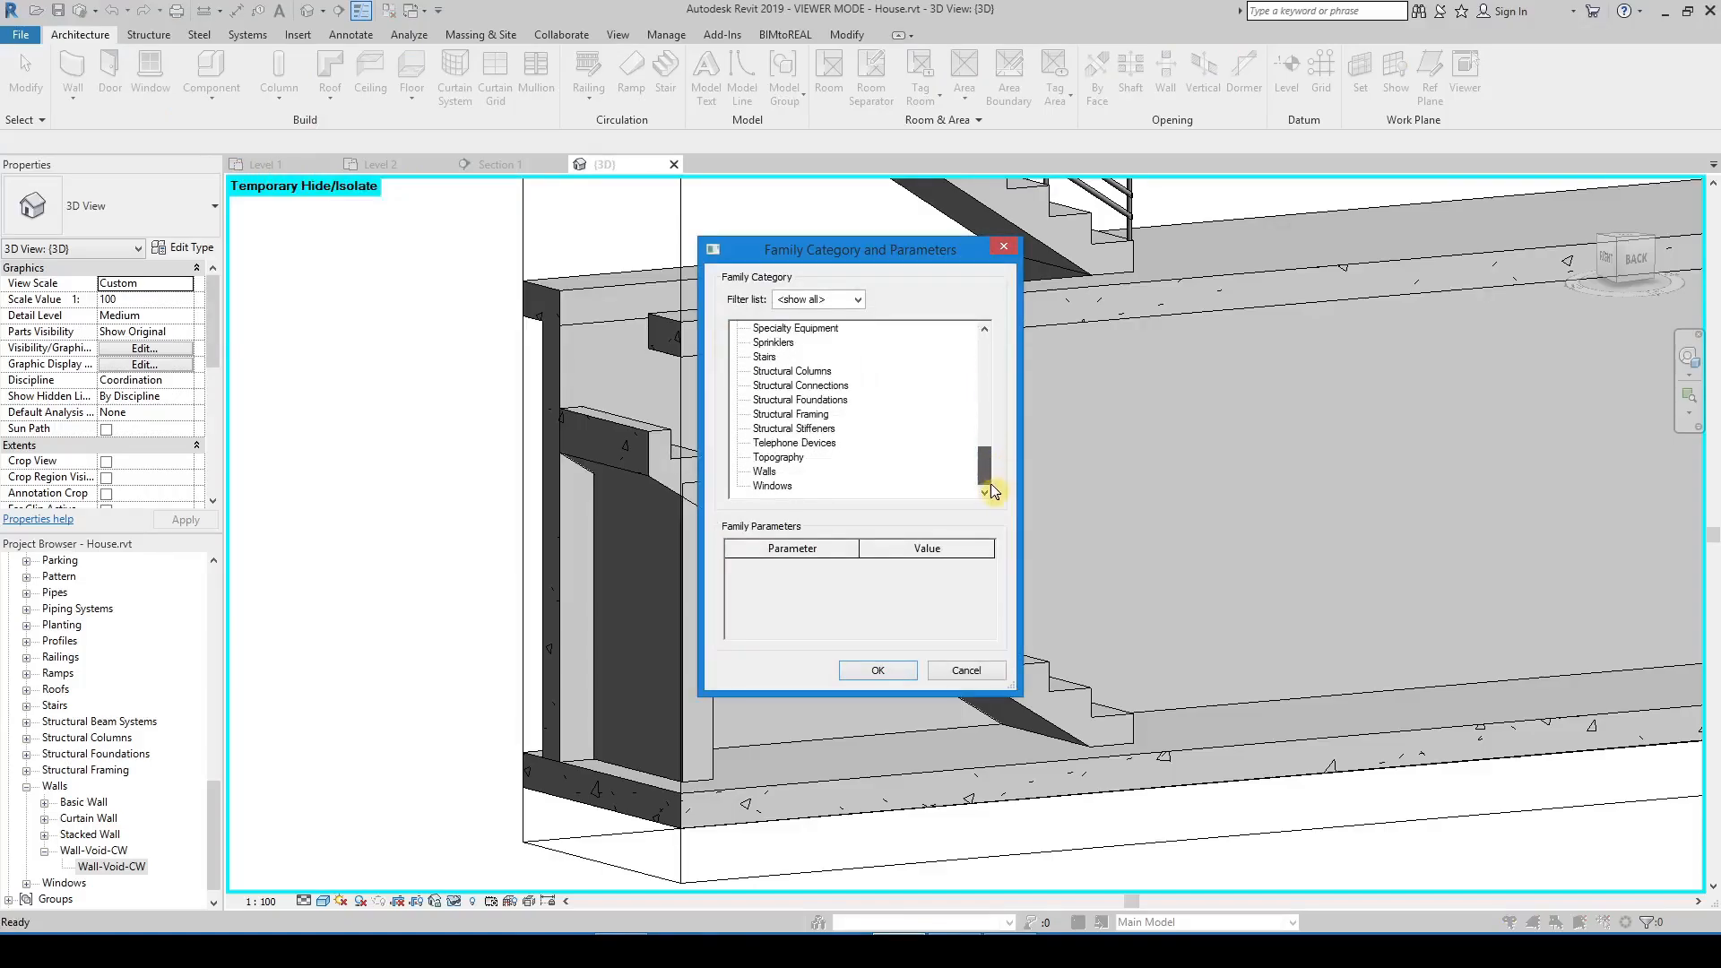
left_click(879, 671)
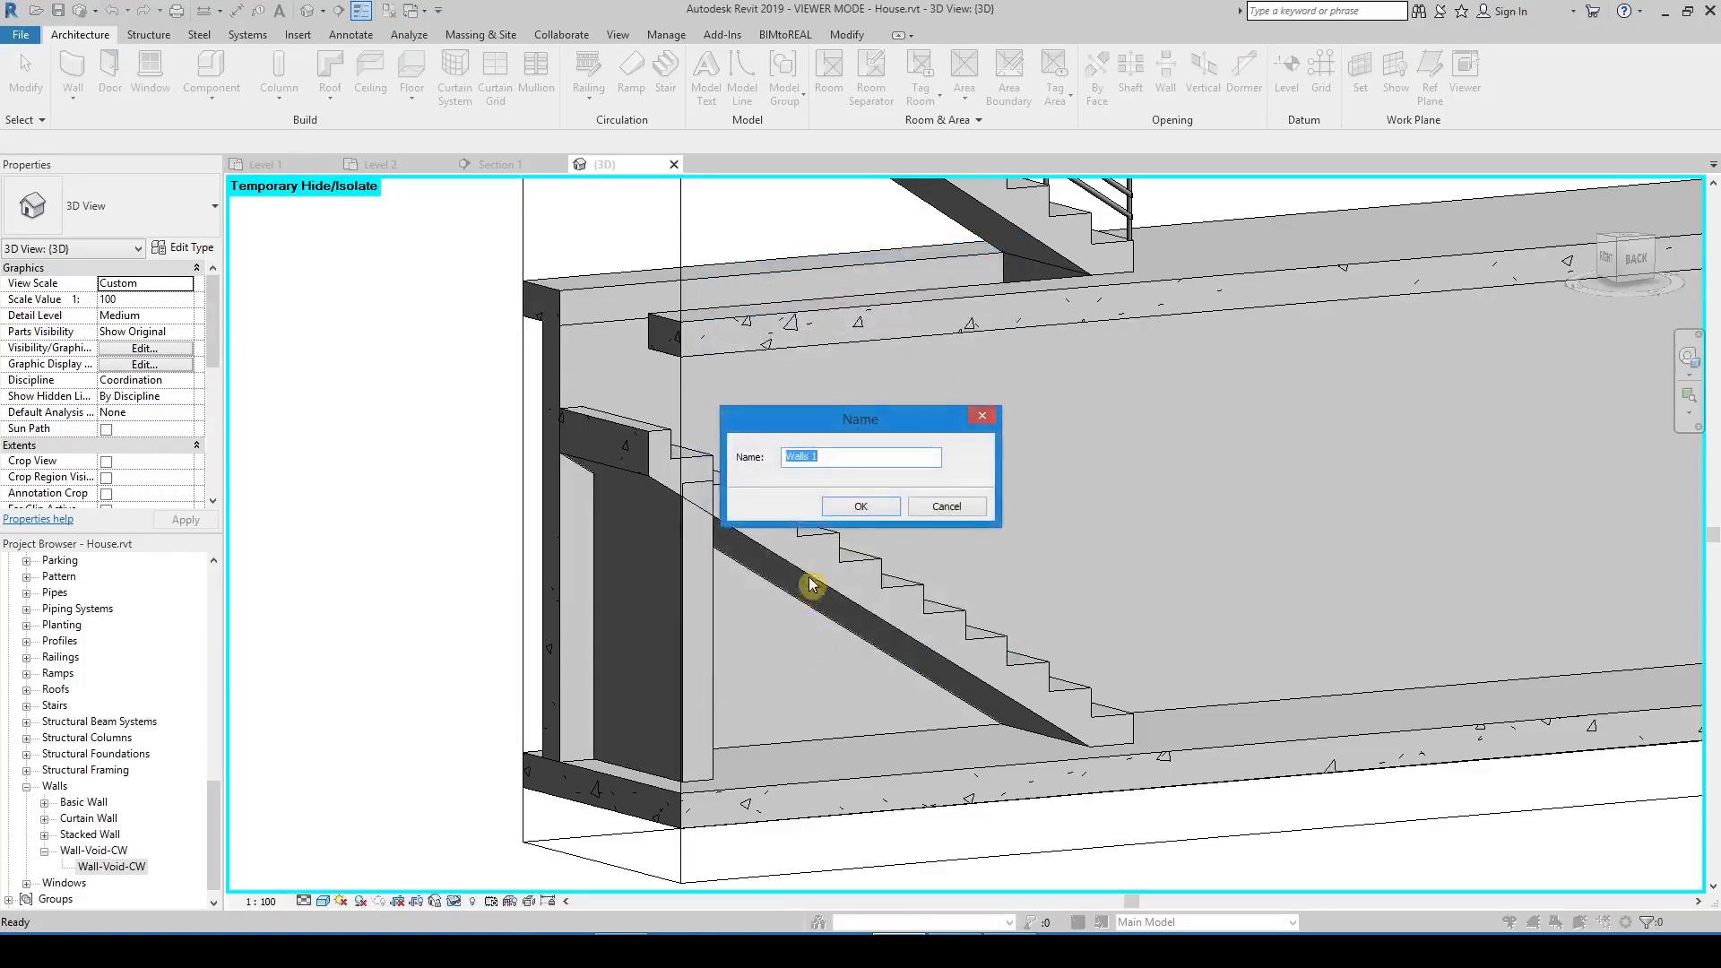
type("Wall")
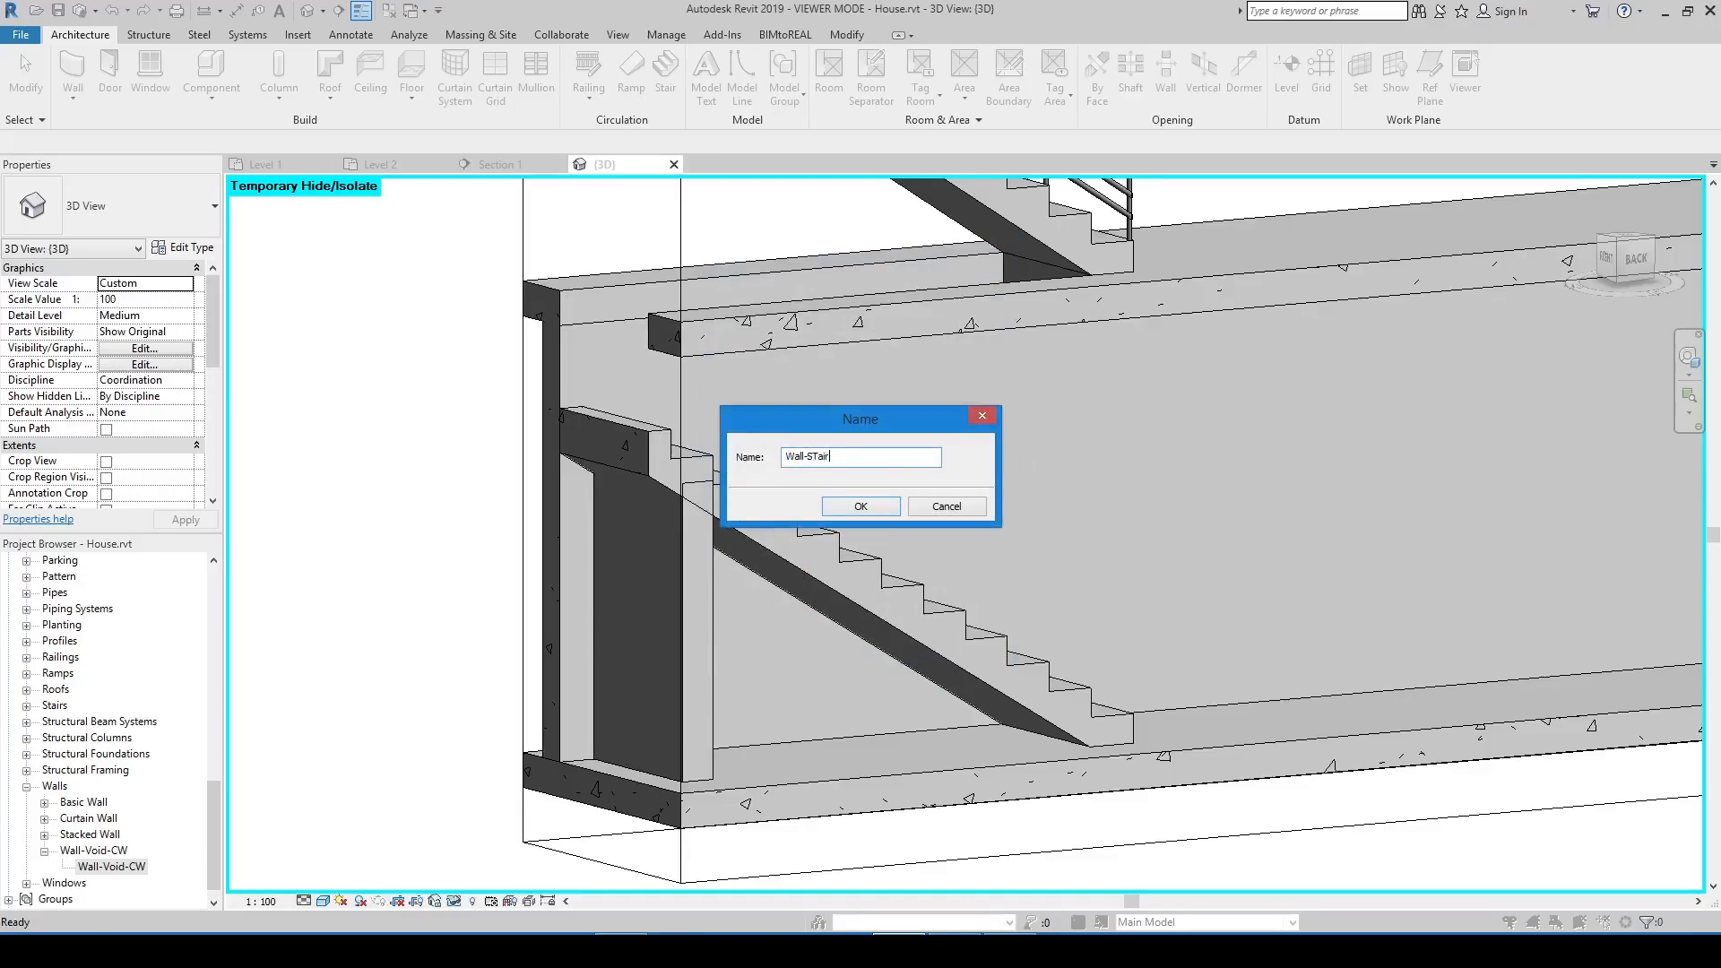
key("BackSpace")
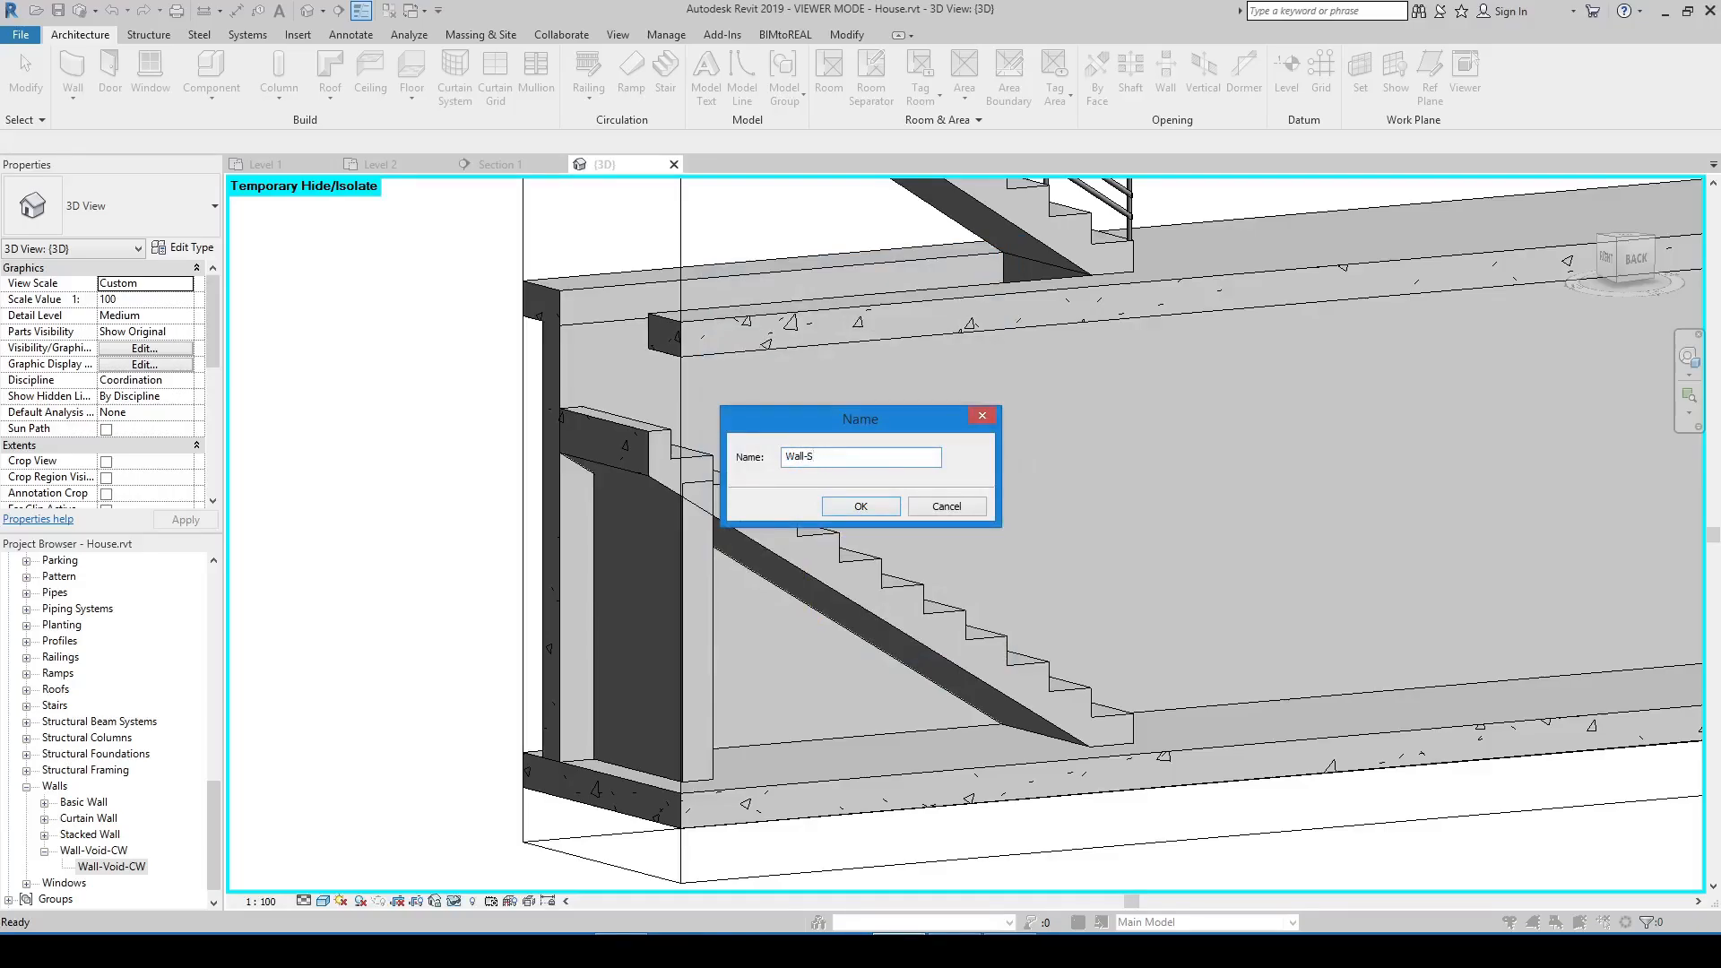
left_click(861, 506)
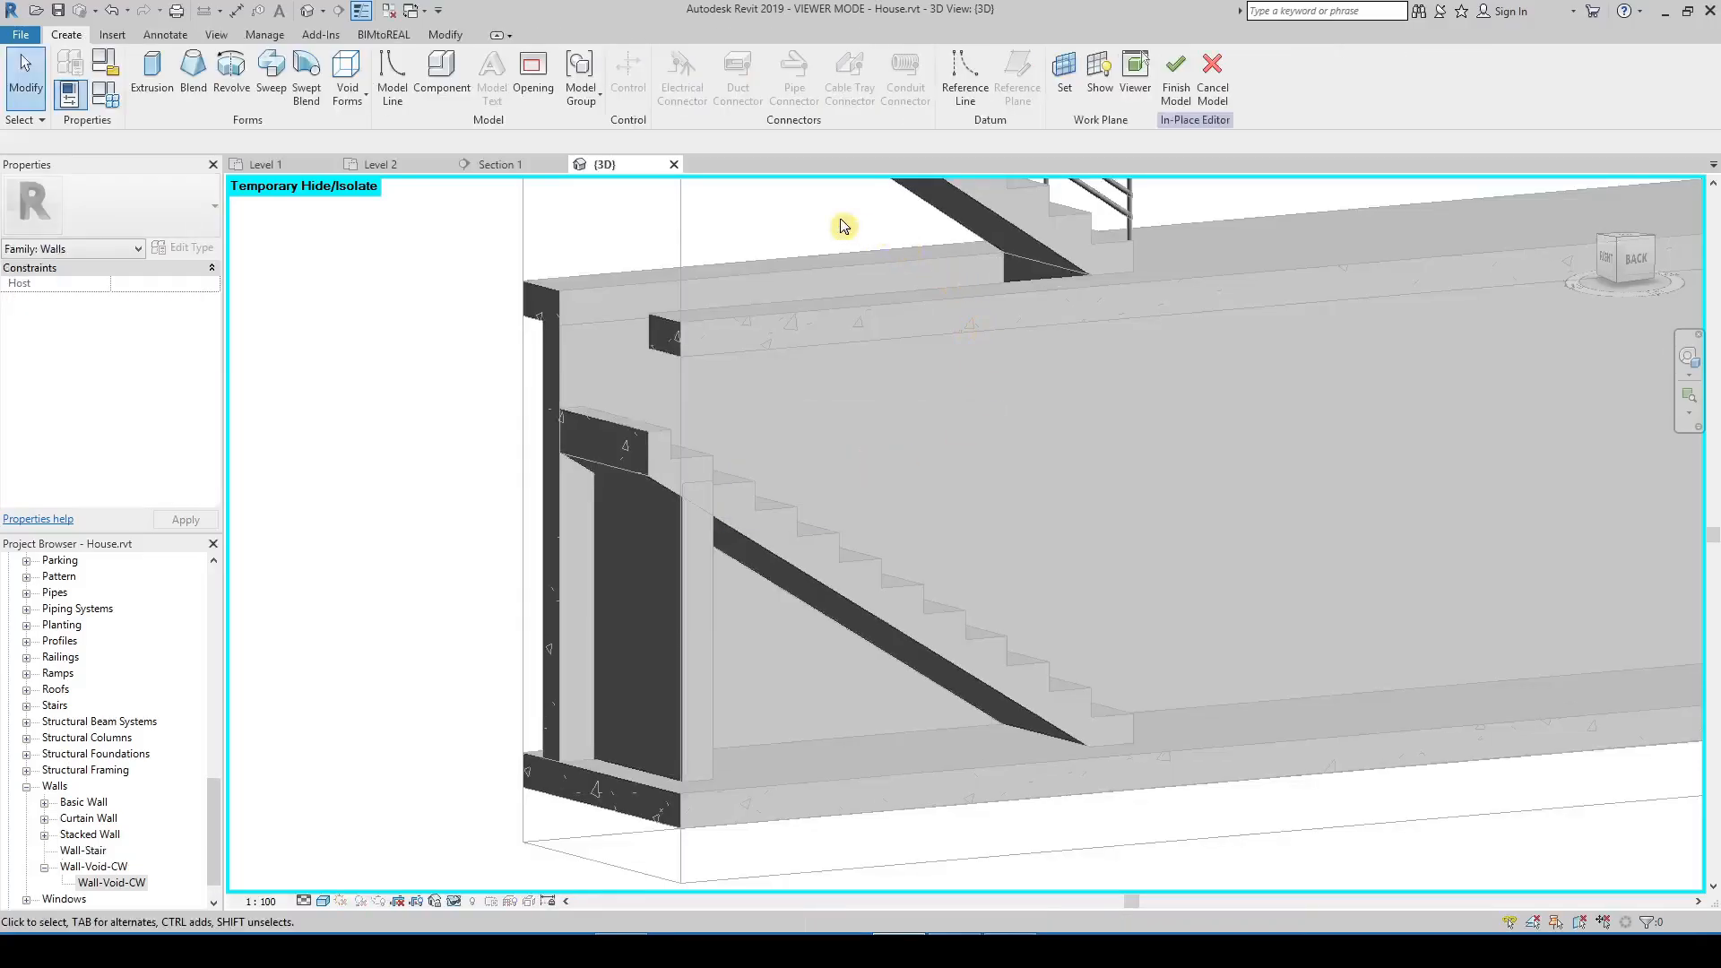
mouse_move(198, 72)
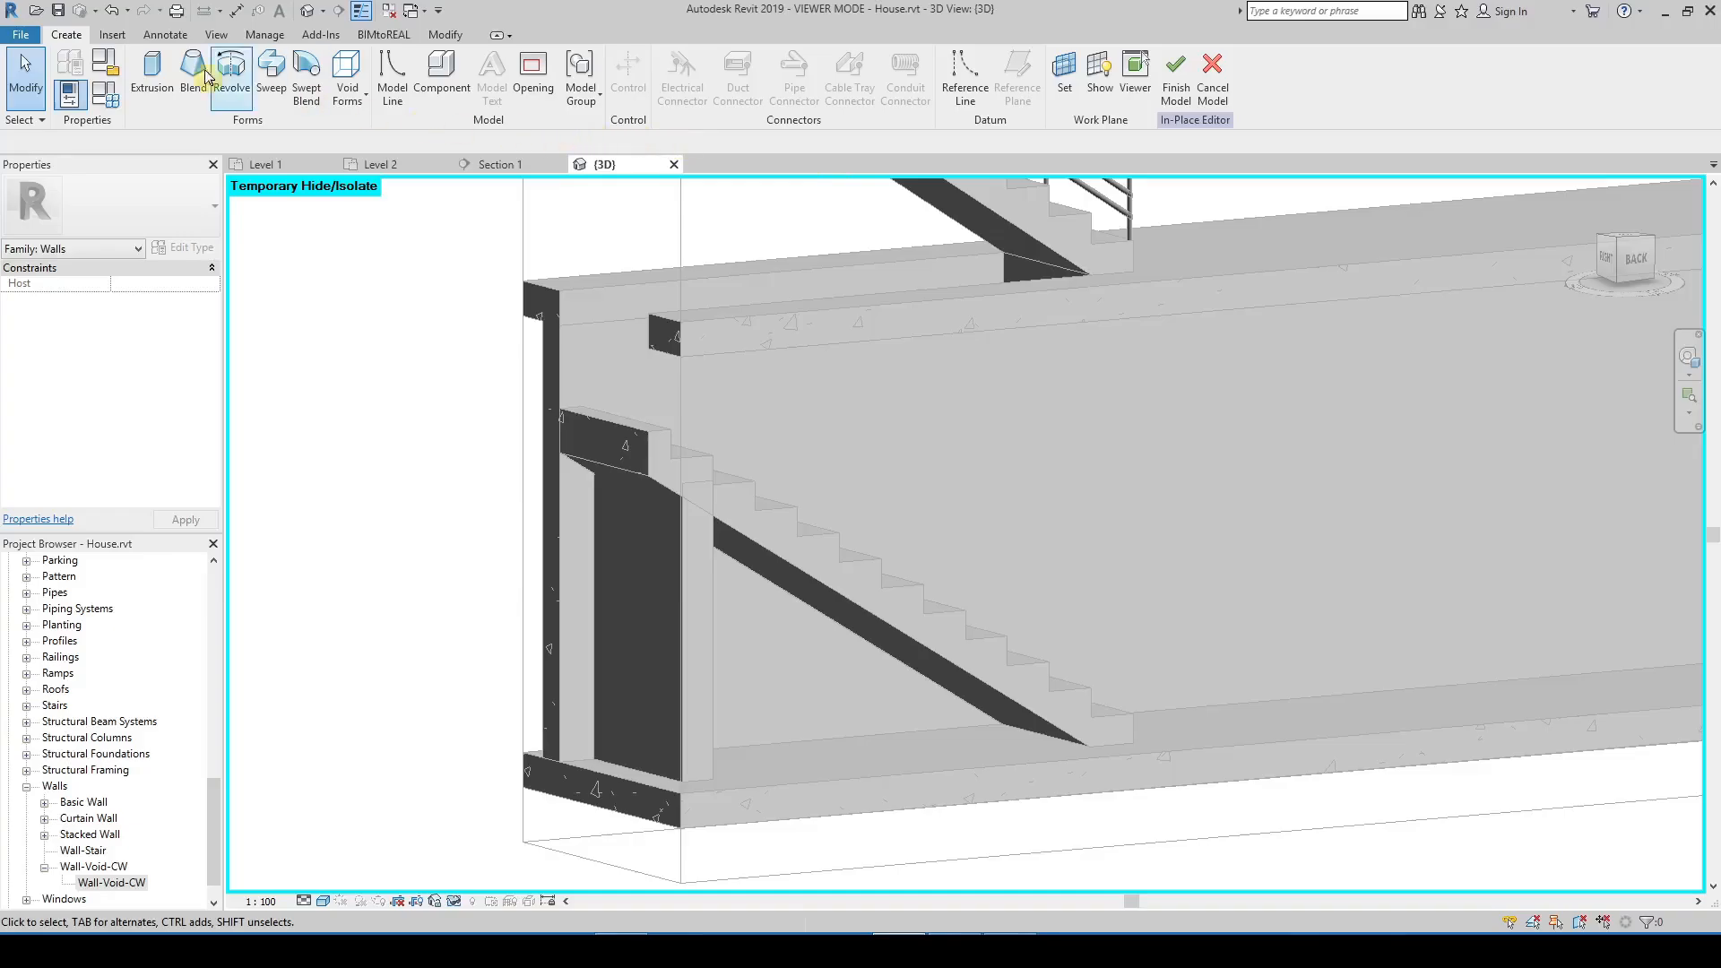
Begin an extrusion form for a profile on the wall at the stair top
left_click(150, 70)
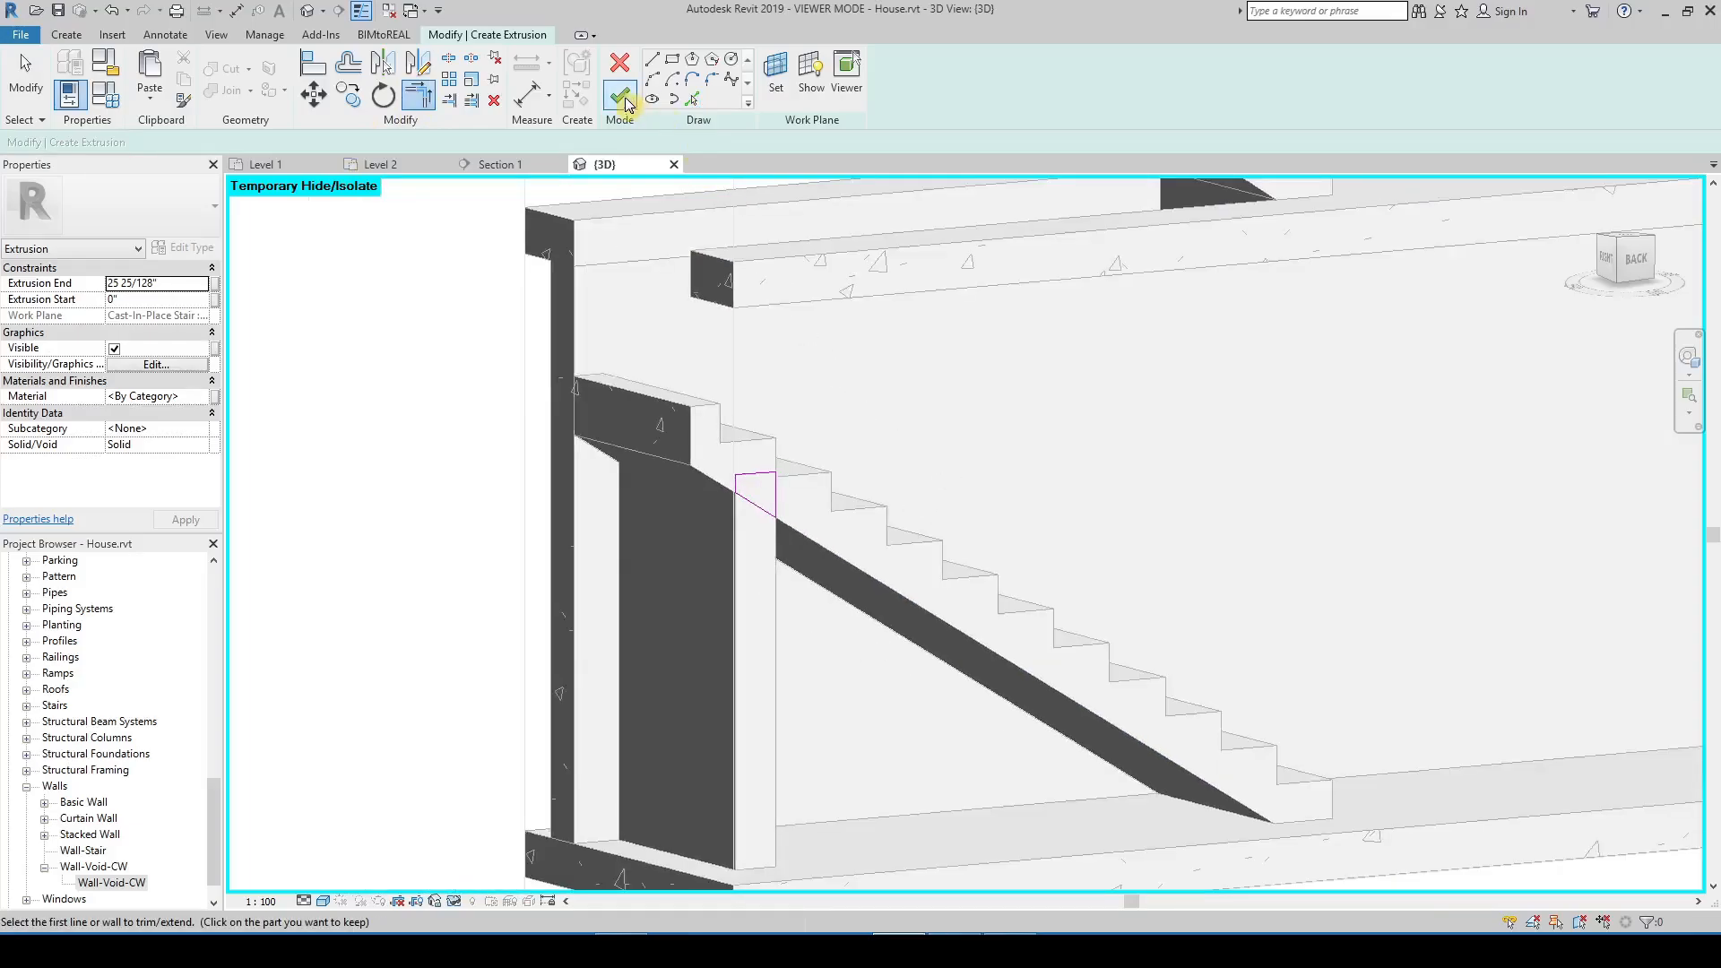
Finish the profile, align the extrusion end to the stair slope and make it a Void
left_click(619, 94)
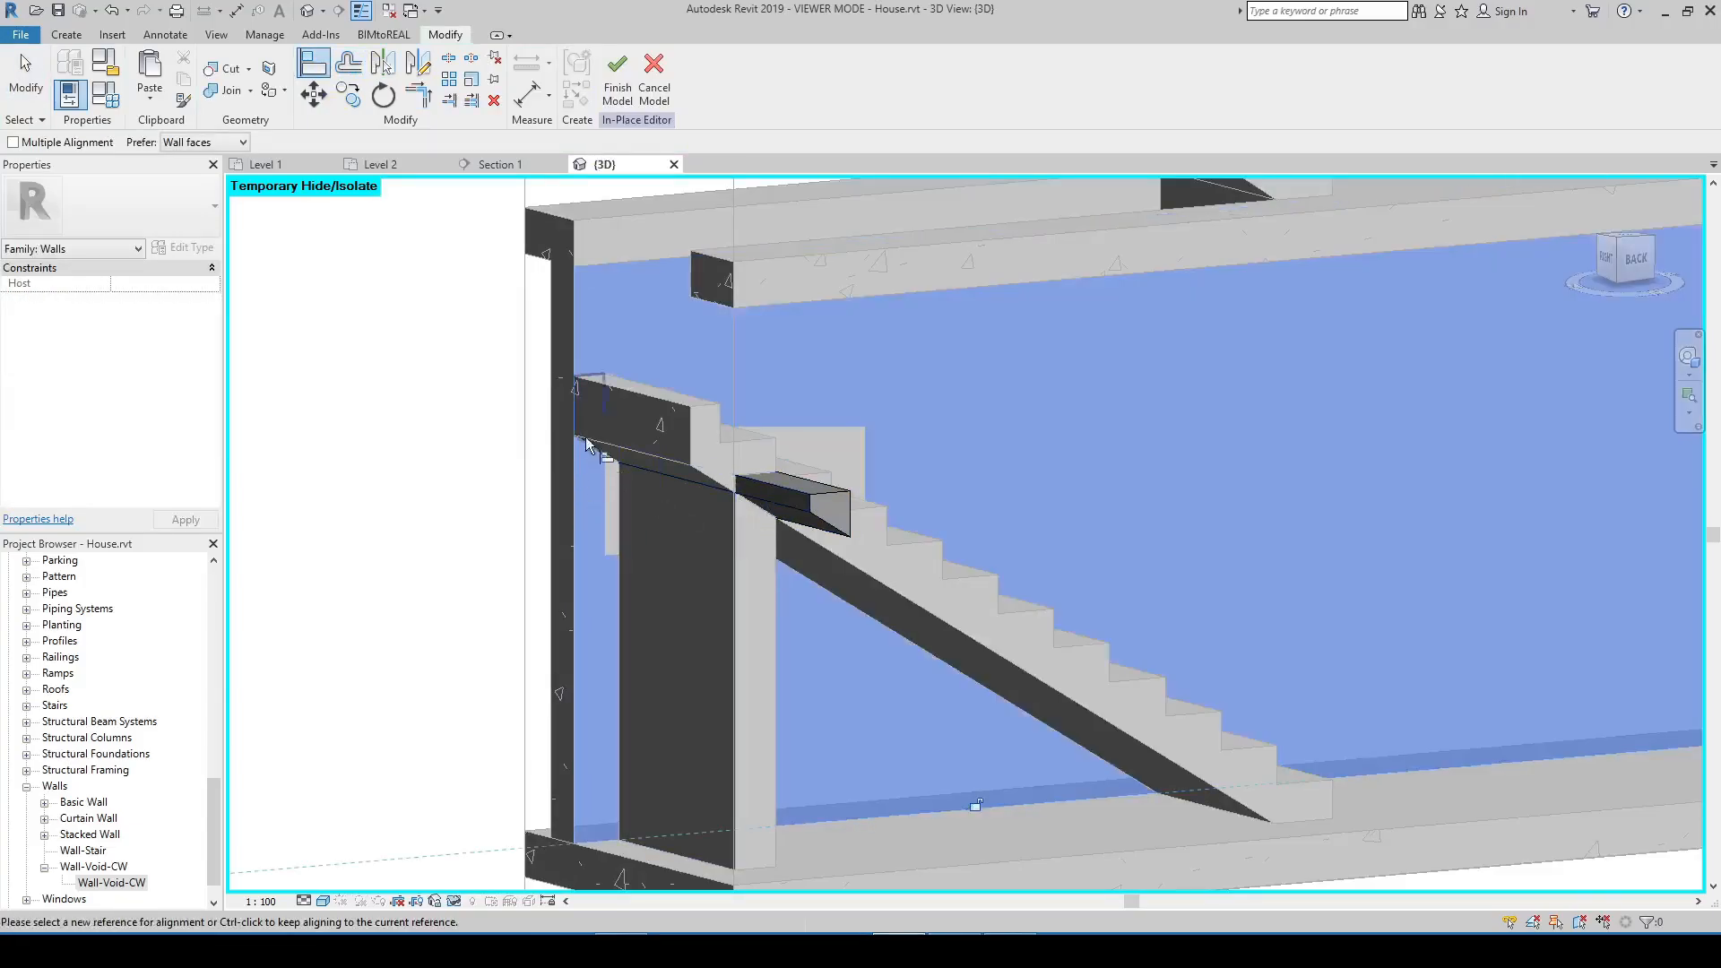
left_click(818, 504)
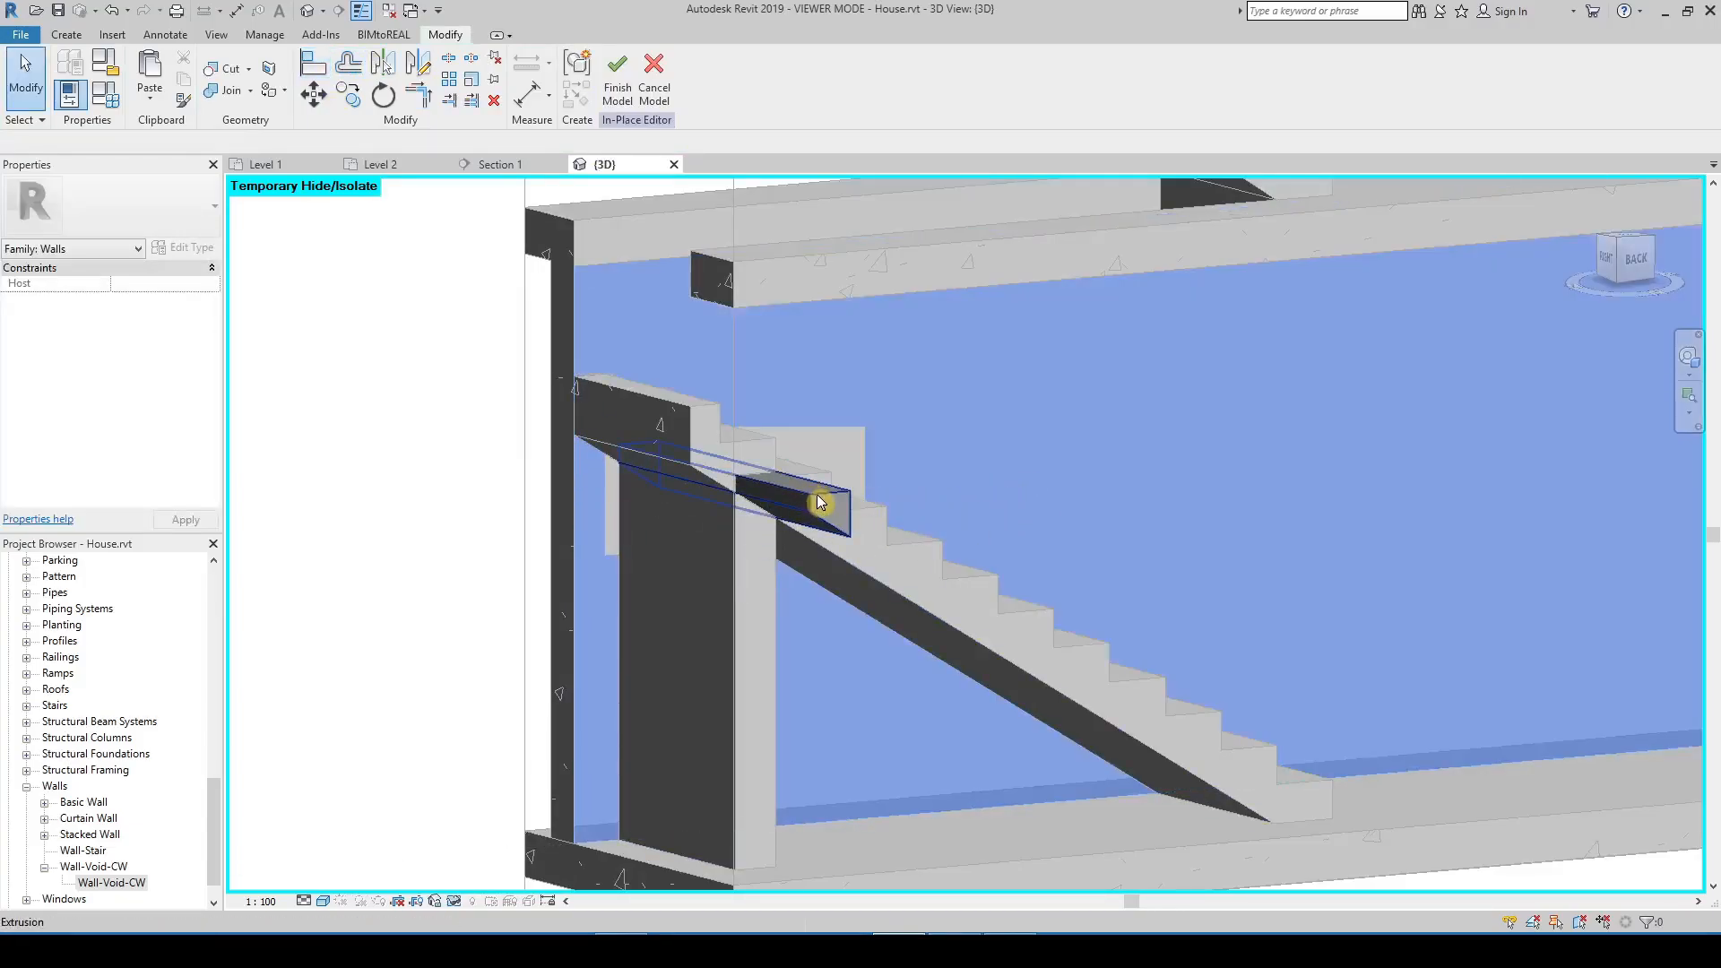
left_click(814, 503)
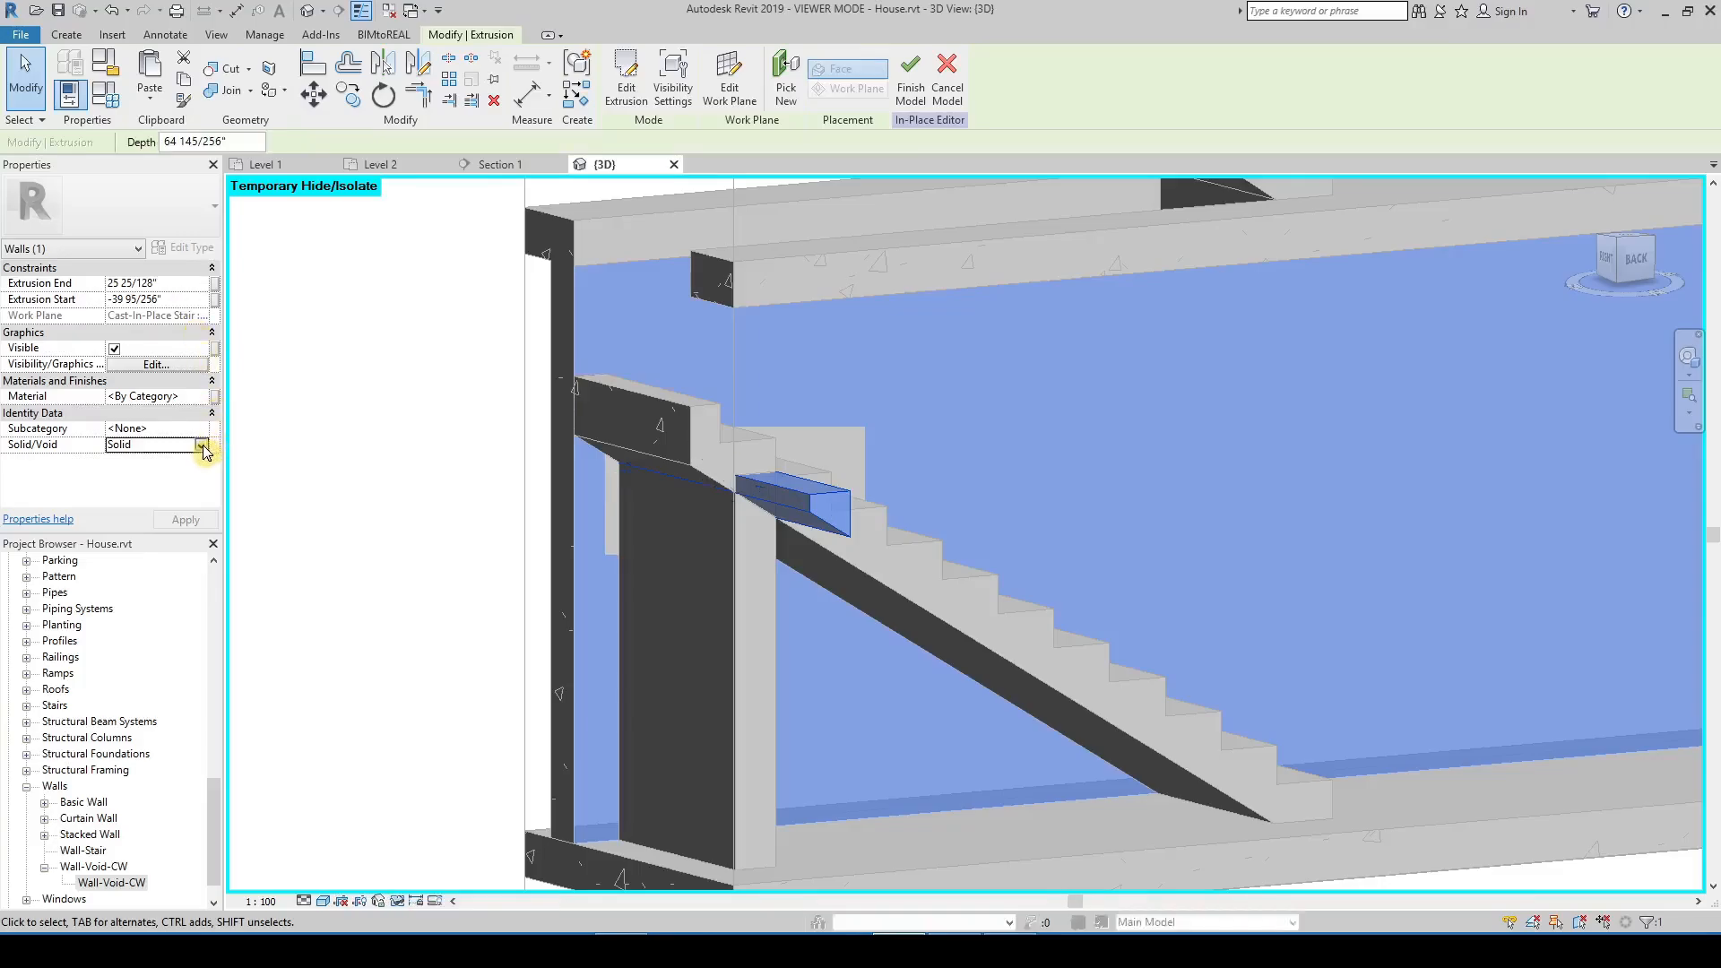
left_click(203, 445)
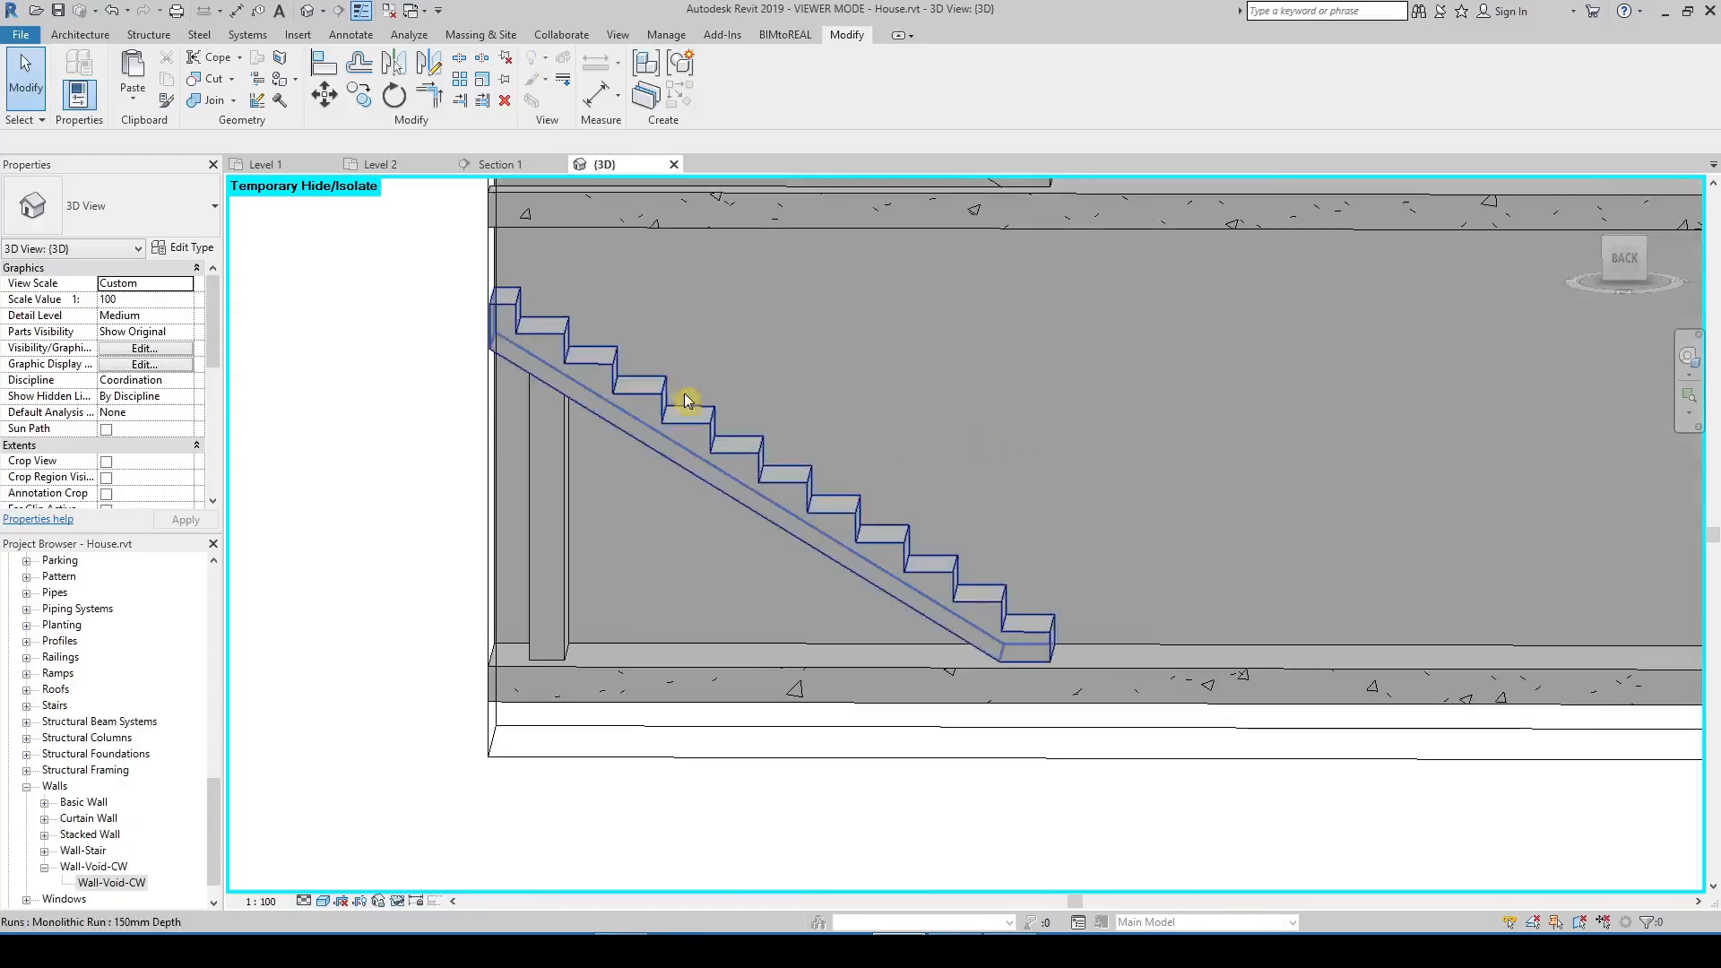
Return to the Level 1 floor plan to start another in-place model
left_click(499, 163)
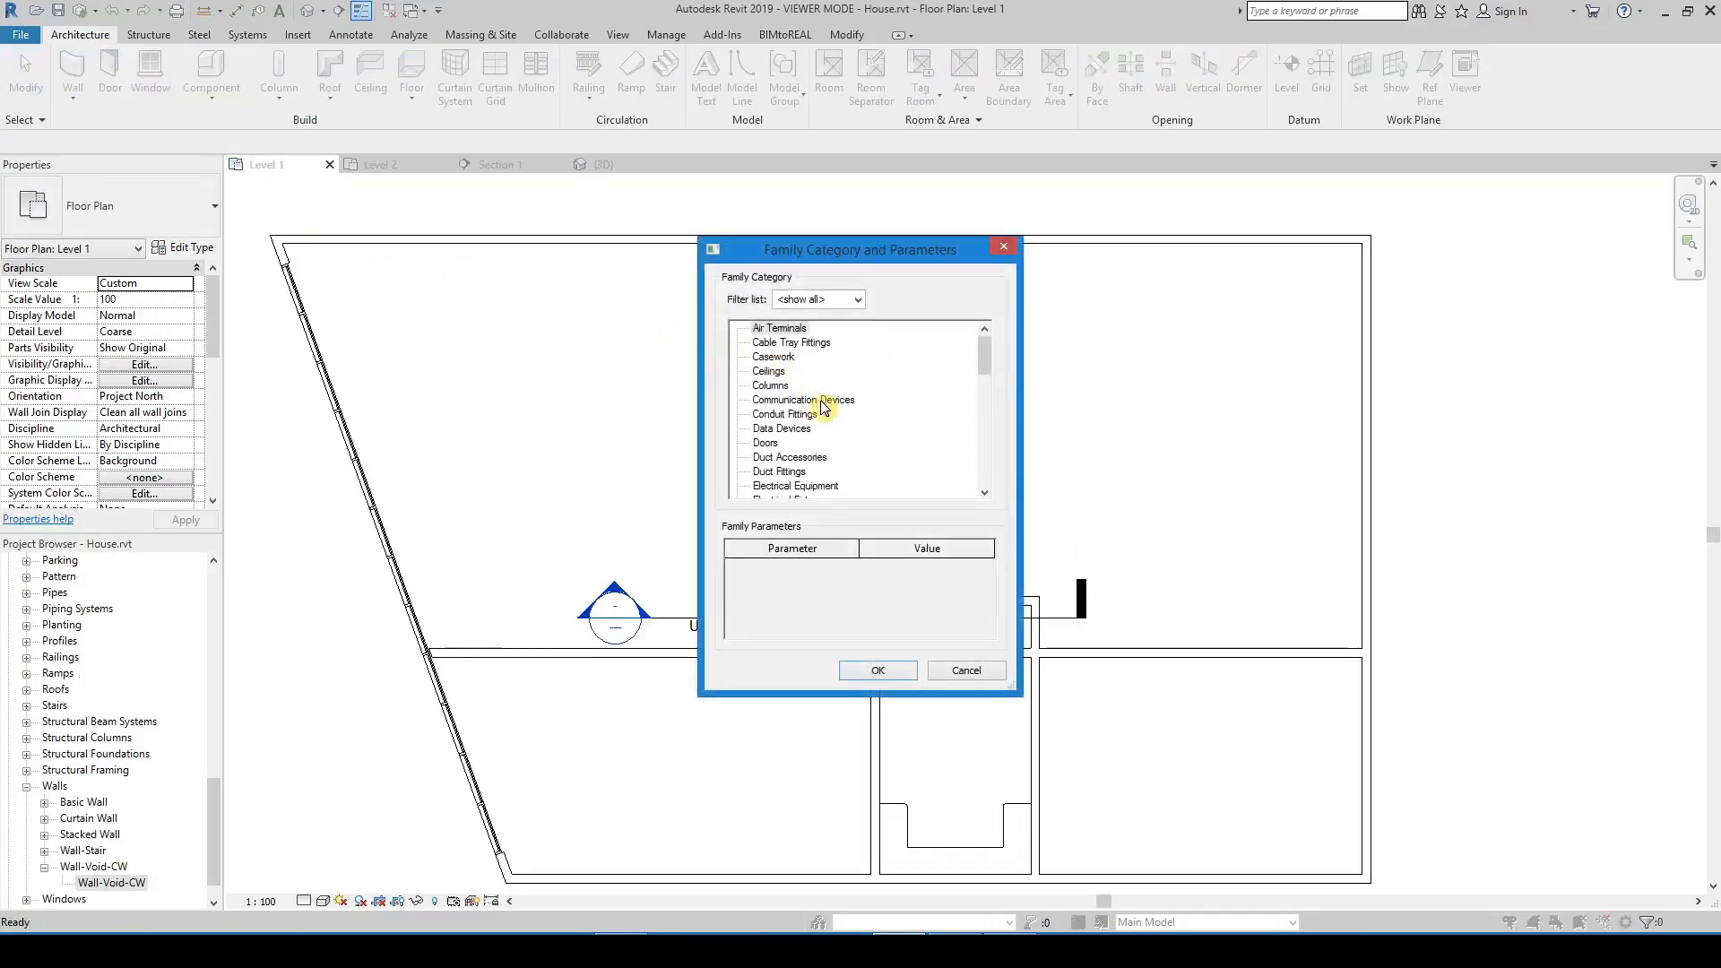
Choose the Floors category and name the new in-place family Void-Floor
scroll("down", 3)
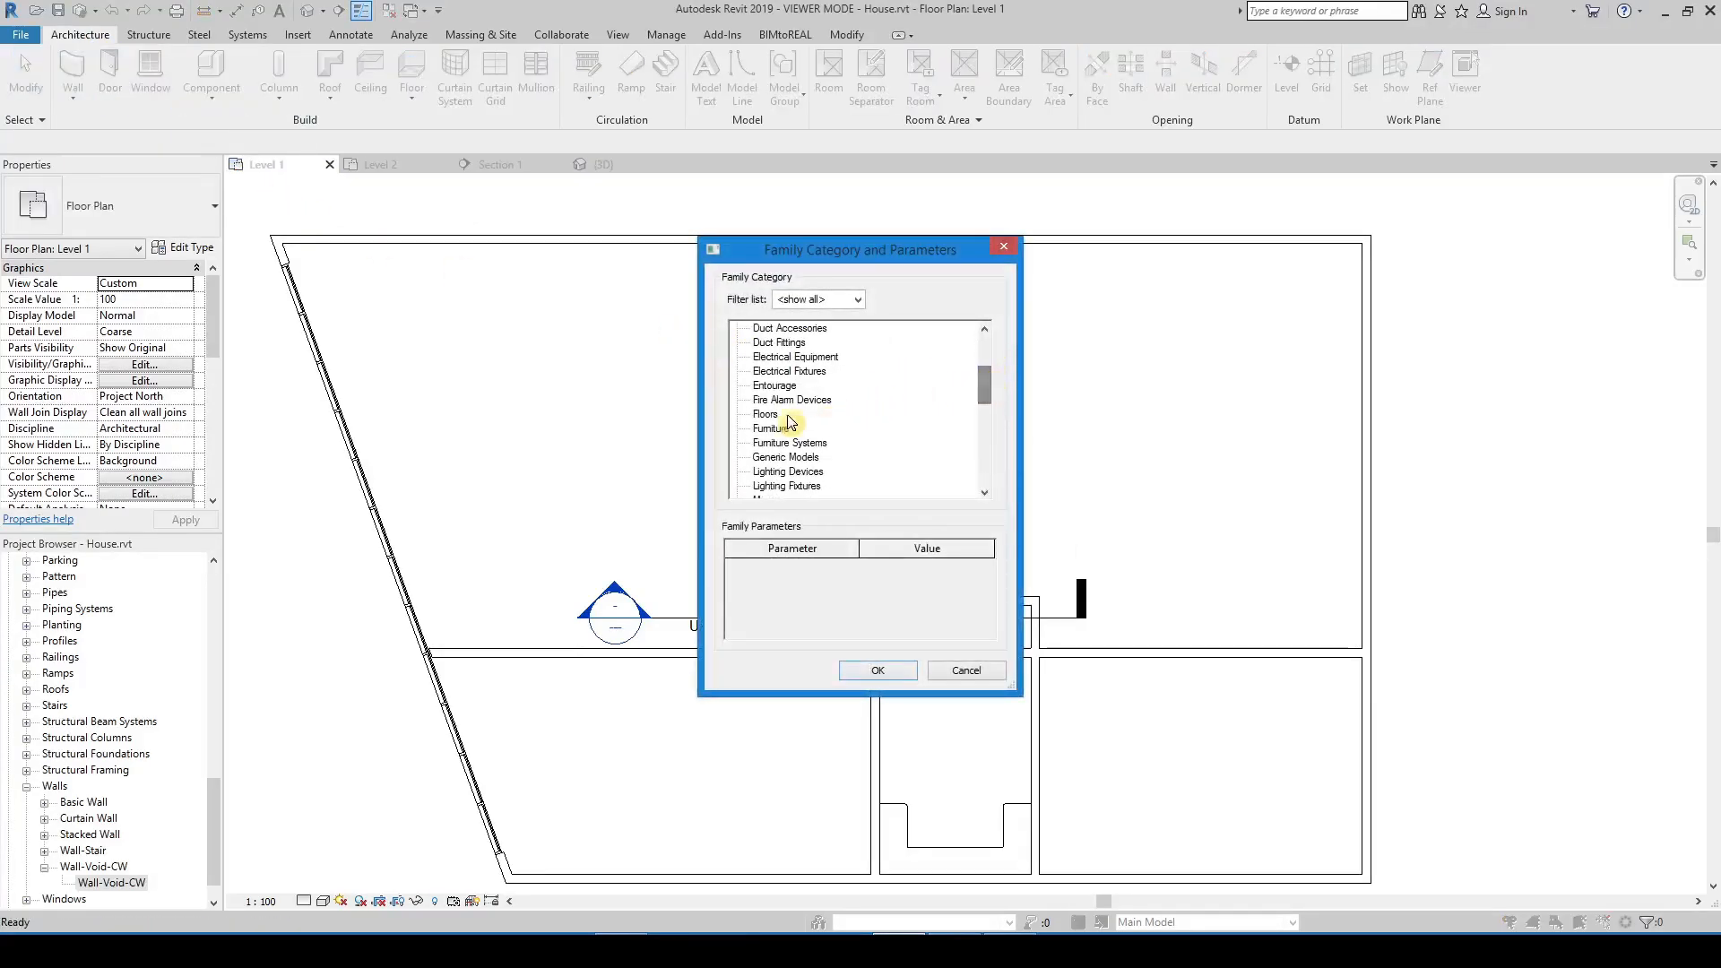
left_click(879, 671)
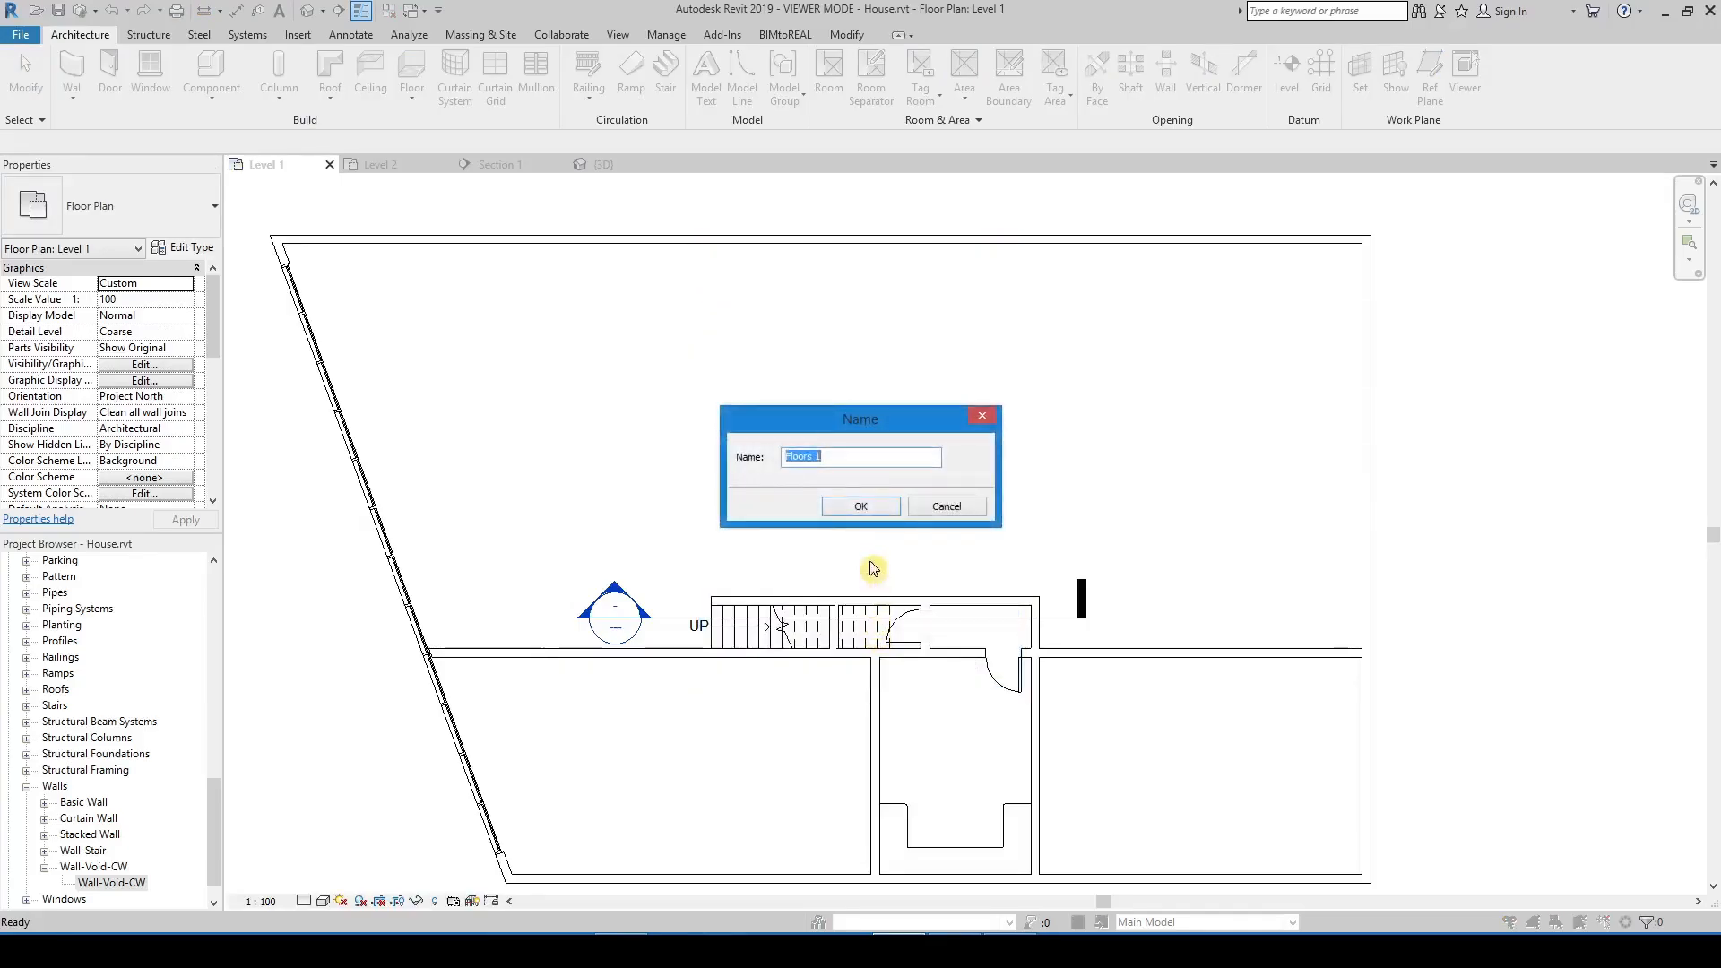
type("Void-")
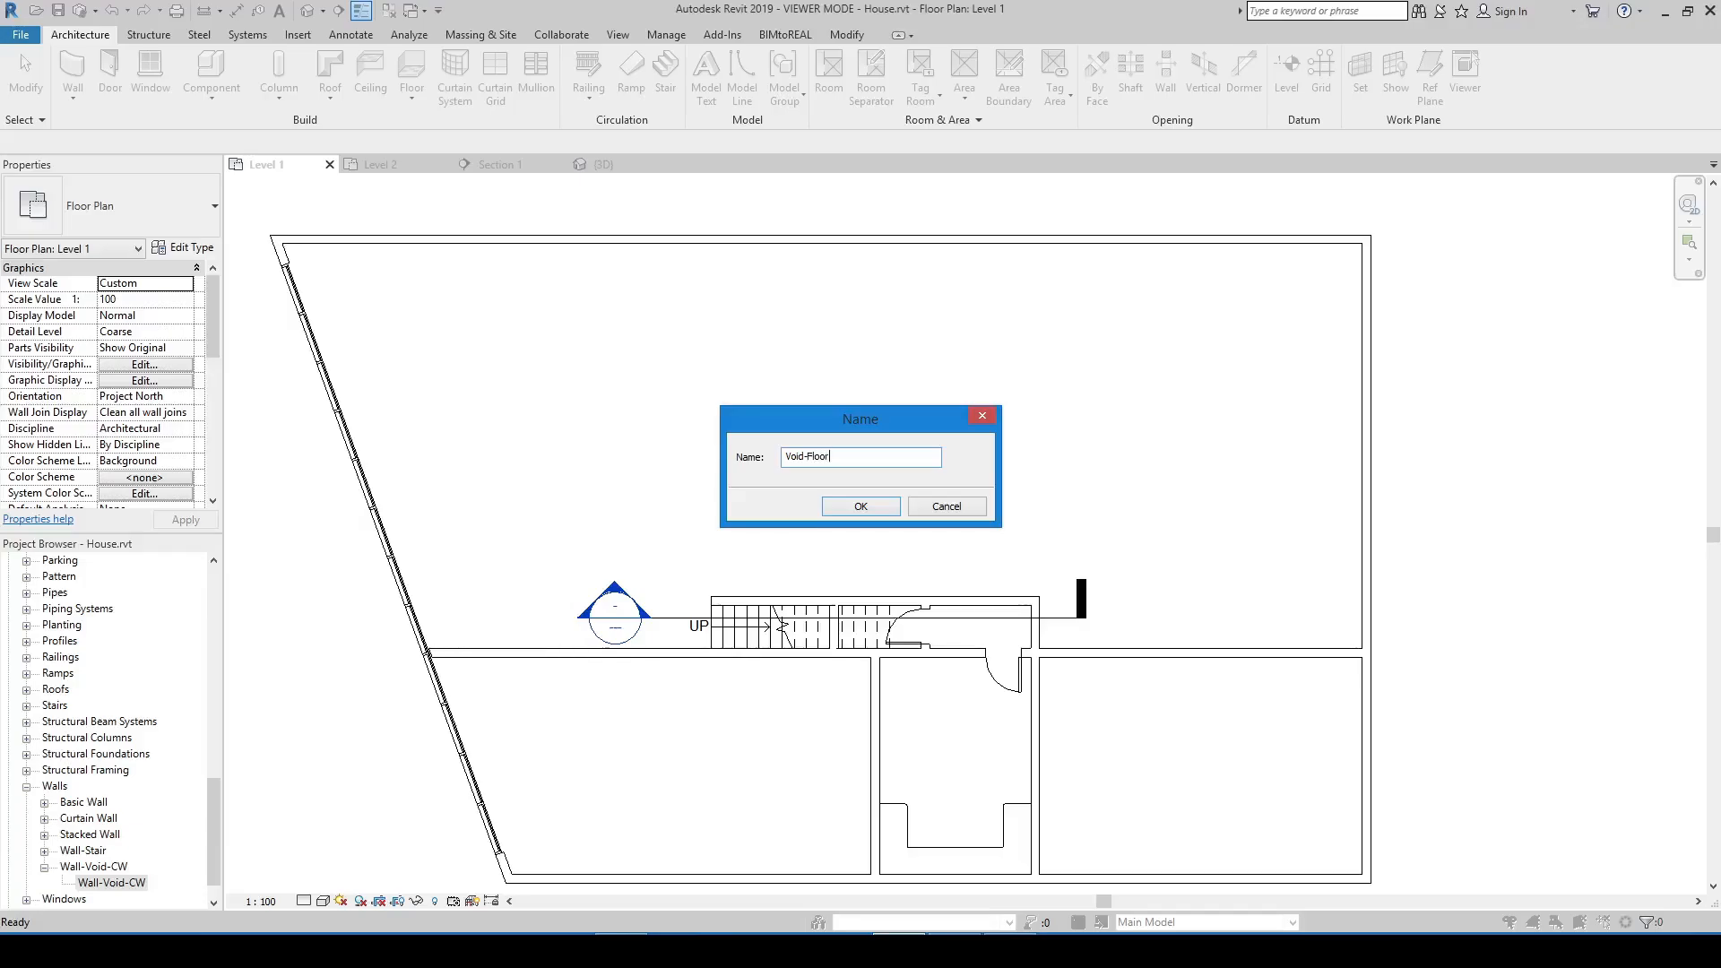
left_click(860, 505)
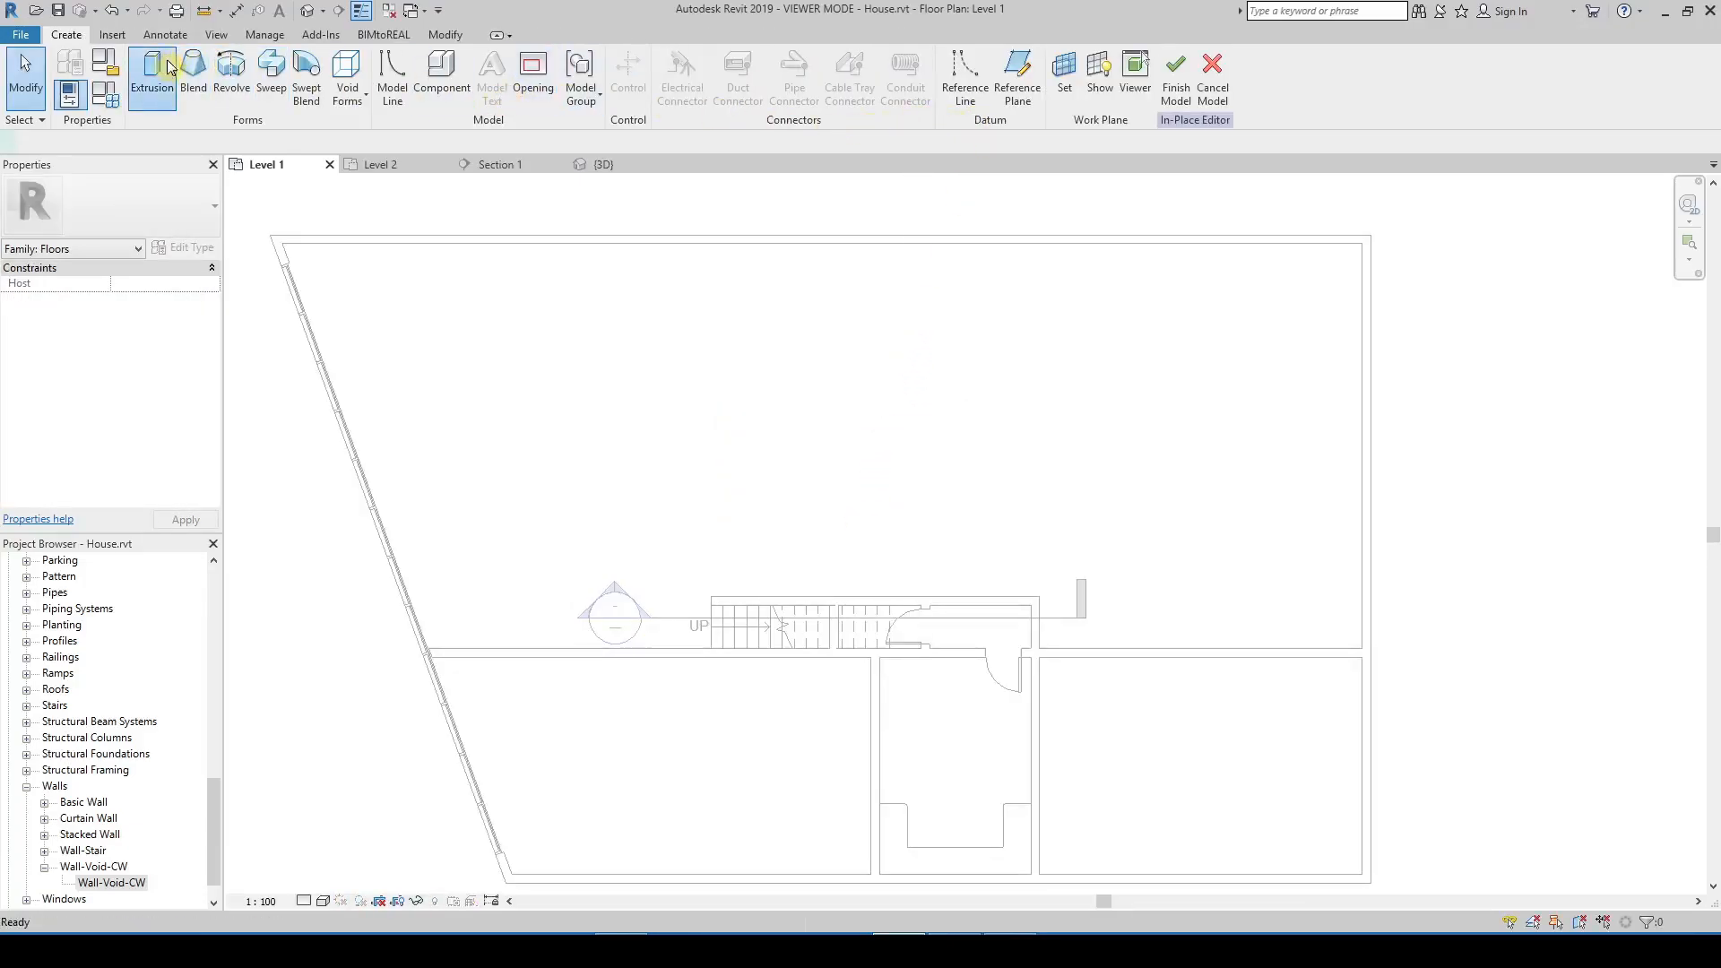
Extrude a rectangular void of depth -3 and start Cut Geometry on the floor in 3D
left_click(150, 68)
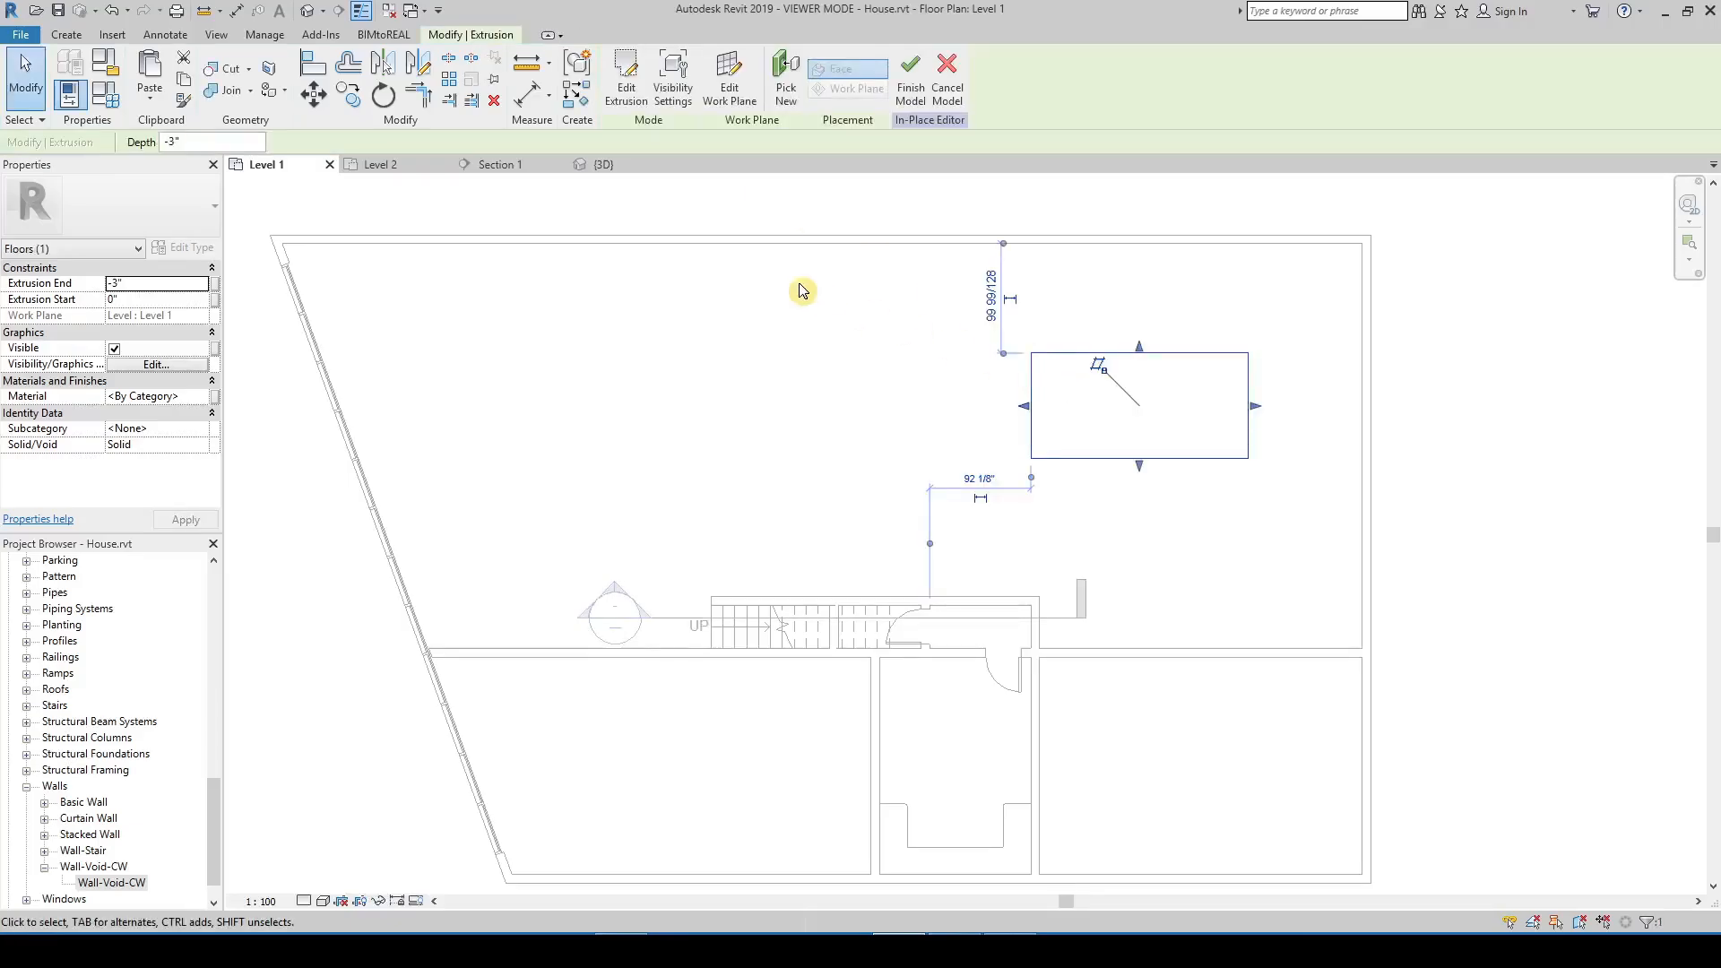
left_click(602, 163)
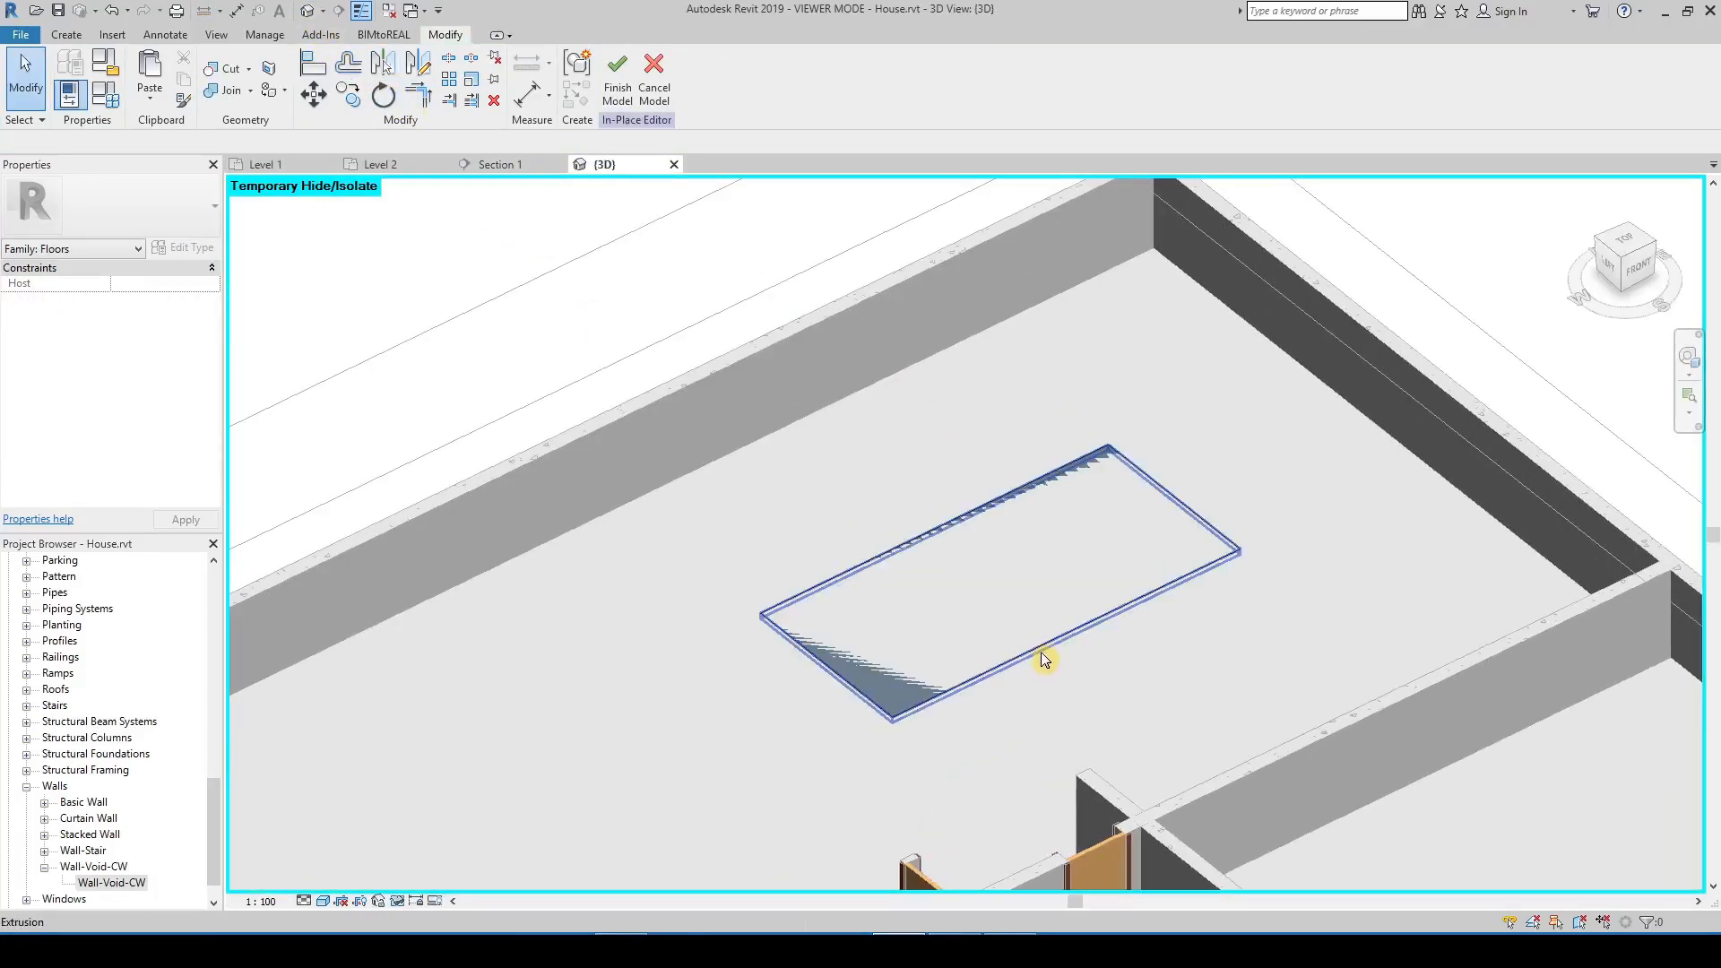
left_click_drag(1044, 658, 1205, 561)
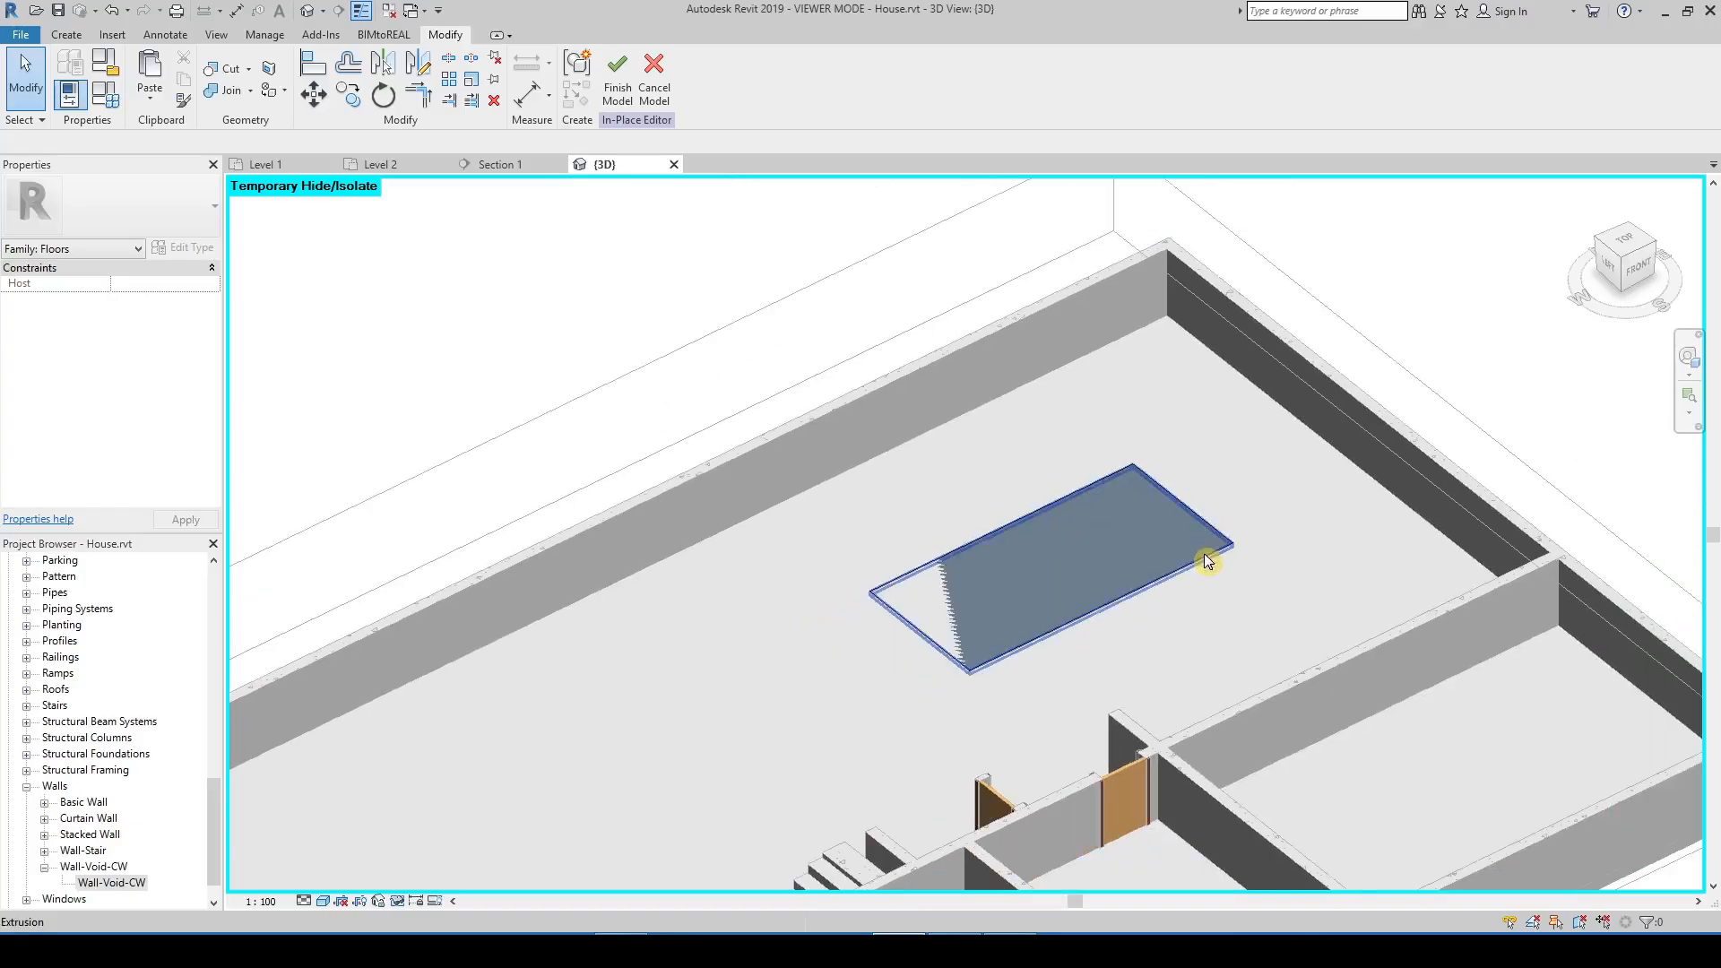
left_click(1205, 563)
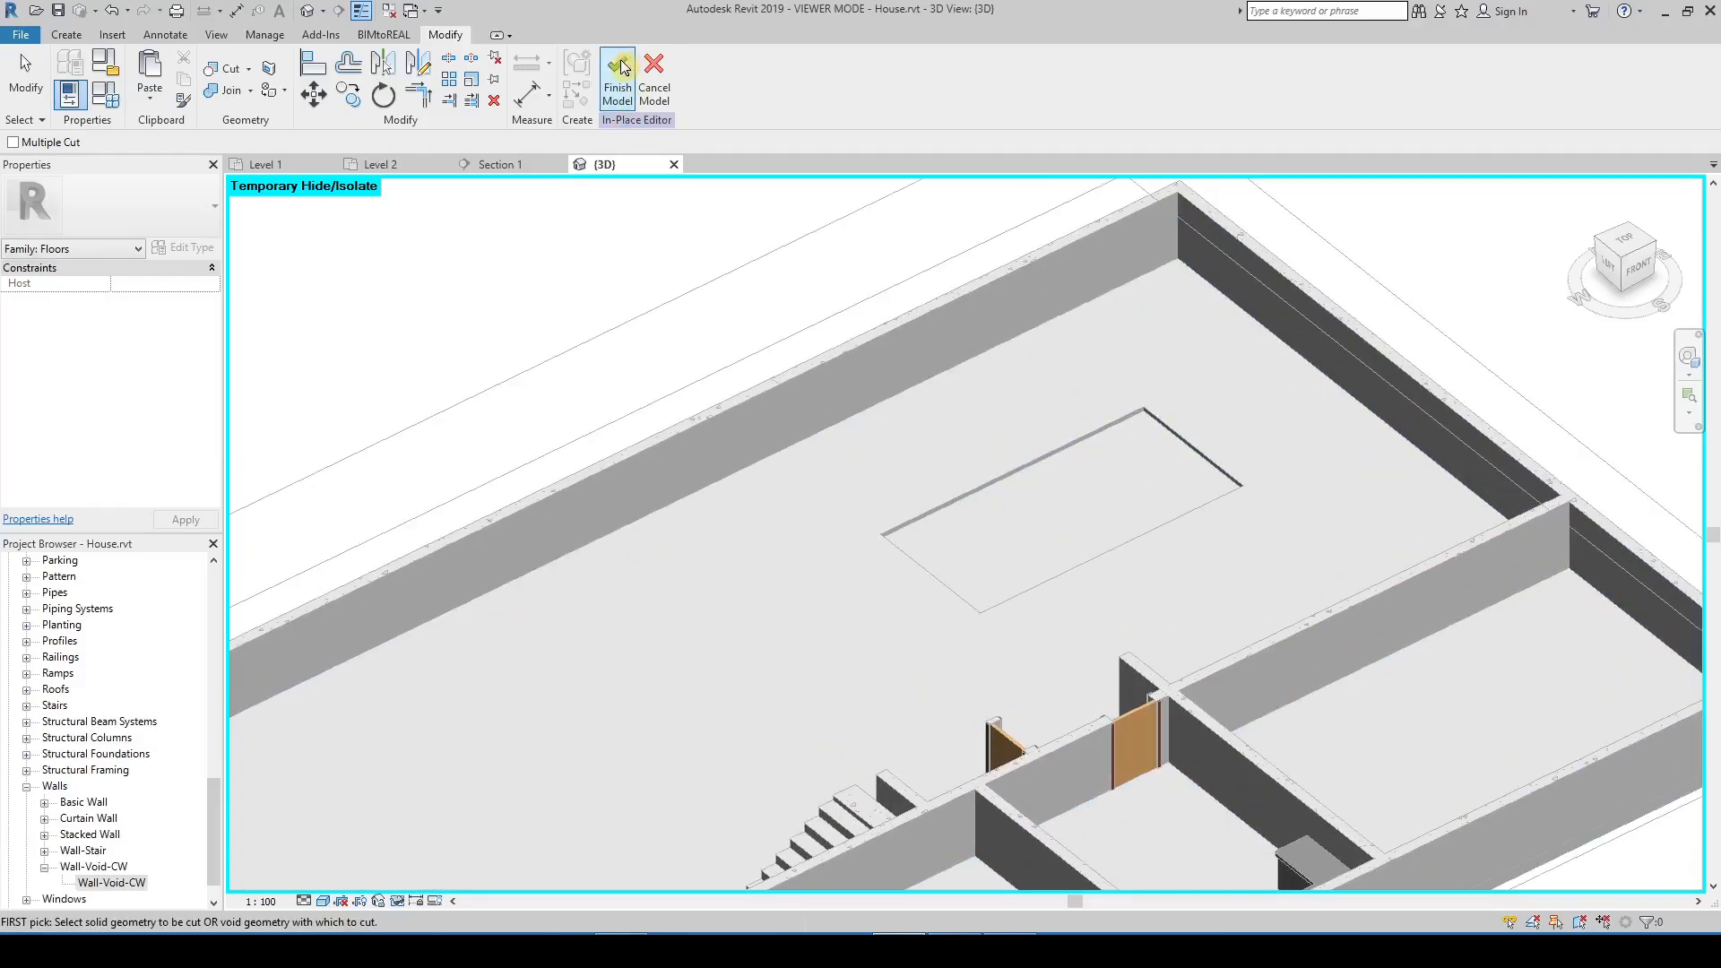
Finish the Void-Floor model, check the recess in 3D and go back to the Level 1 plan
left_click(616, 70)
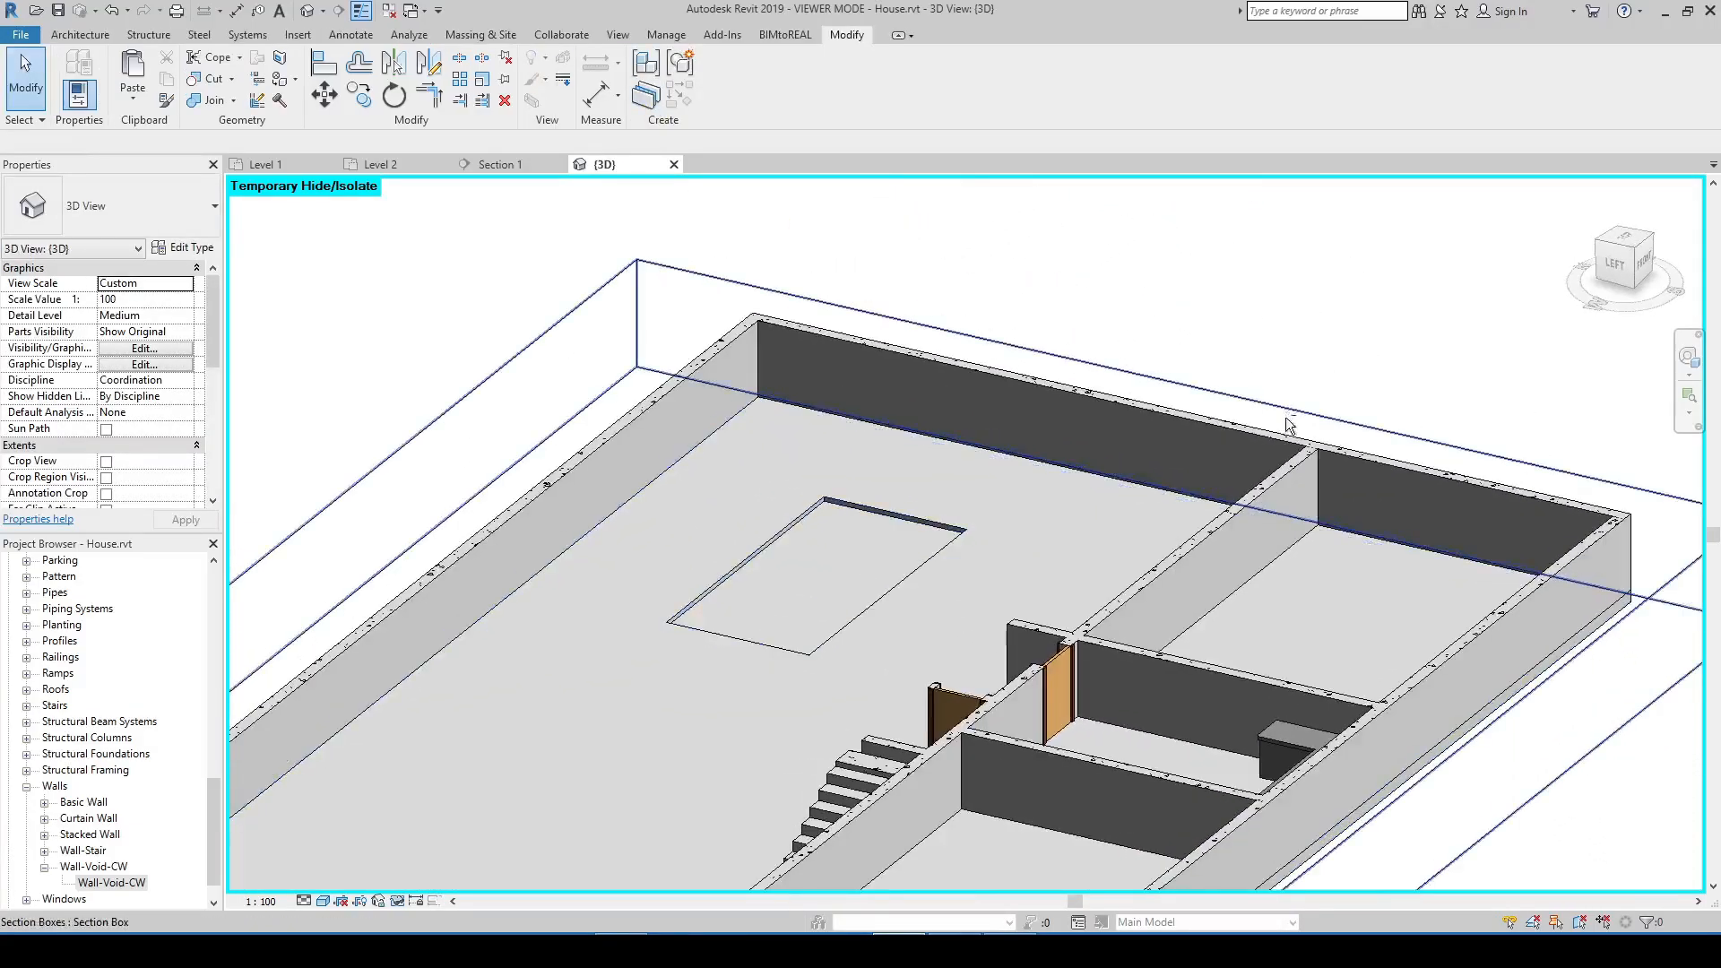
left_click_drag(1290, 425, 1334, 468)
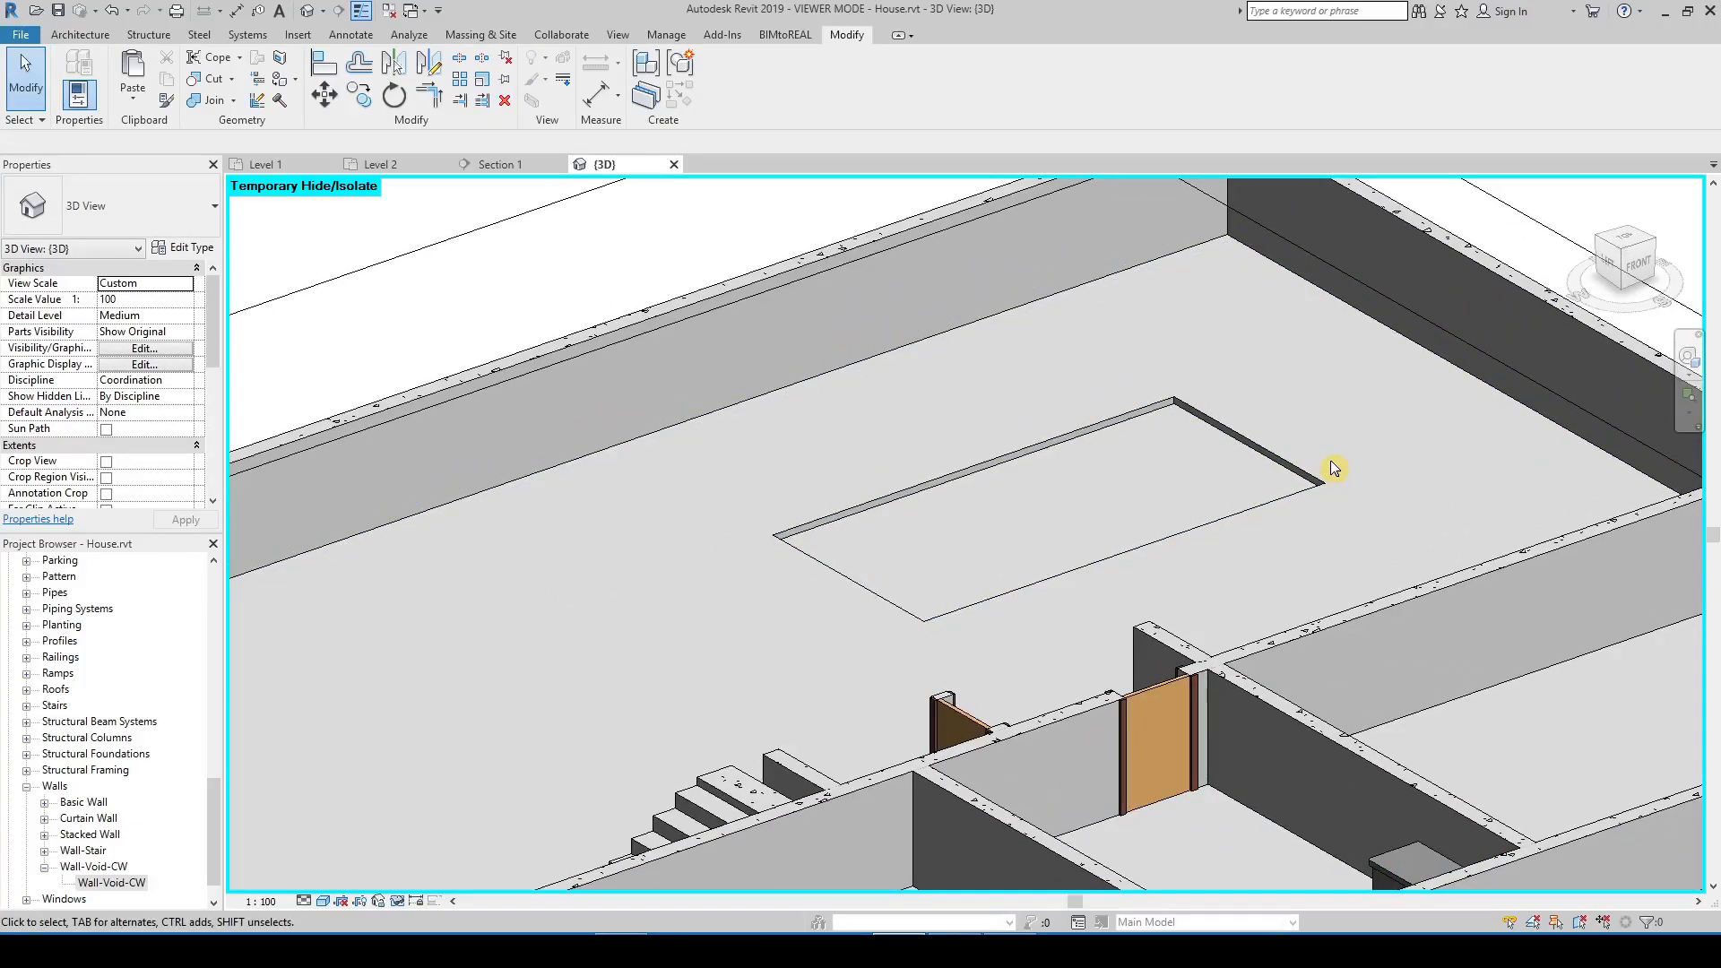
left_click(266, 163)
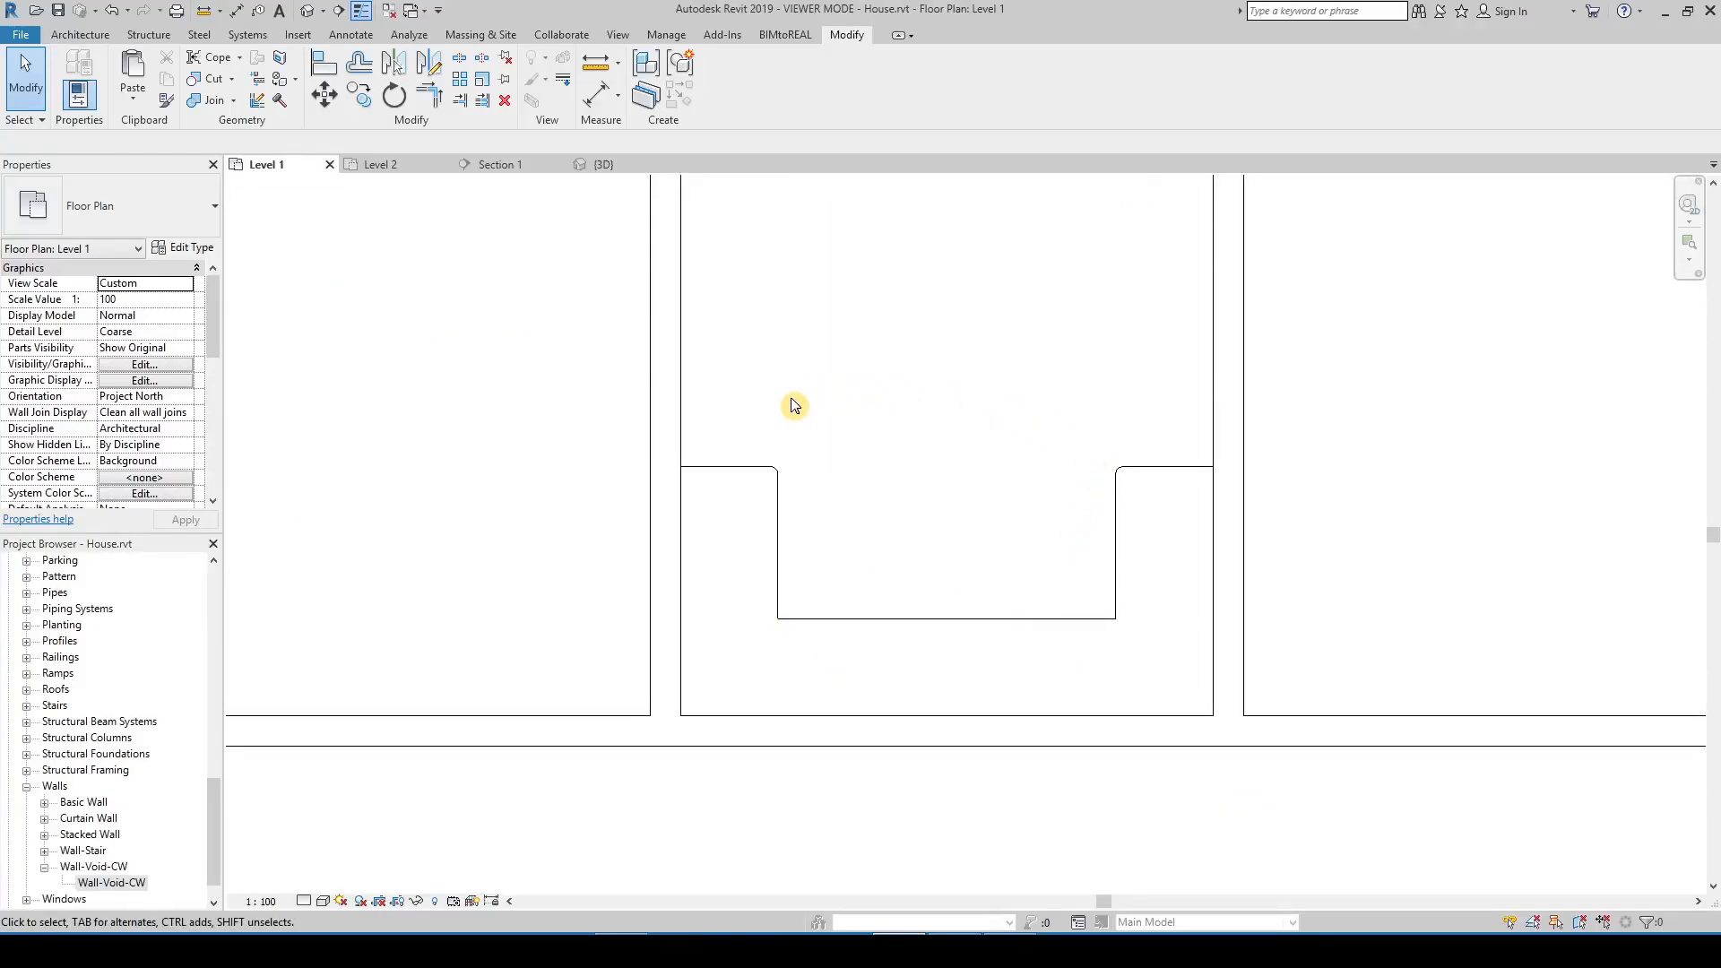
Select the kitchen worktop casework in the 3D view and edit it in place
left_click(603, 163)
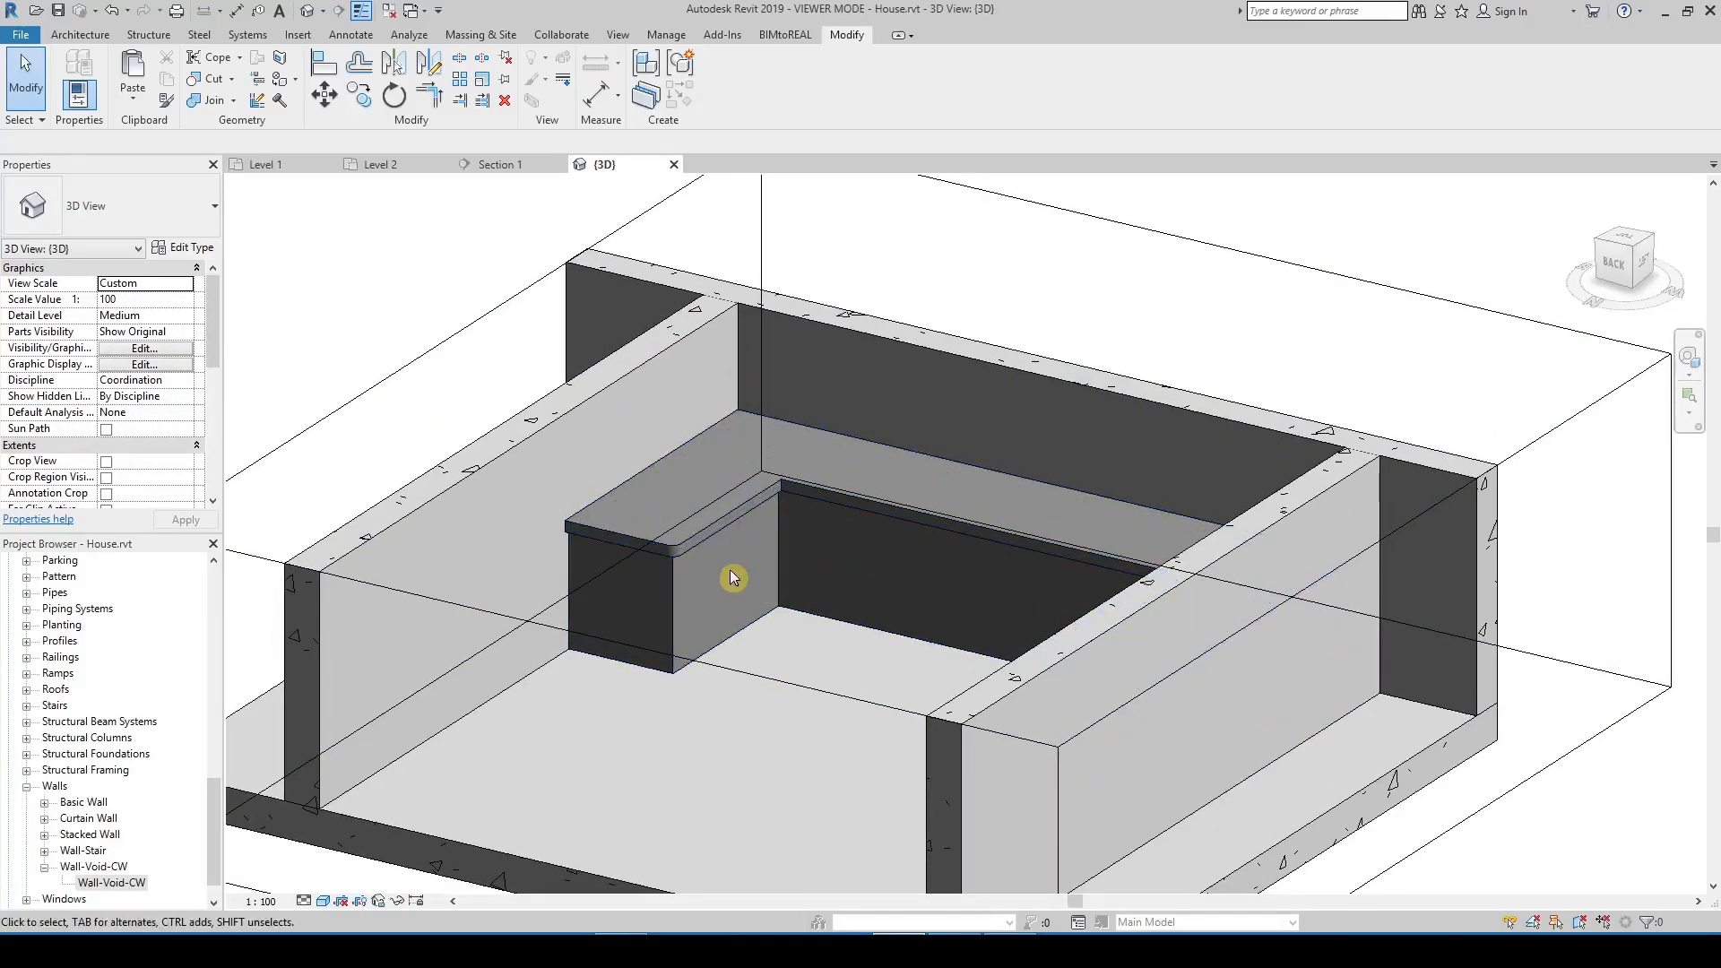
left_click(730, 577)
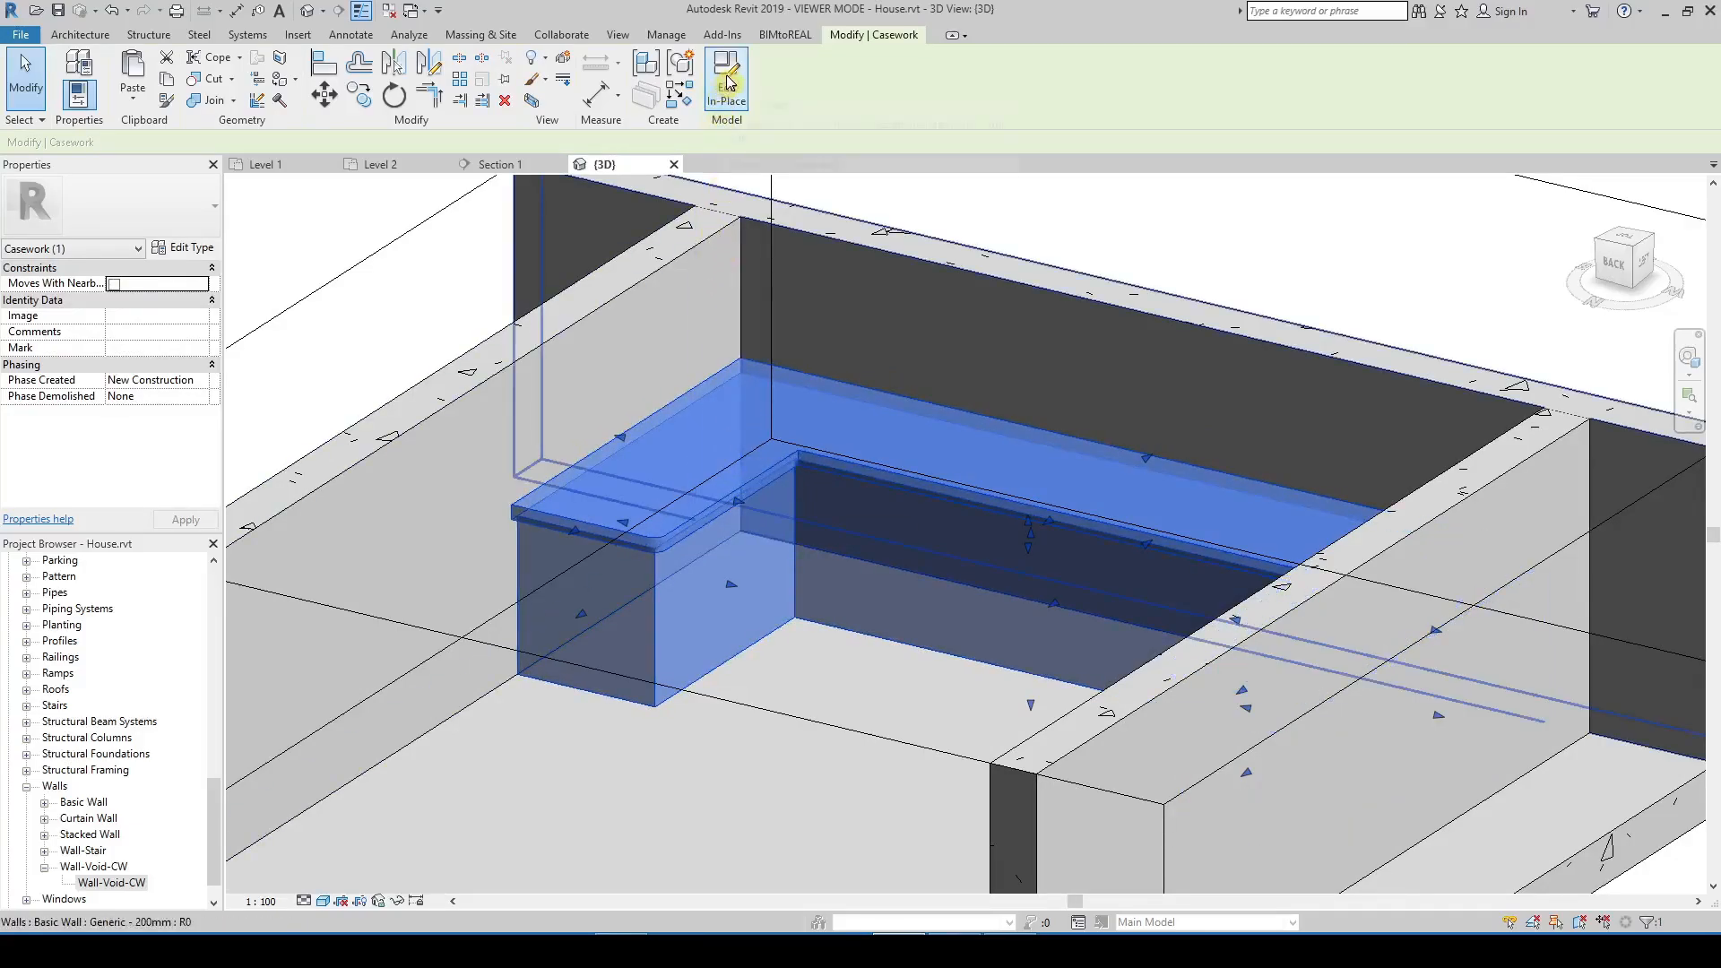
left_click(728, 75)
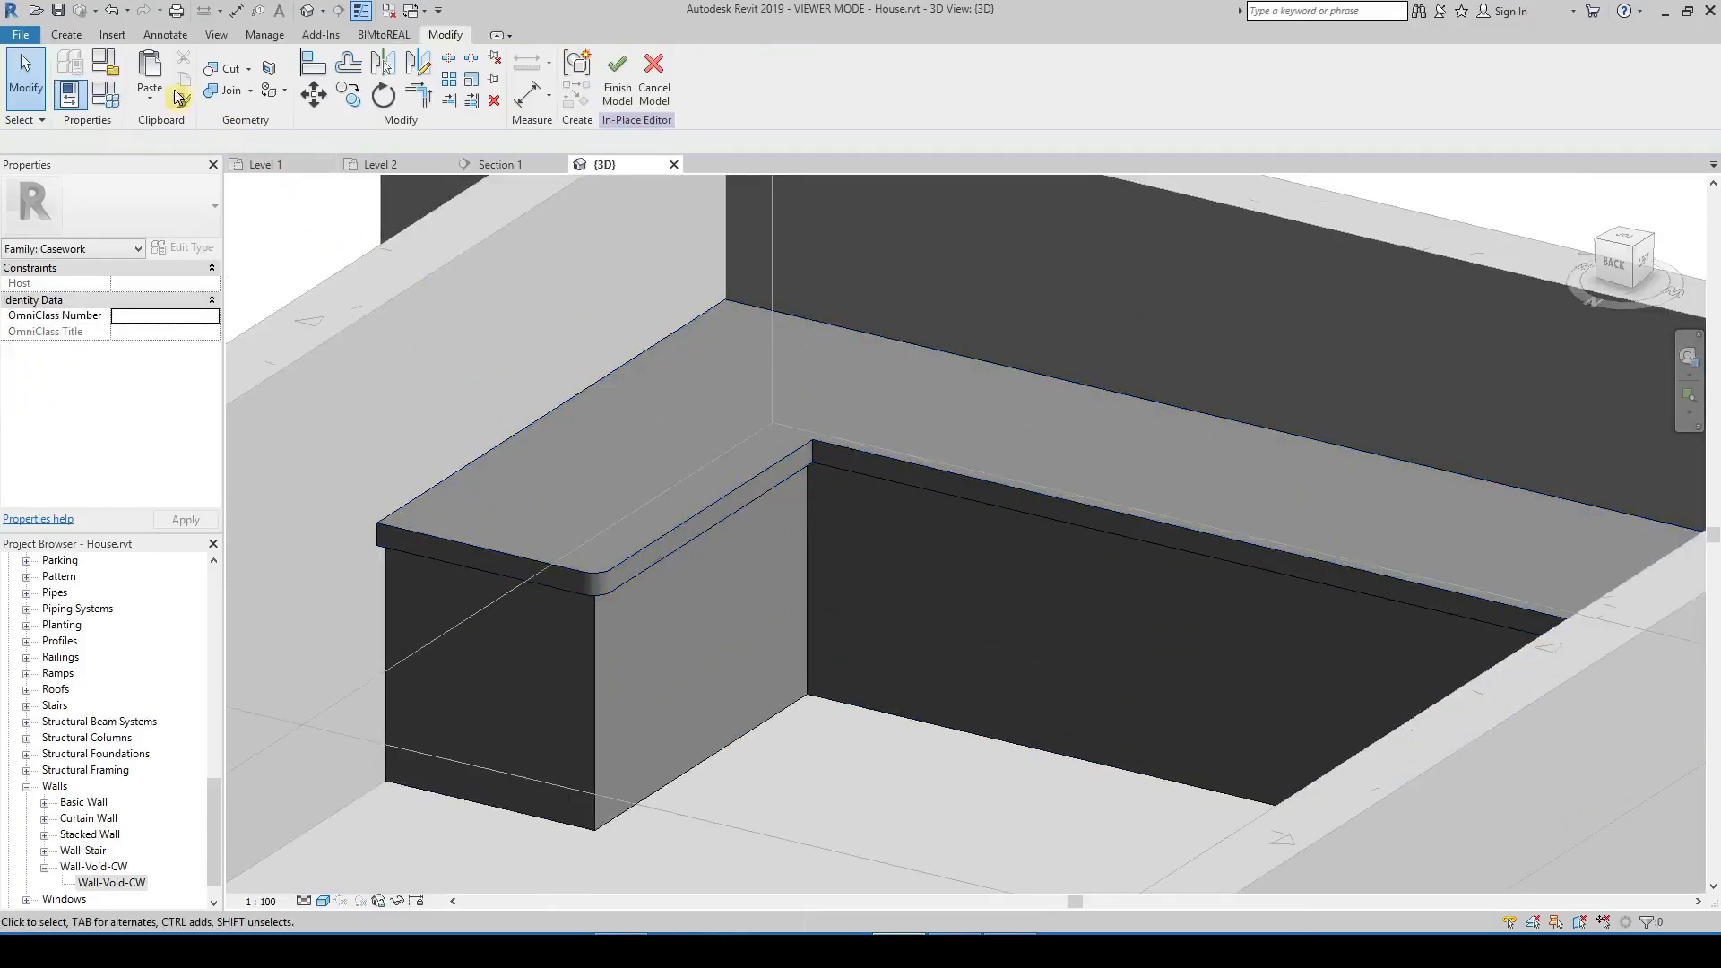
Sweep a rounded edge profile along the worktop's front edge path
left_click(61, 34)
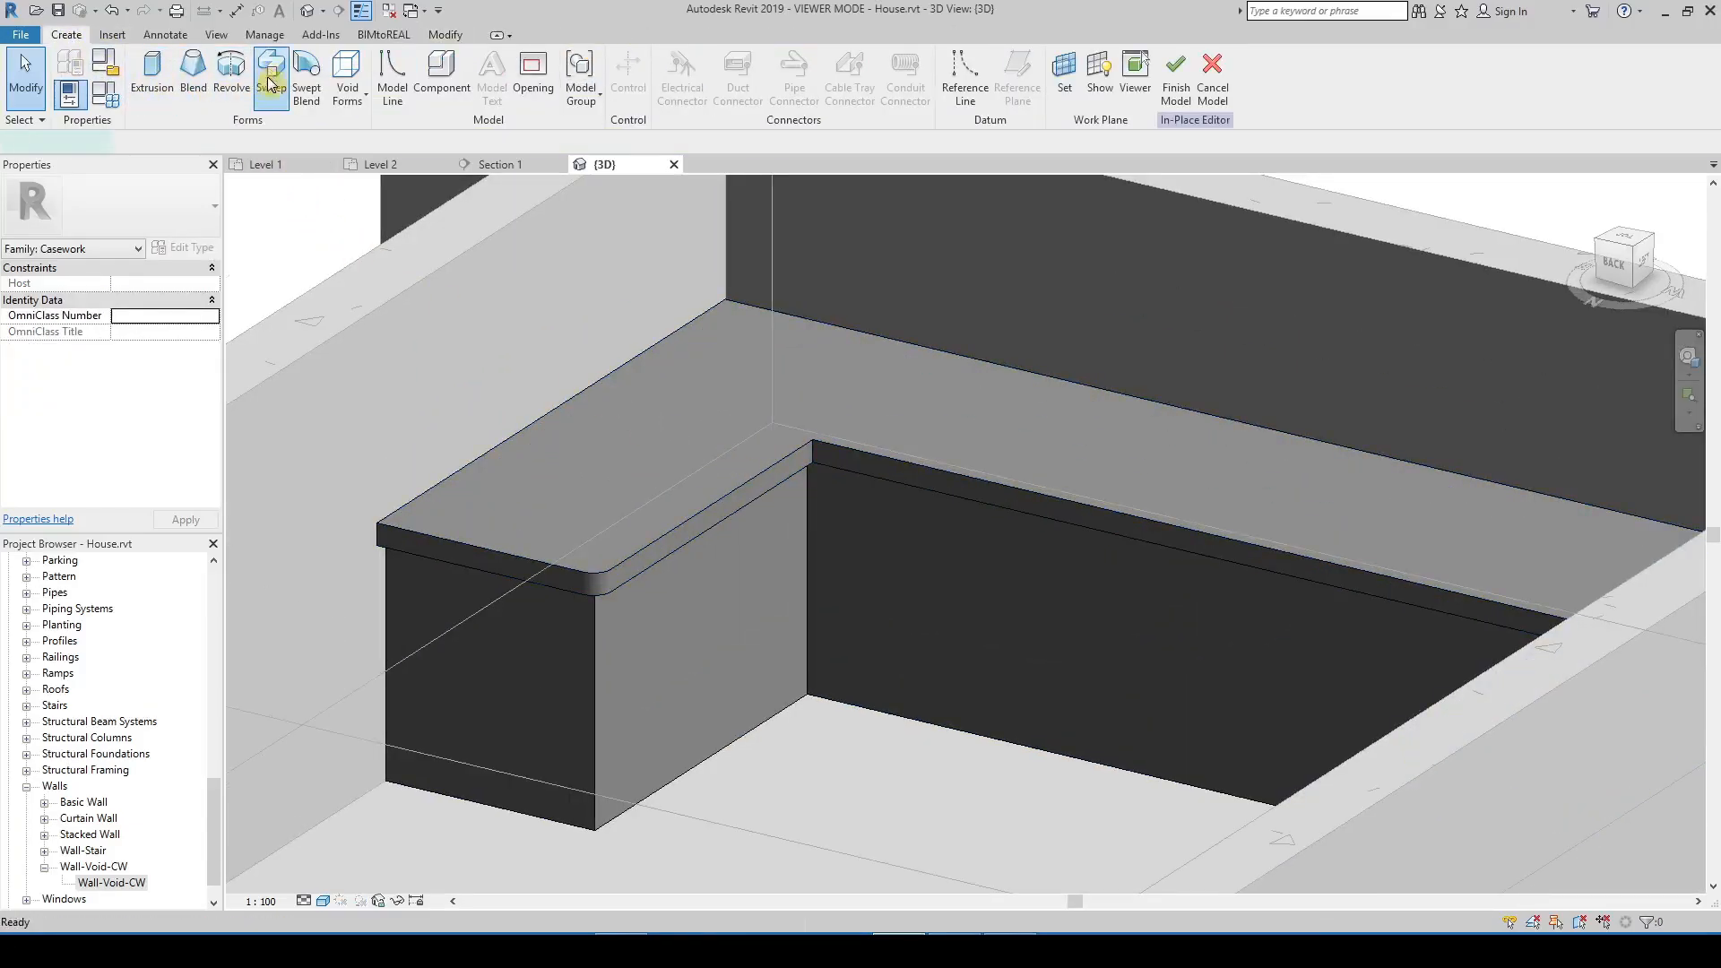
left_click(273, 72)
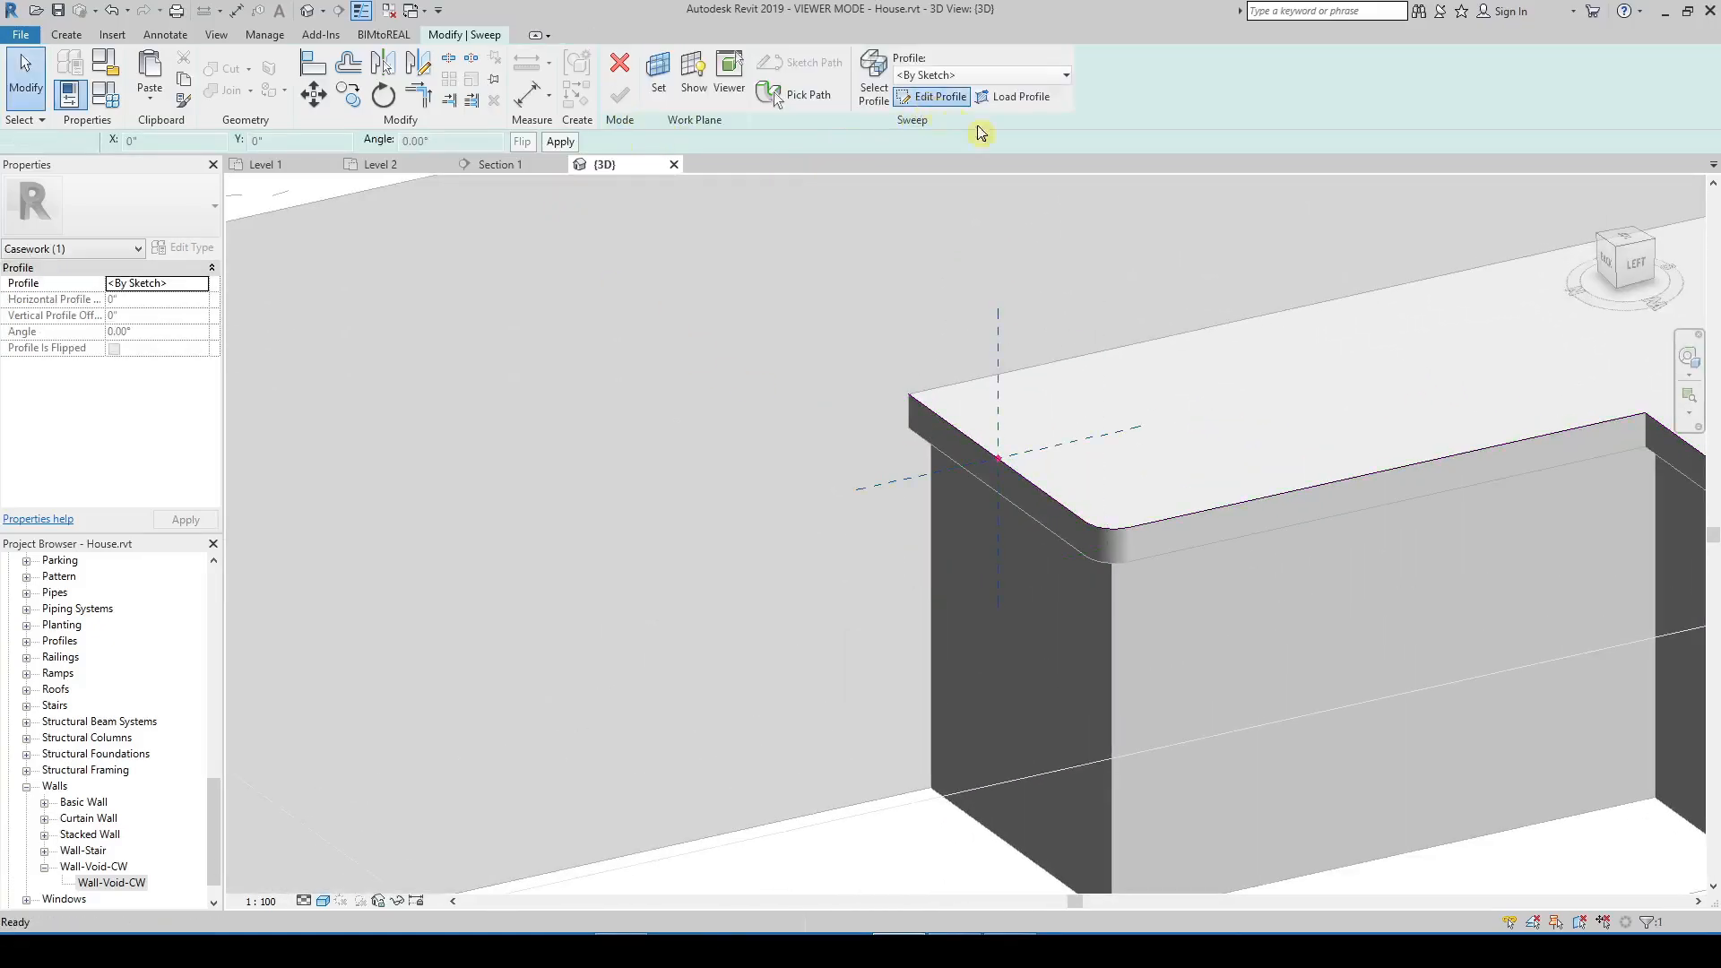
left_click(933, 95)
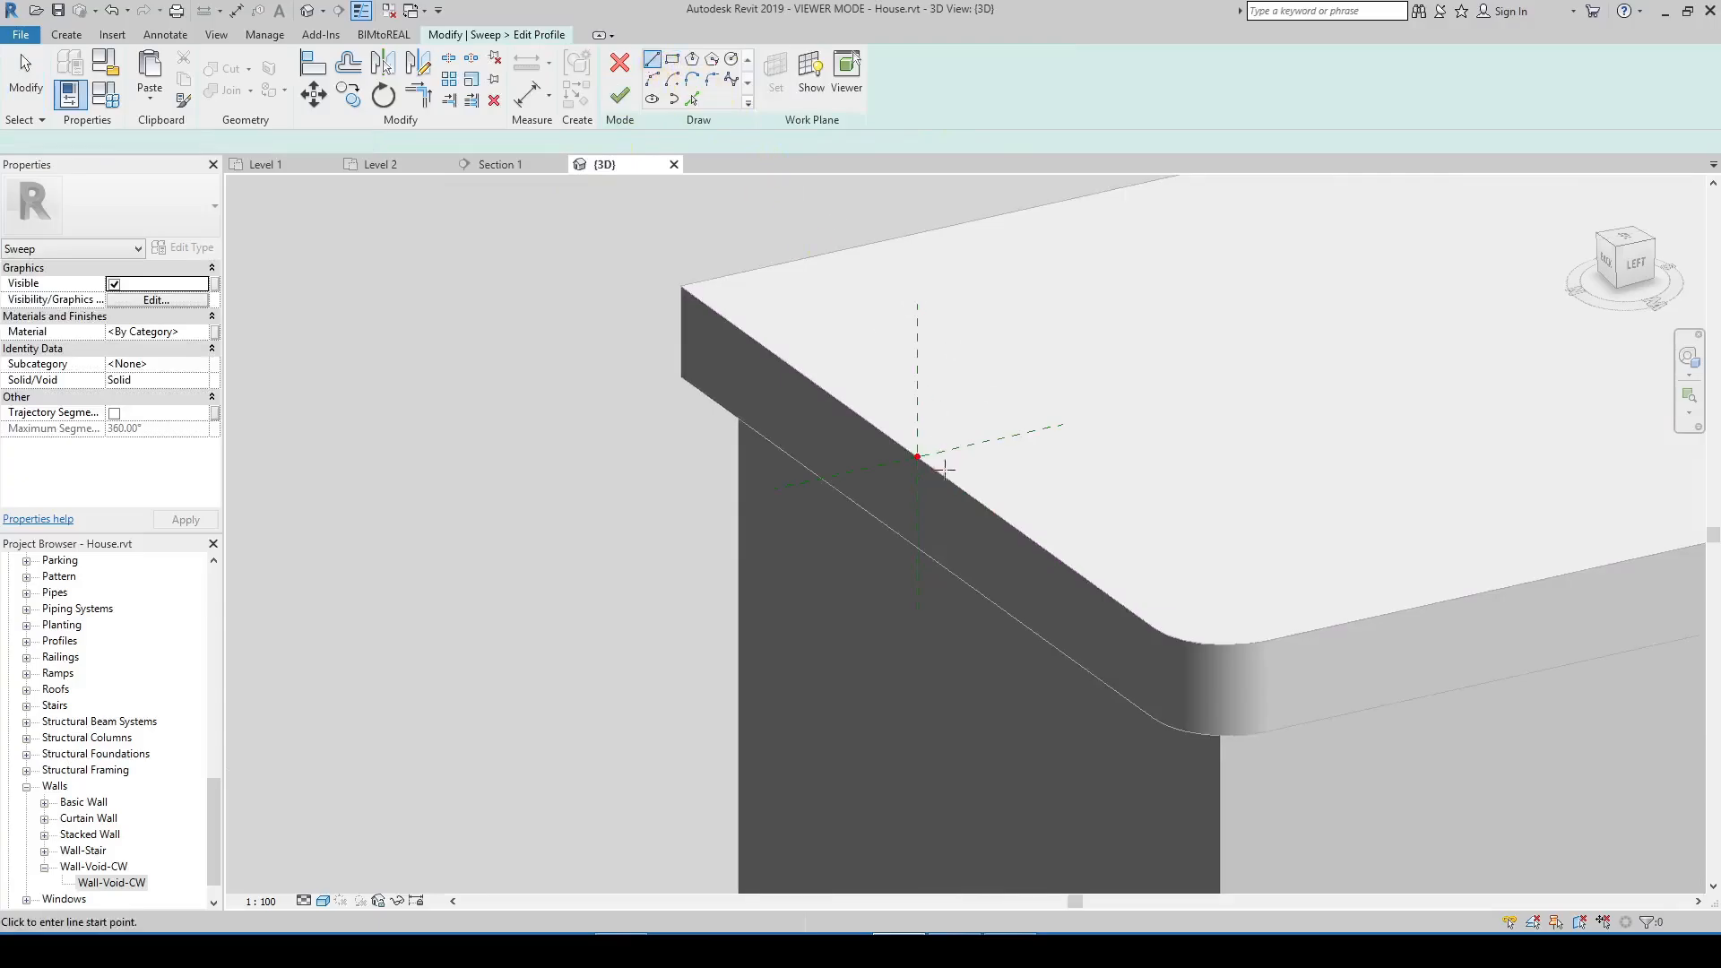
left_click(916, 457)
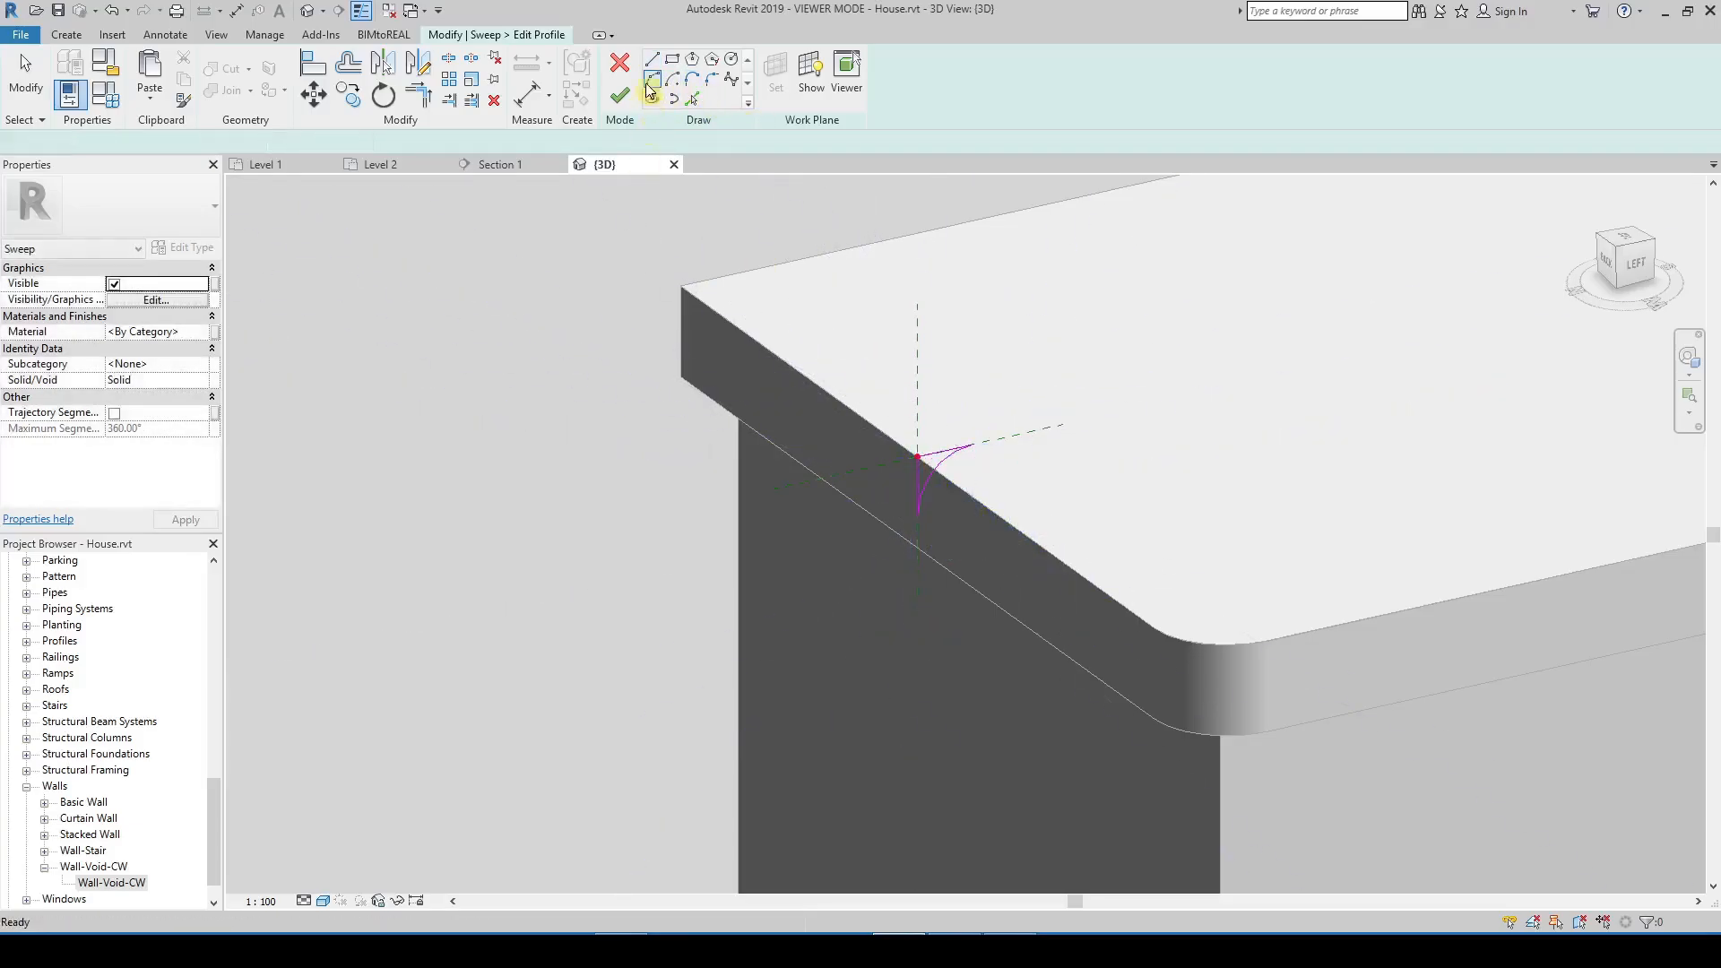
left_click(620, 94)
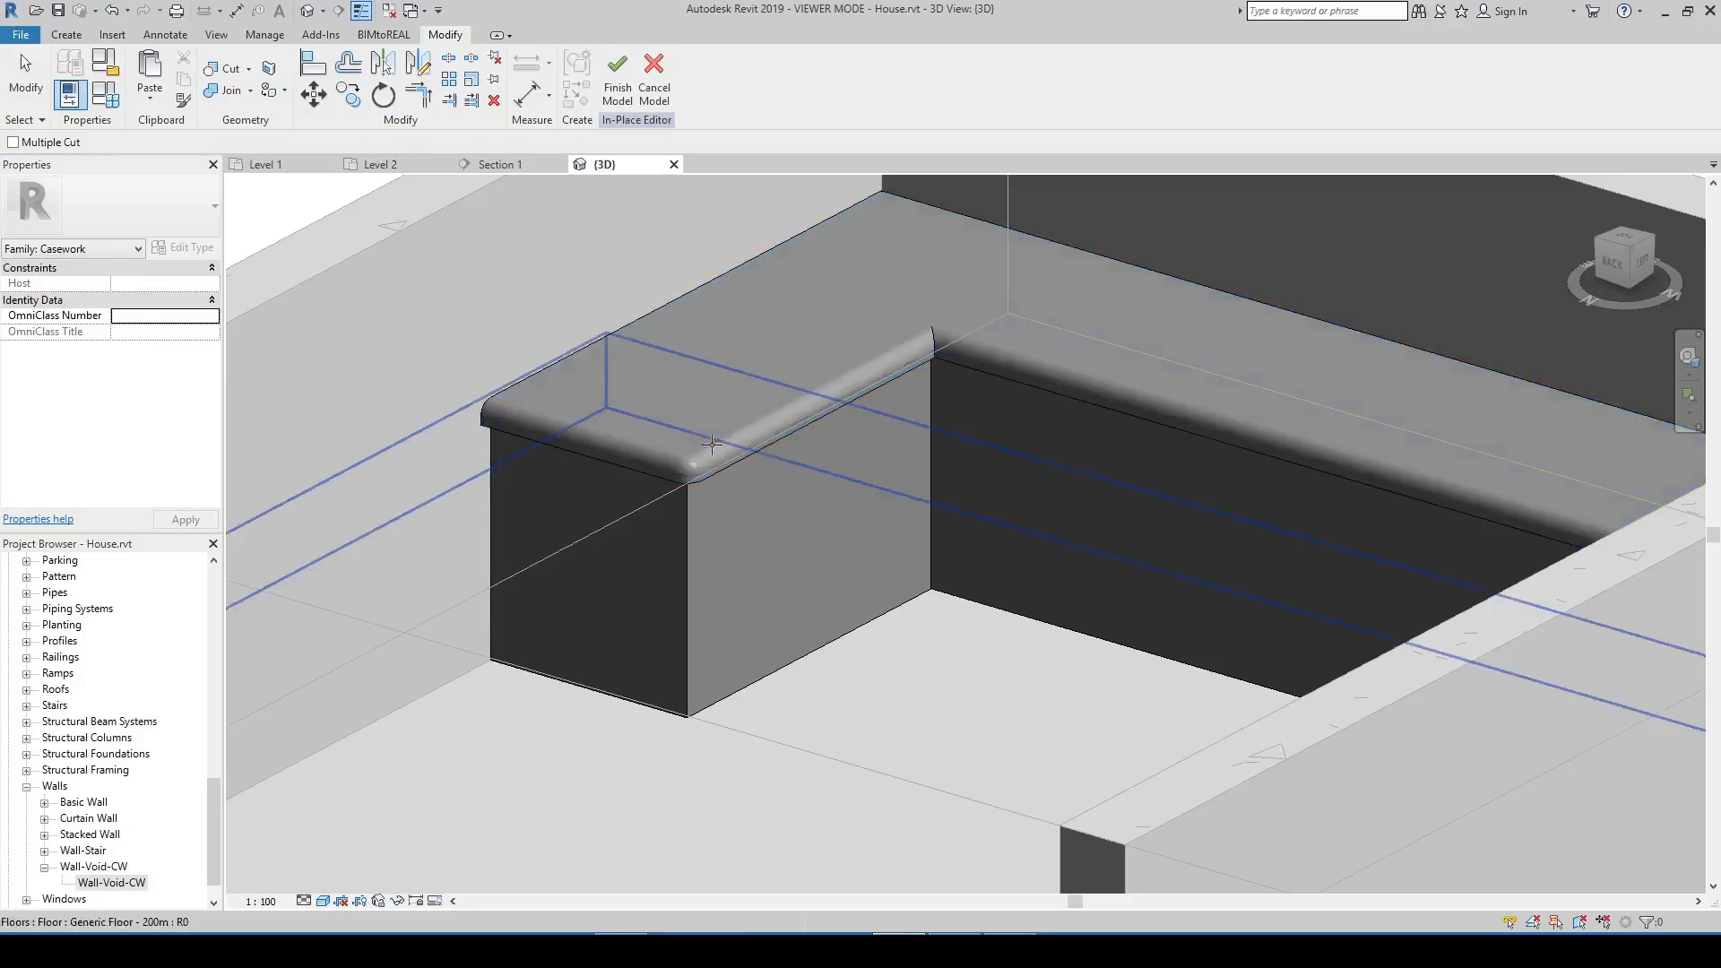
Inspect the rounded worktop edge in 3D and return to the Level 1 floor plan
left_click_drag(714, 444, 1103, 513)
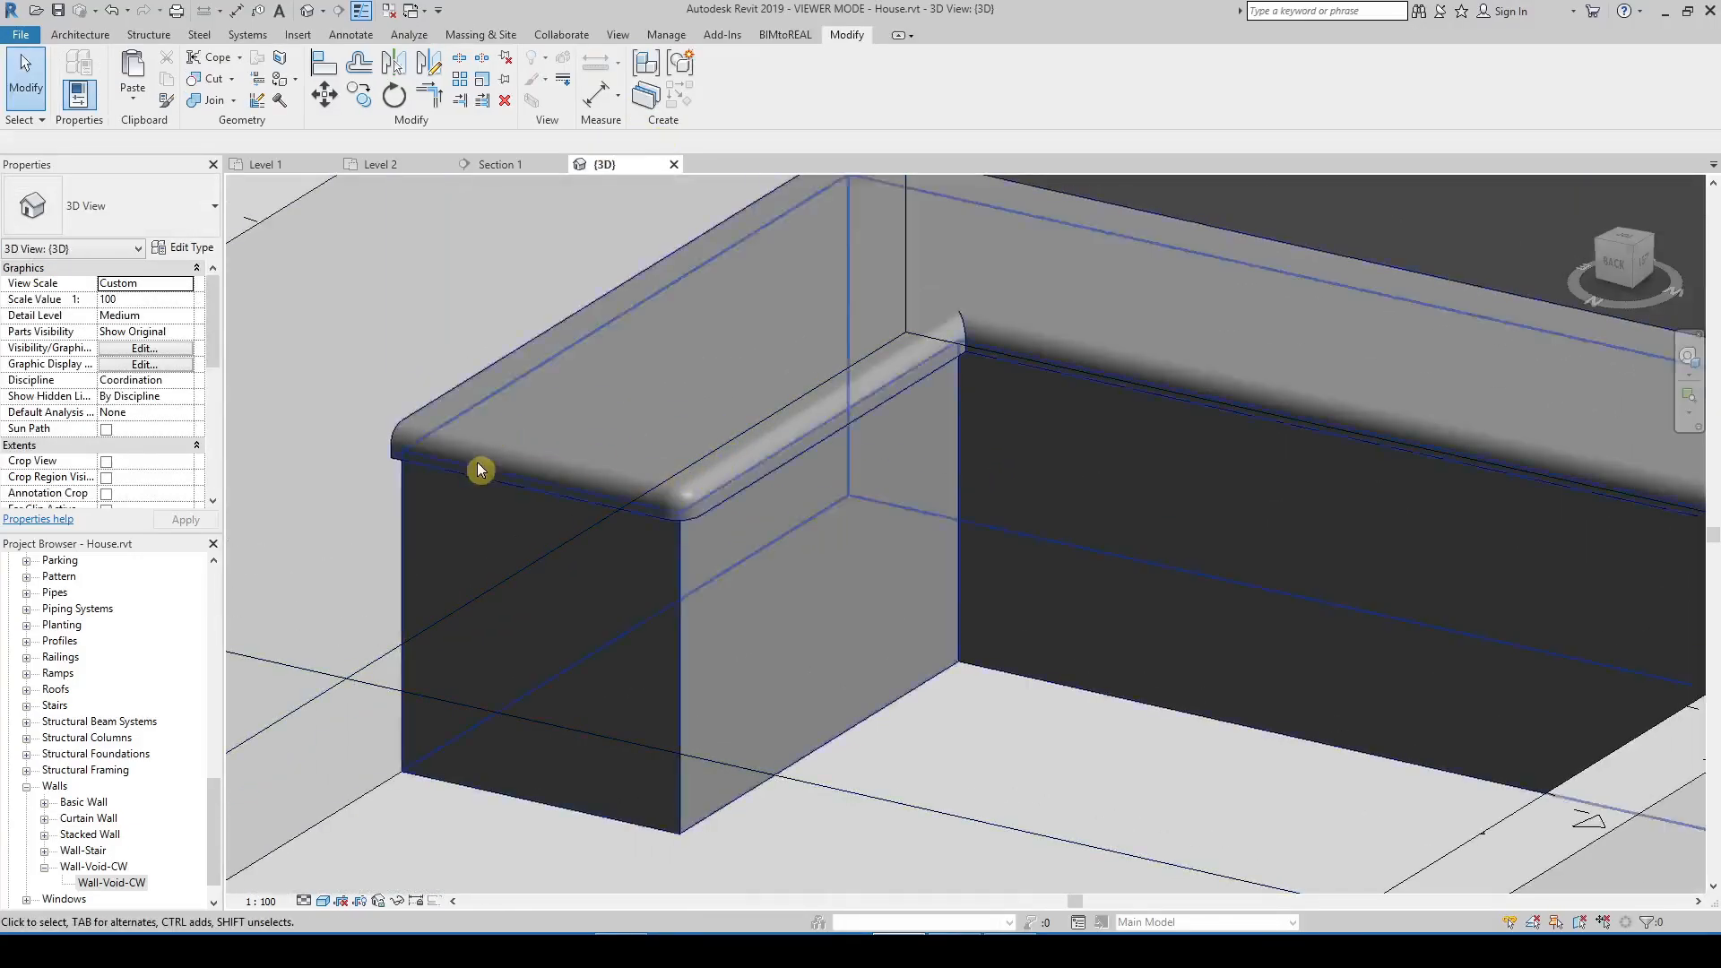
left_click_drag(477, 470, 751, 470)
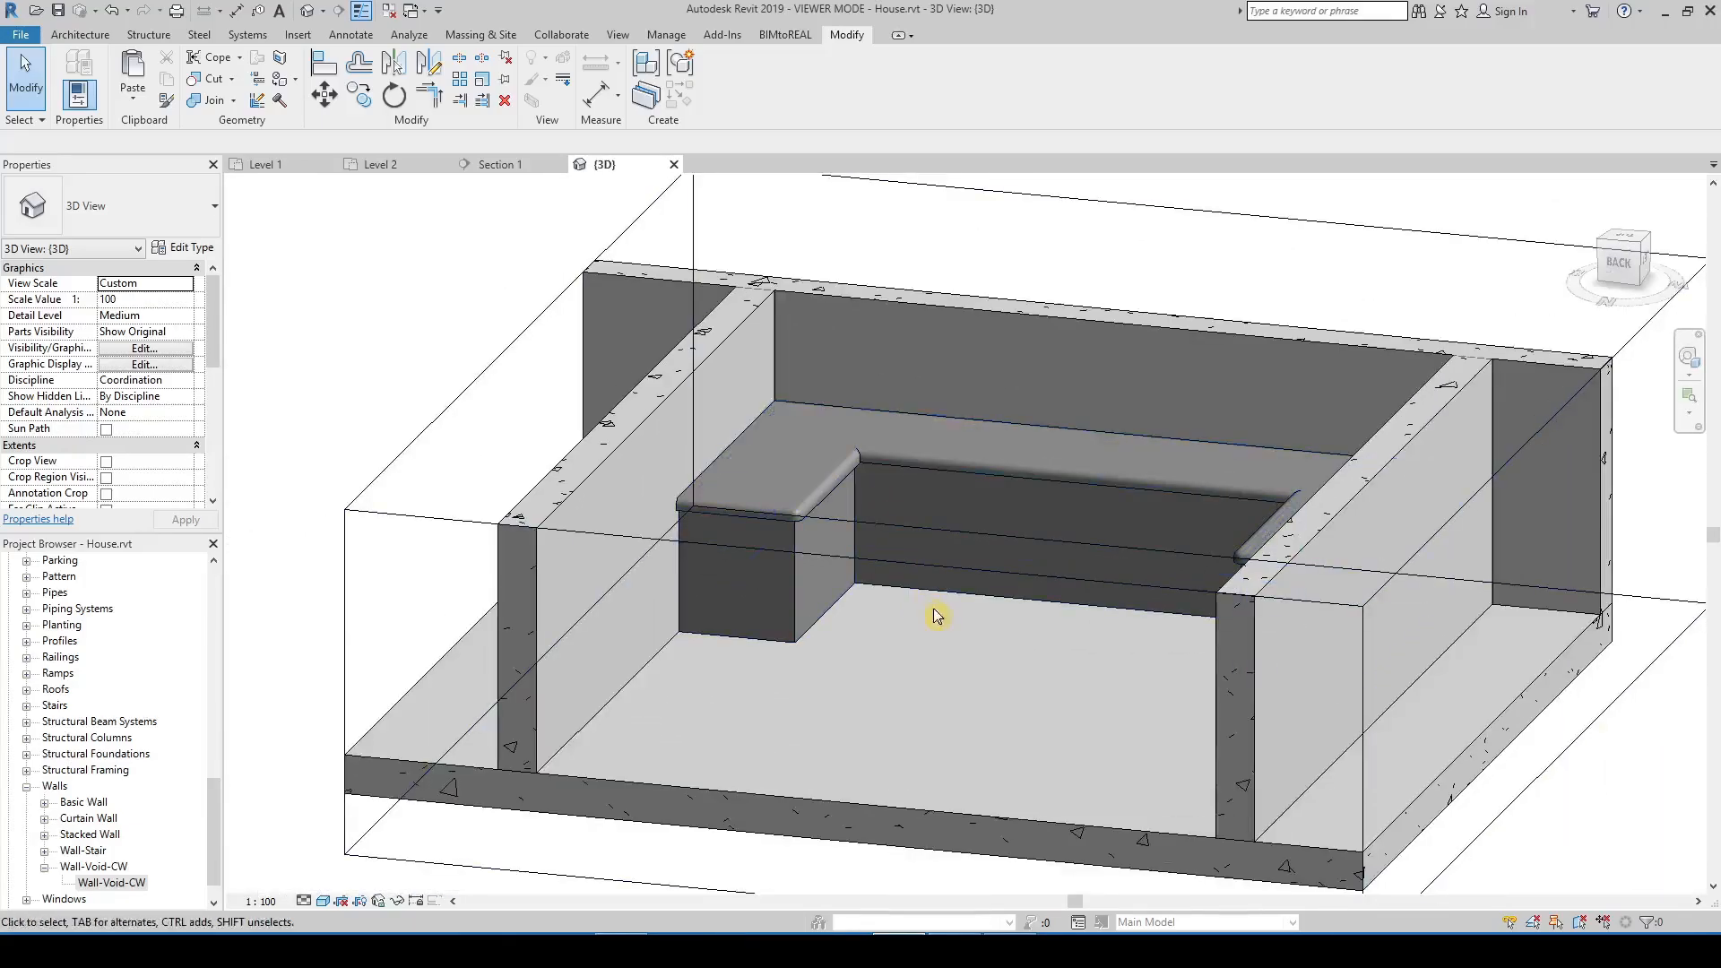
mouse_move(956, 660)
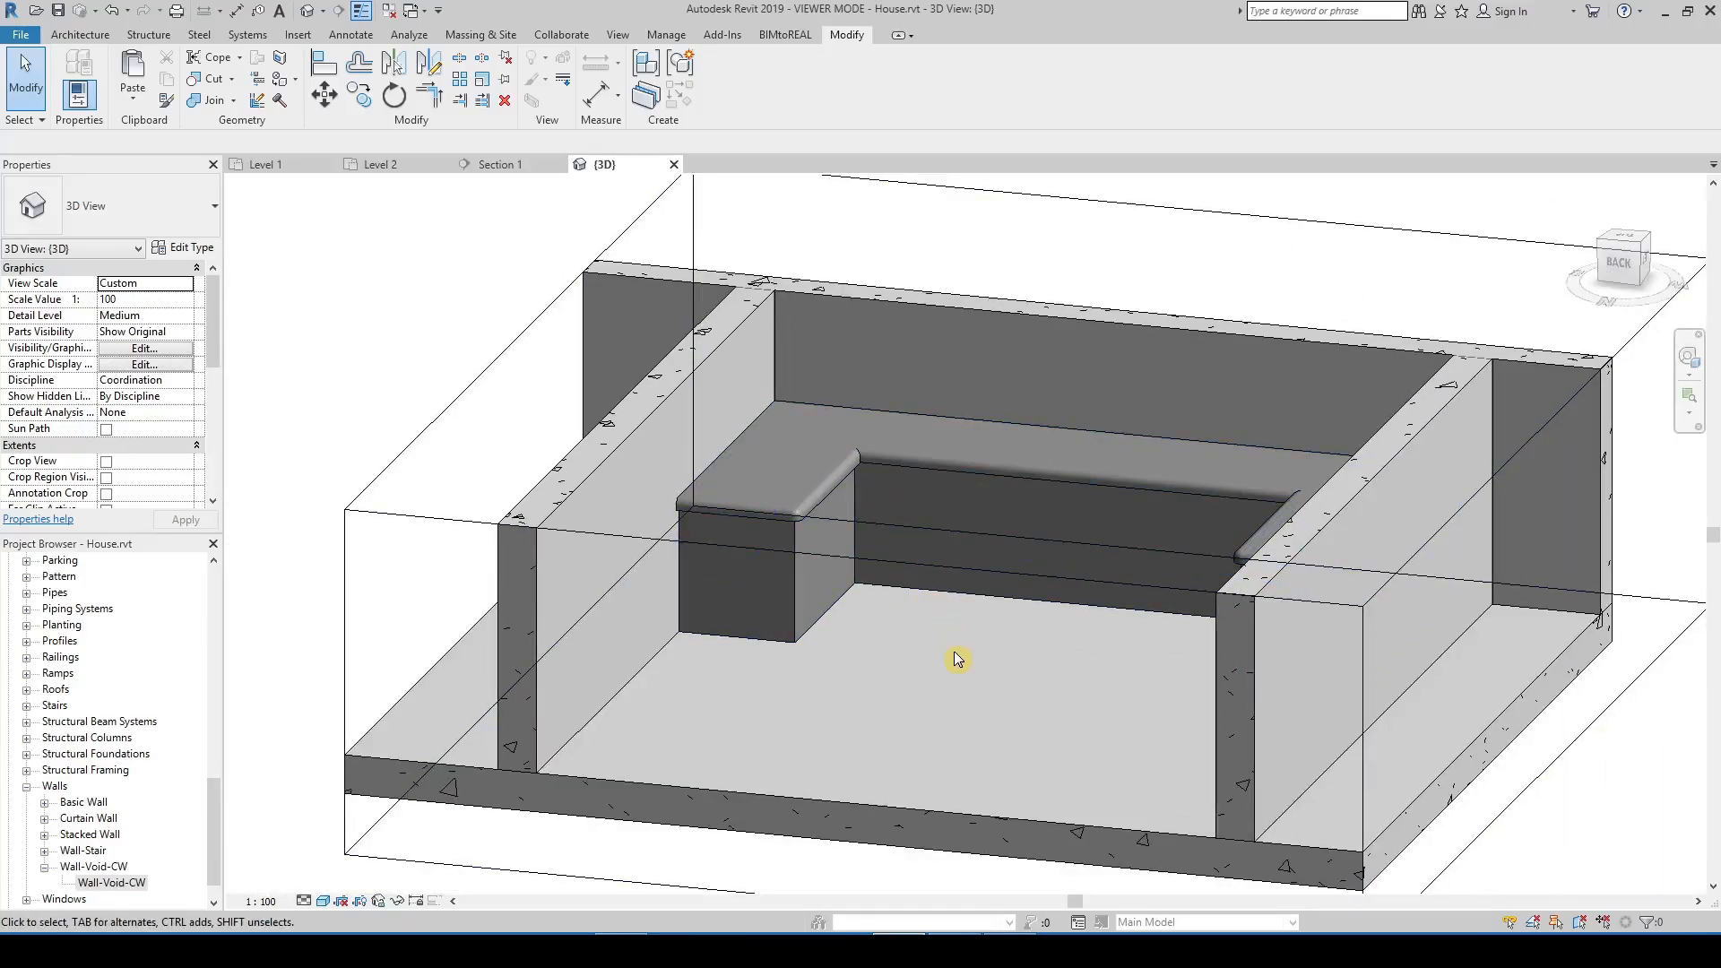
left_click(263, 163)
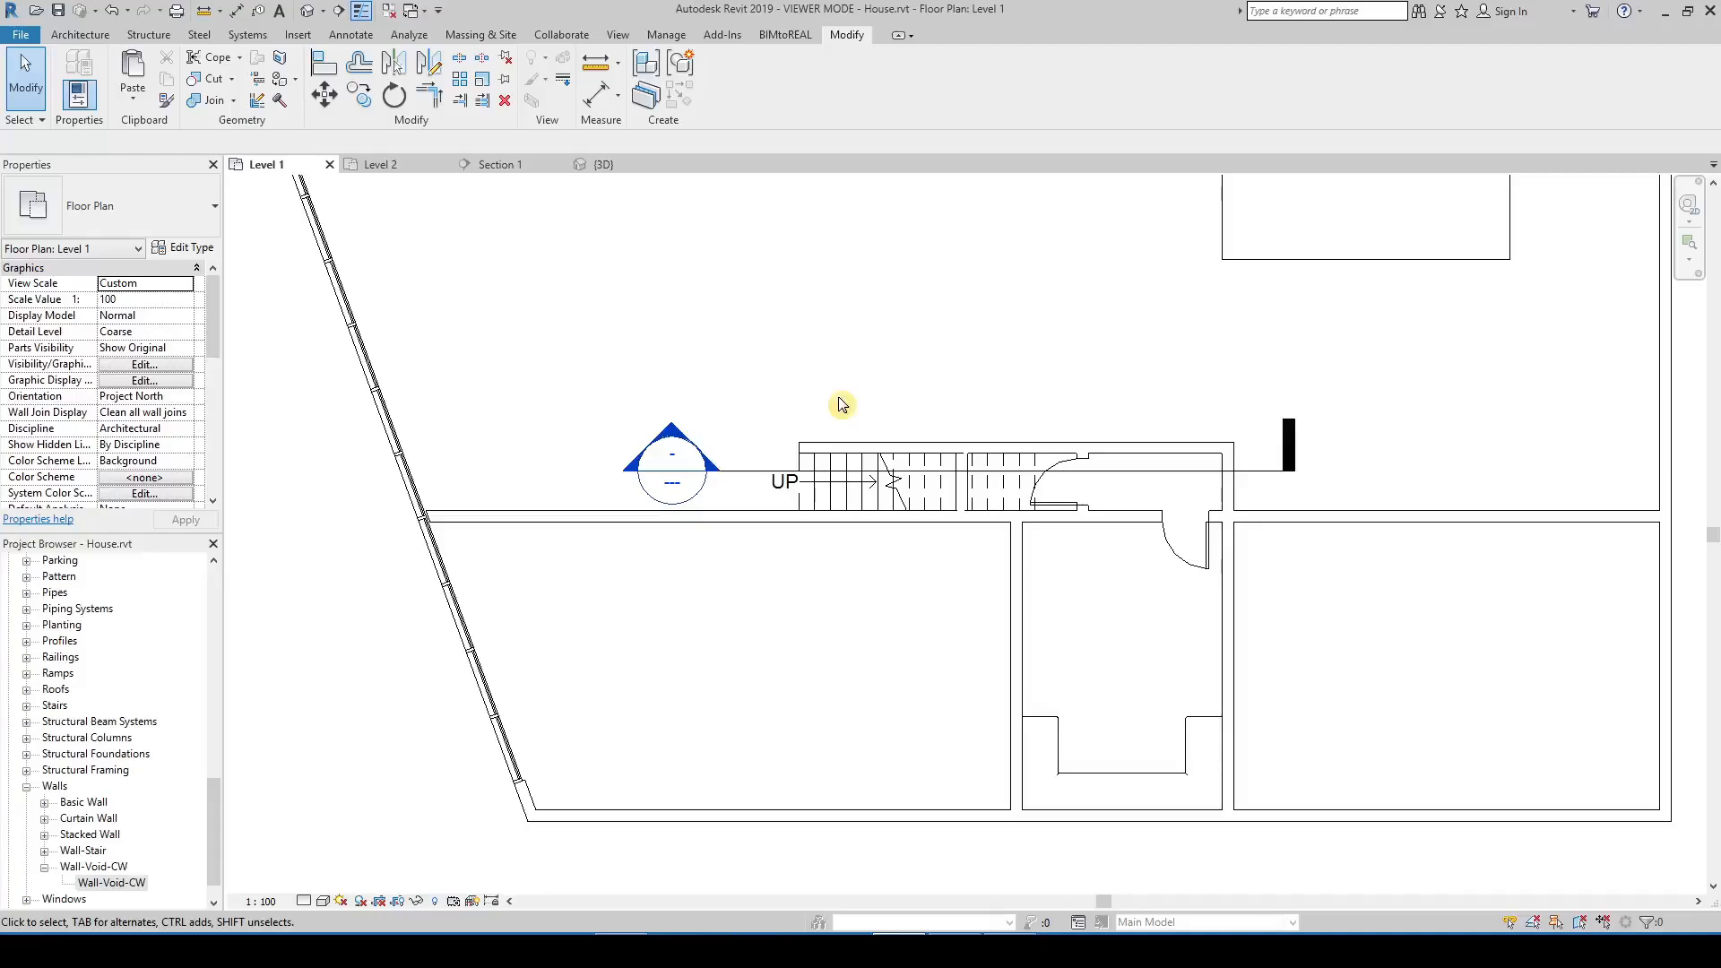